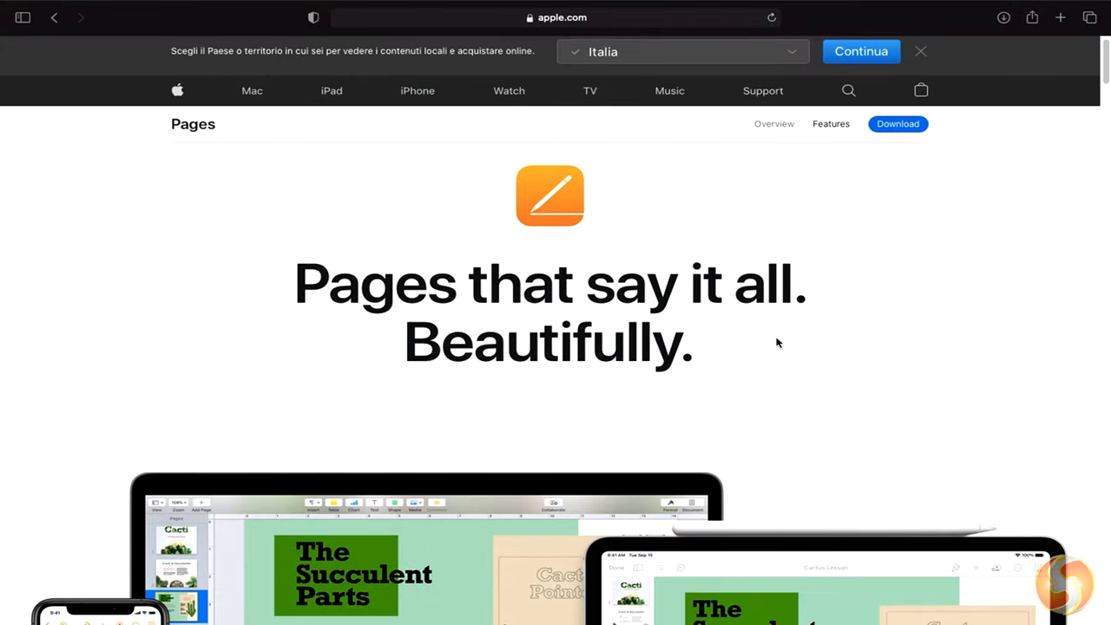
Review the chart's style options and scroll down through the existing document
{"action": "scroll", "scroll_direction": "down", "scroll_amount": 3}
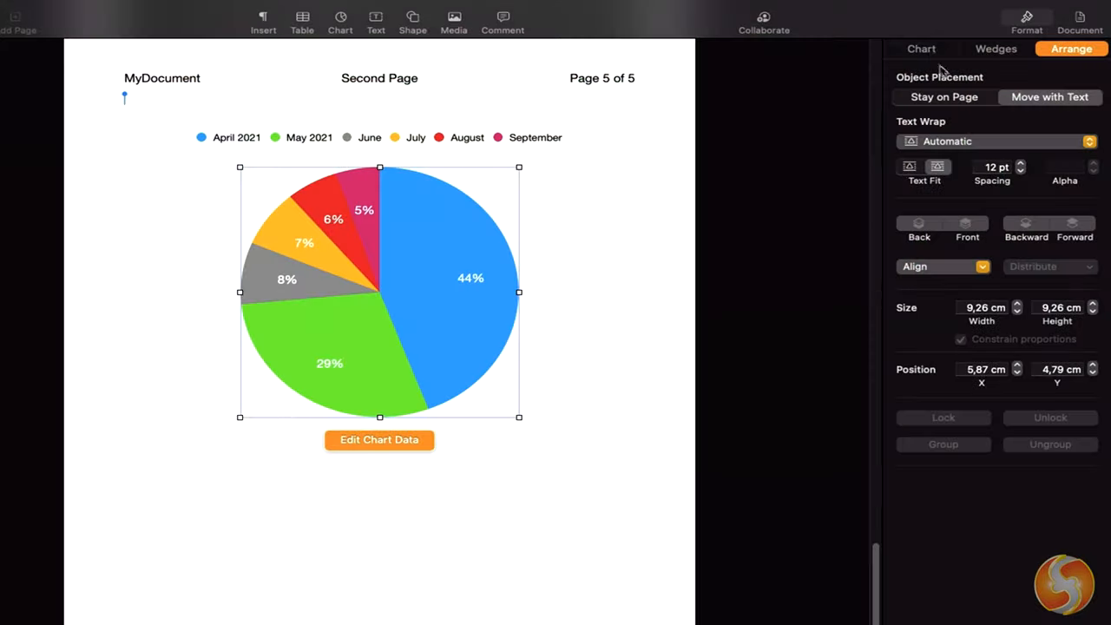
{"action": "left_click", "coordinate": [920, 49]}
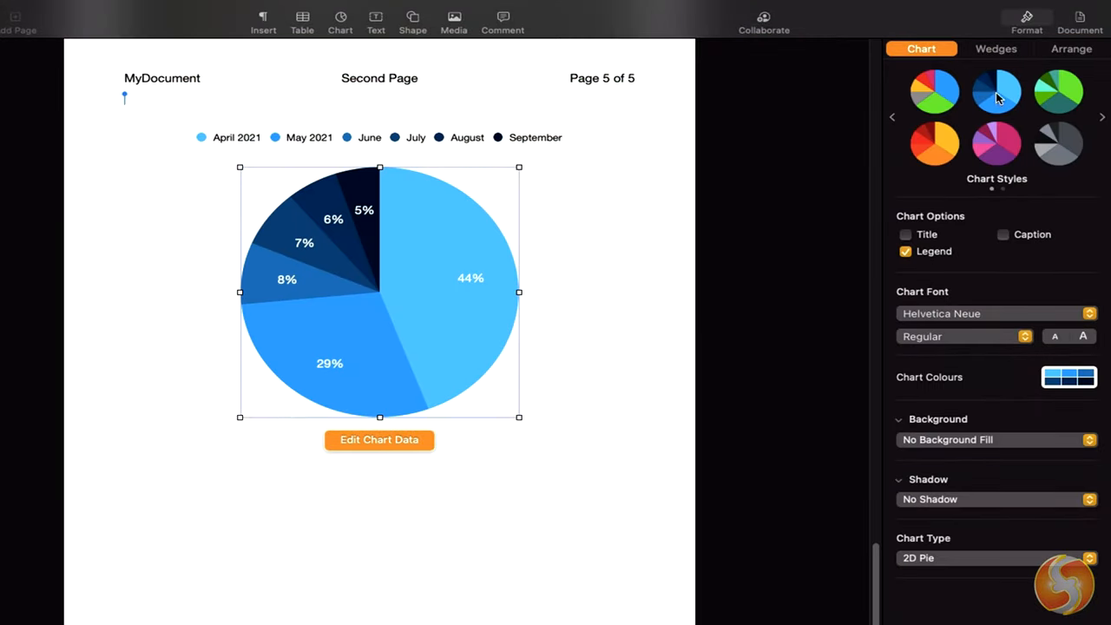
{"action": "left_click", "coordinate": [1059, 90]}
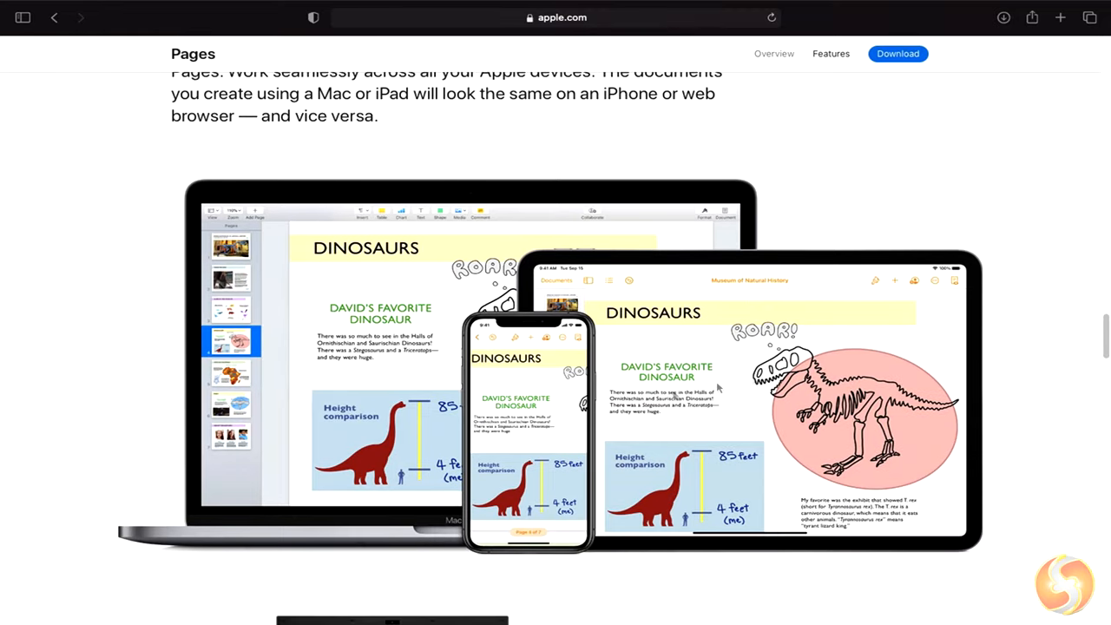
{"action": "scroll", "scroll_direction": "down", "scroll_amount": 3}
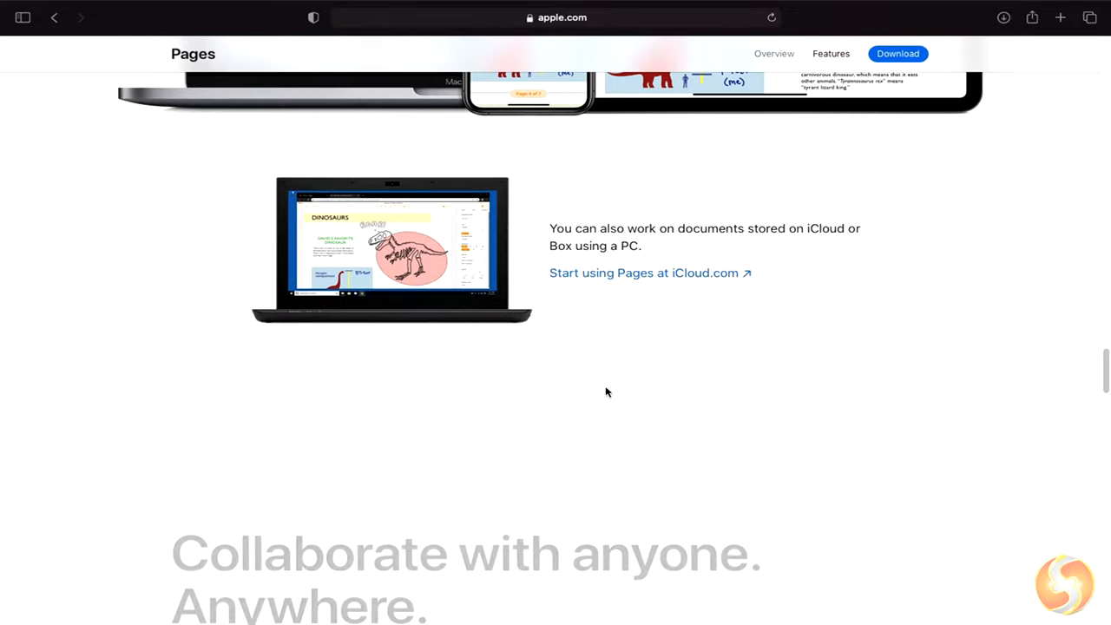
{"action": "scroll", "scroll_direction": "down", "scroll_amount": 3}
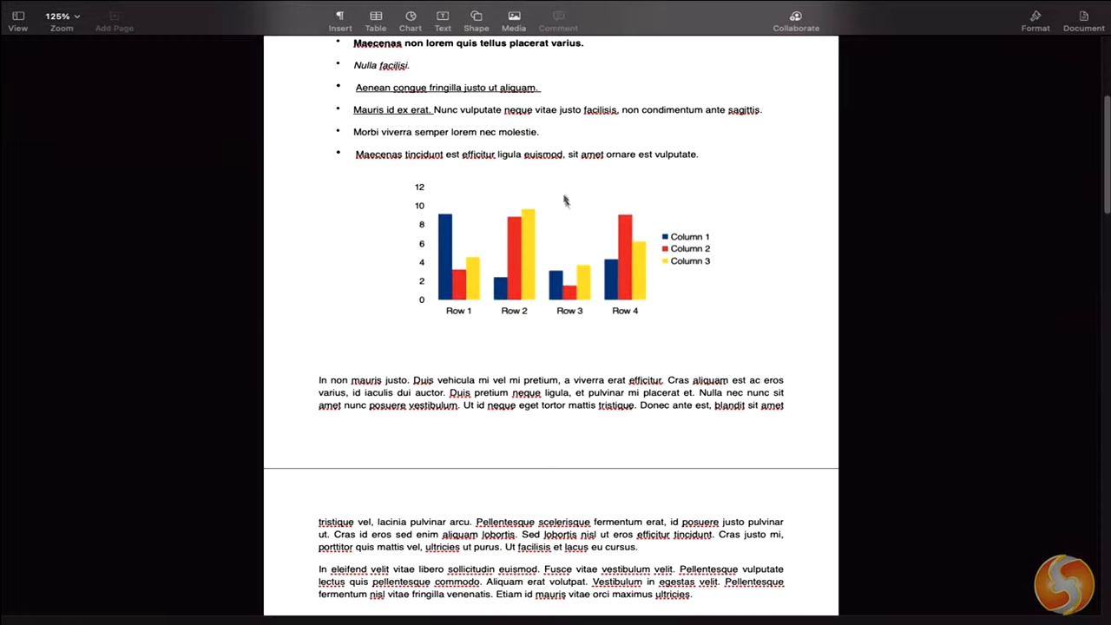
{"action": "scroll", "scroll_direction": "down", "scroll_amount": 3}
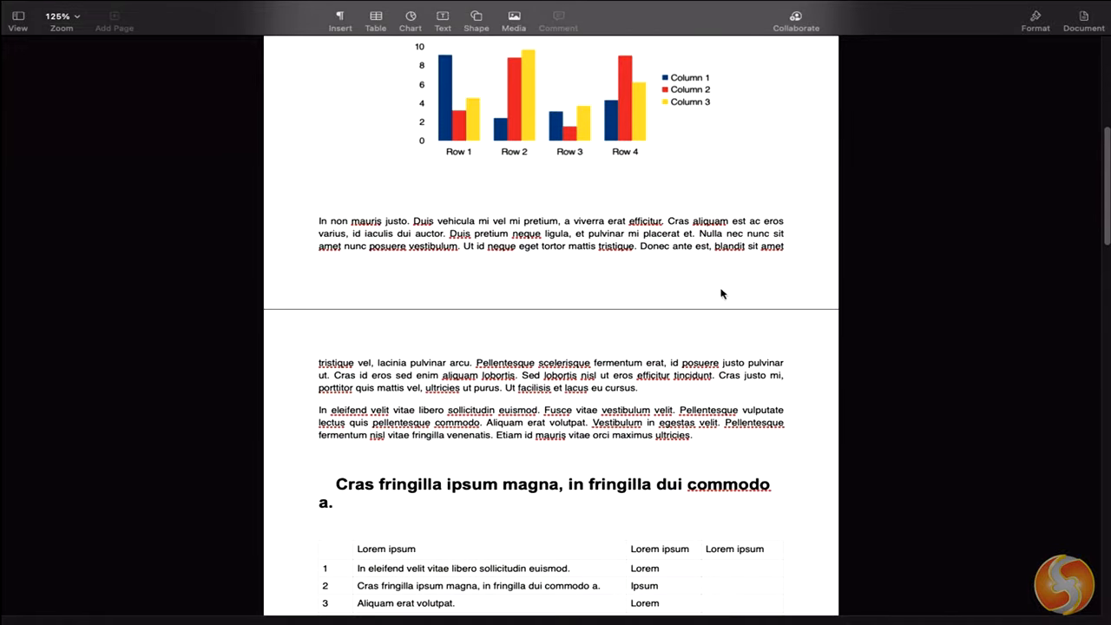
{"action": "scroll", "scroll_direction": "down", "scroll_amount": 3}
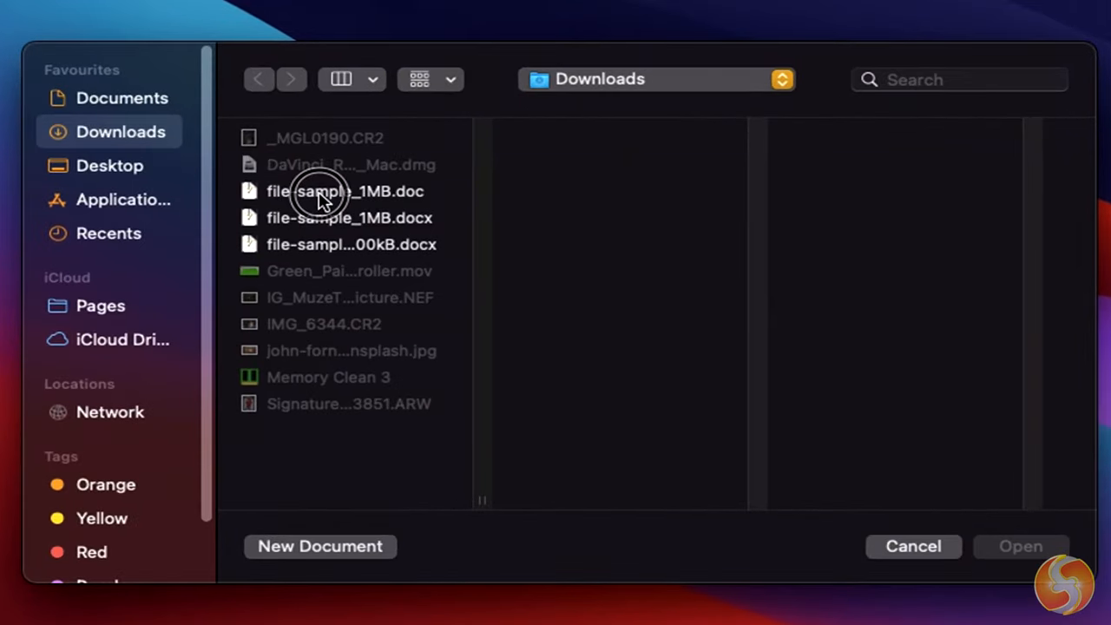
Start a new document, browse the Curricula Vitae, Reports and Books templates, and choose Blank
{"action": "left_click", "coordinate": [344, 191]}
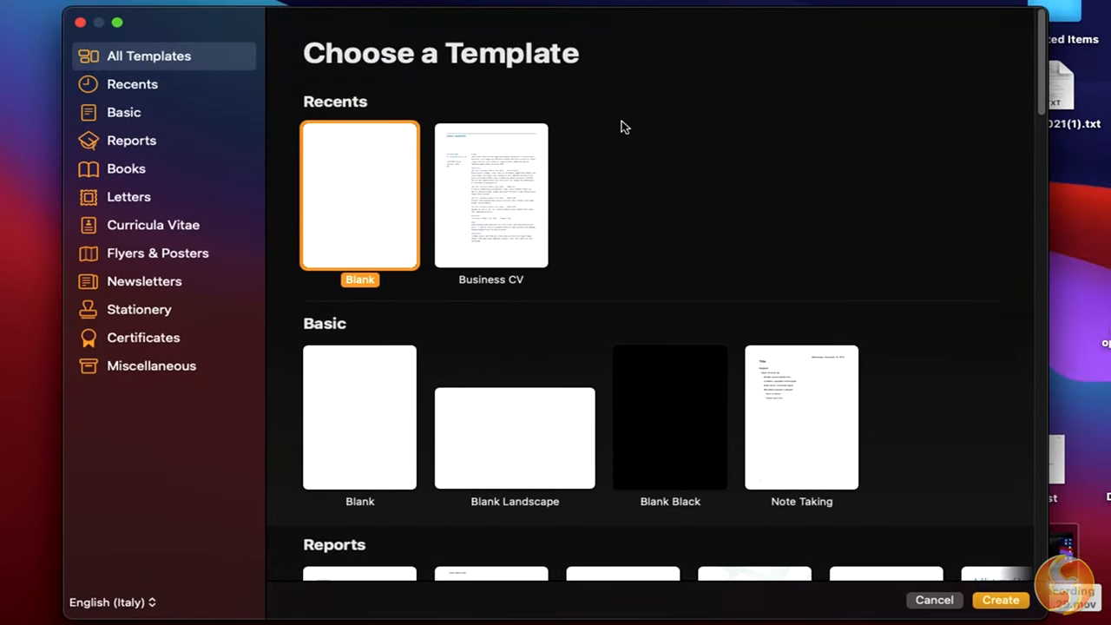
{"action": "mouse_move", "coordinate": [622, 132]}
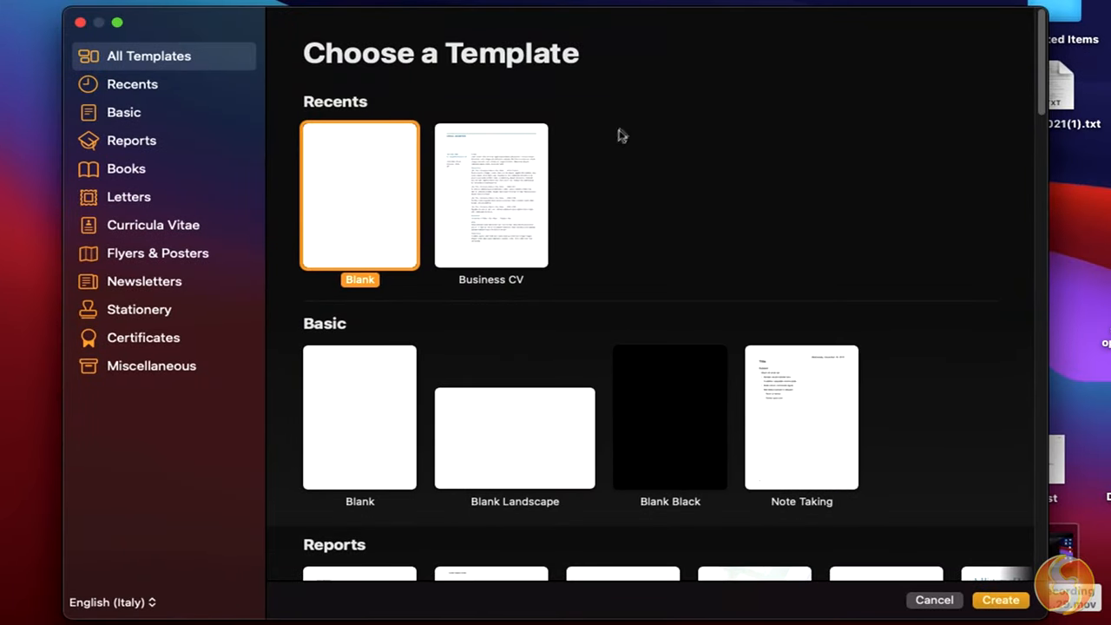
{"action": "left_click", "coordinate": [152, 226]}
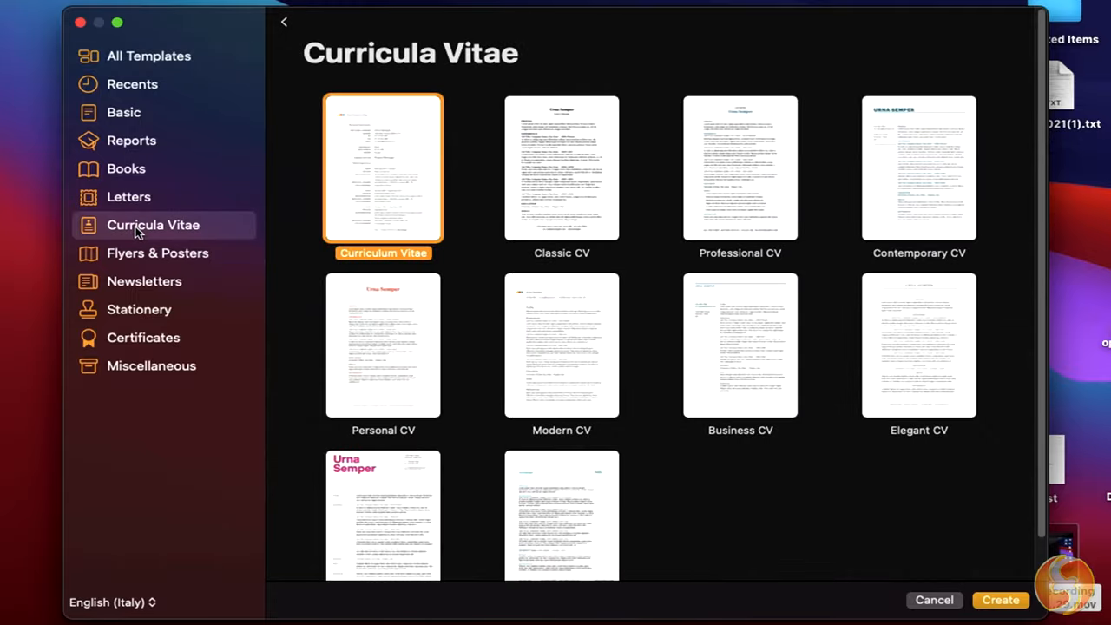
{"action": "left_click", "coordinate": [132, 139]}
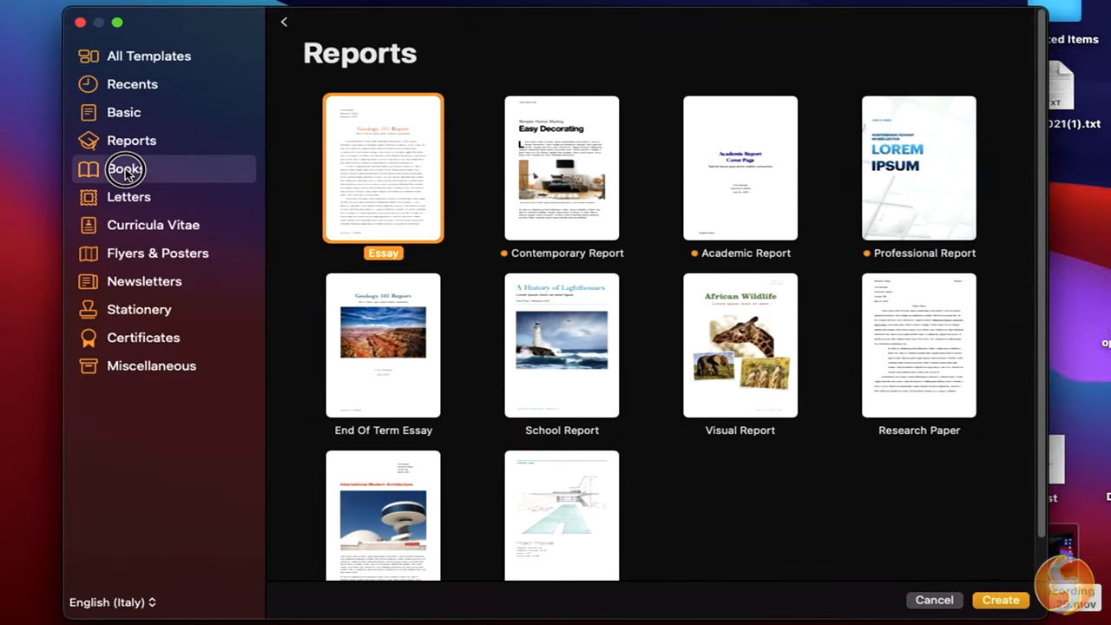
{"action": "left_click", "coordinate": [125, 168]}
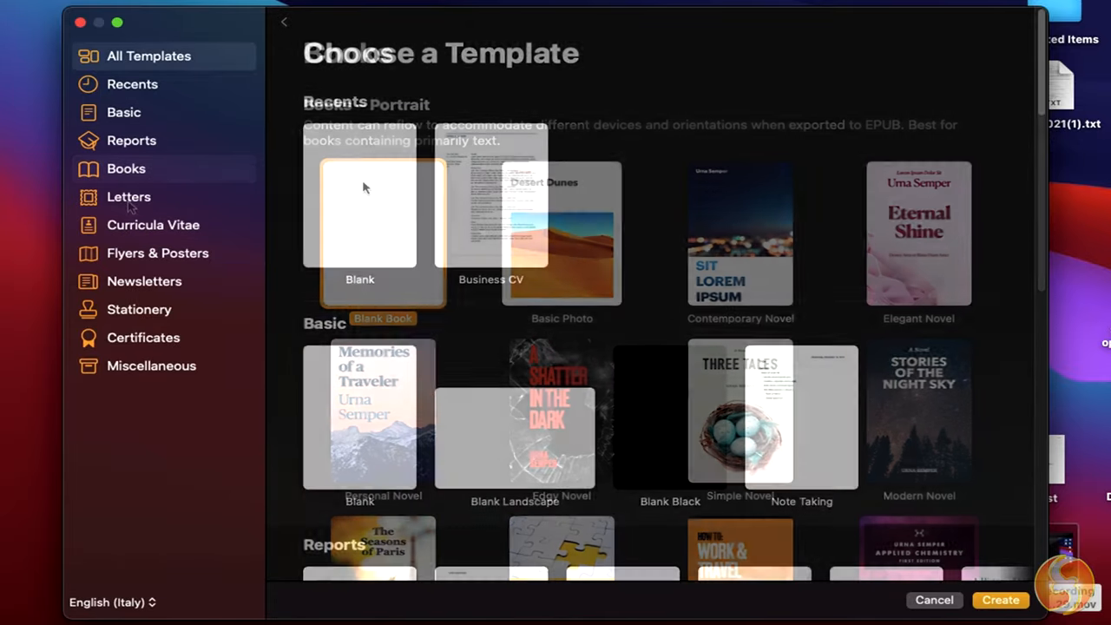
{"action": "left_click", "coordinate": [149, 56]}
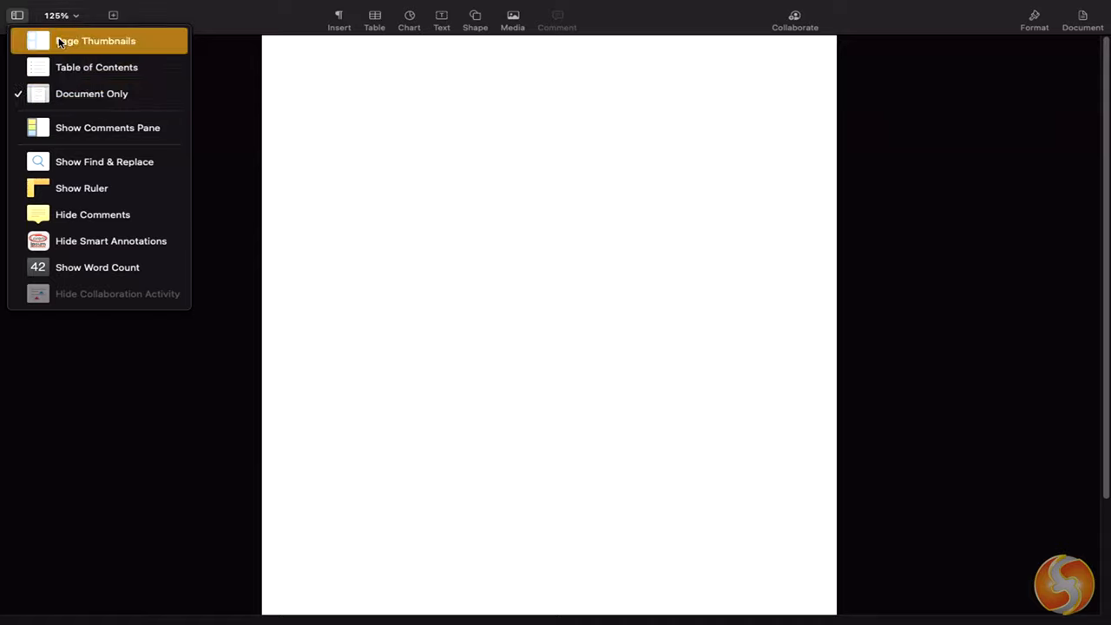
Show the Document inspector and review the A4 paper size and 2 cm document margins
{"action": "left_click", "coordinate": [1083, 15]}
{"action": "type", "text": "Hello"}
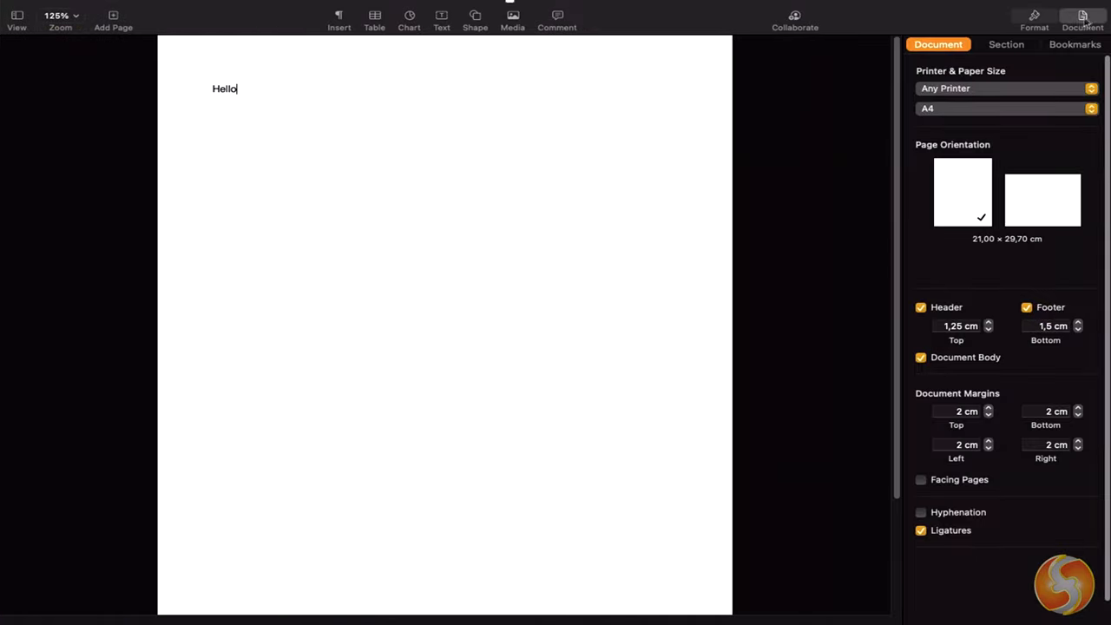
{"action": "mouse_move", "coordinate": [1020, 122]}
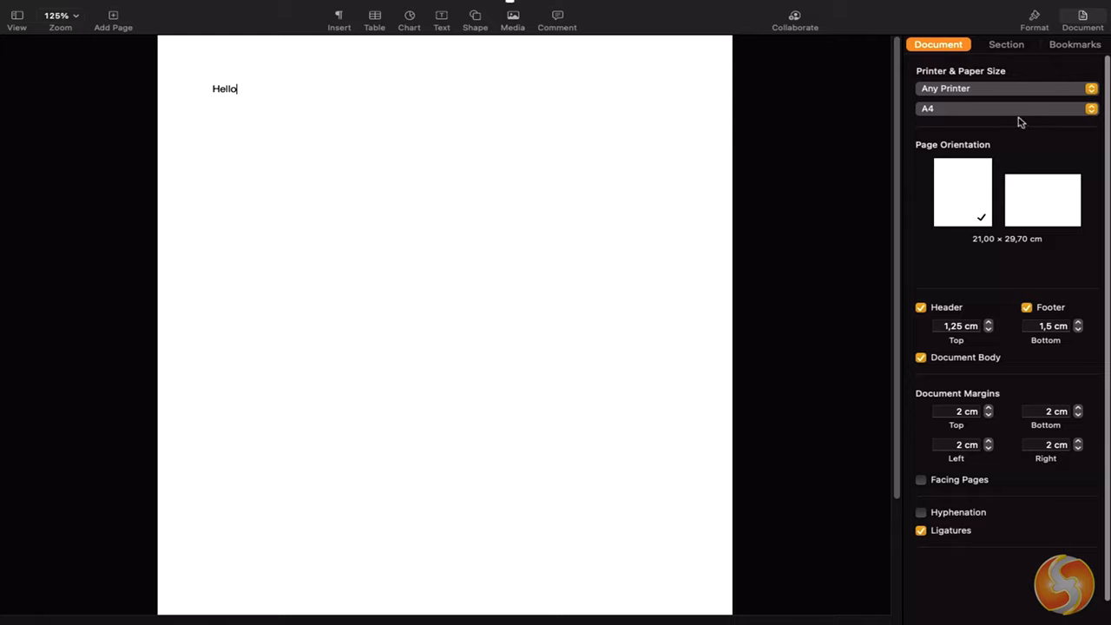
{"action": "left_click", "coordinate": [1006, 108]}
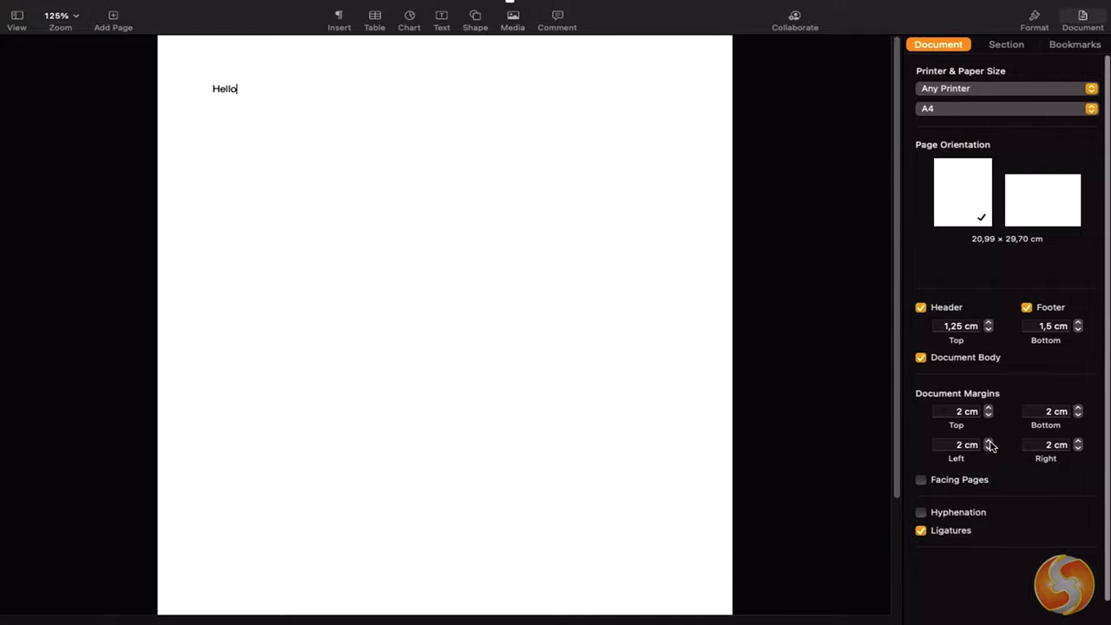
{"action": "left_click", "coordinate": [989, 441]}
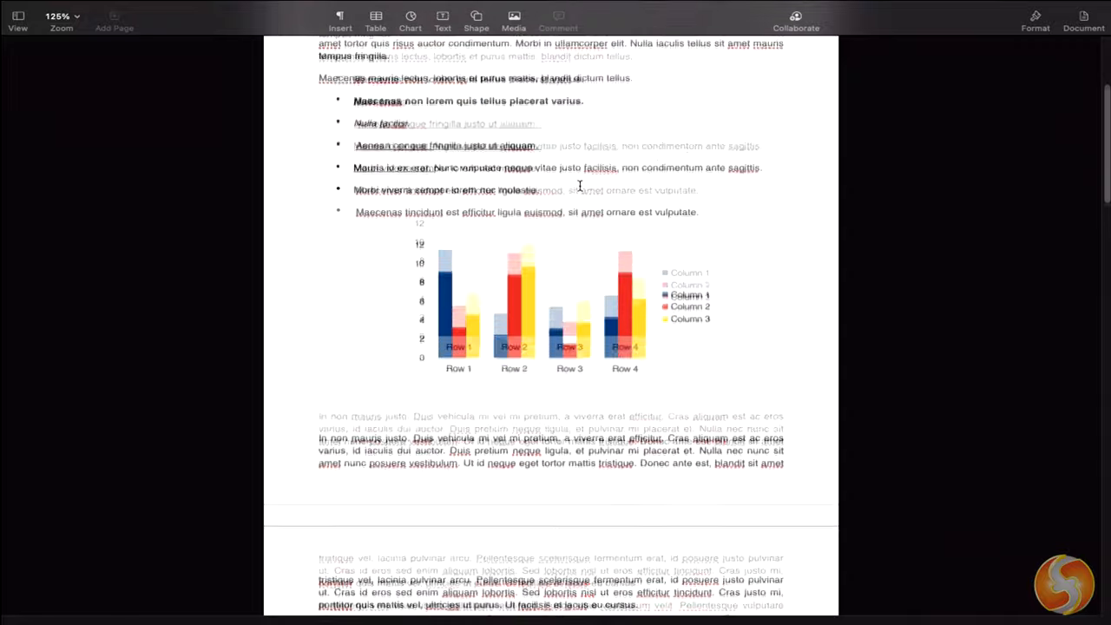
{"action": "scroll", "scroll_direction": "down", "scroll_amount": 3}
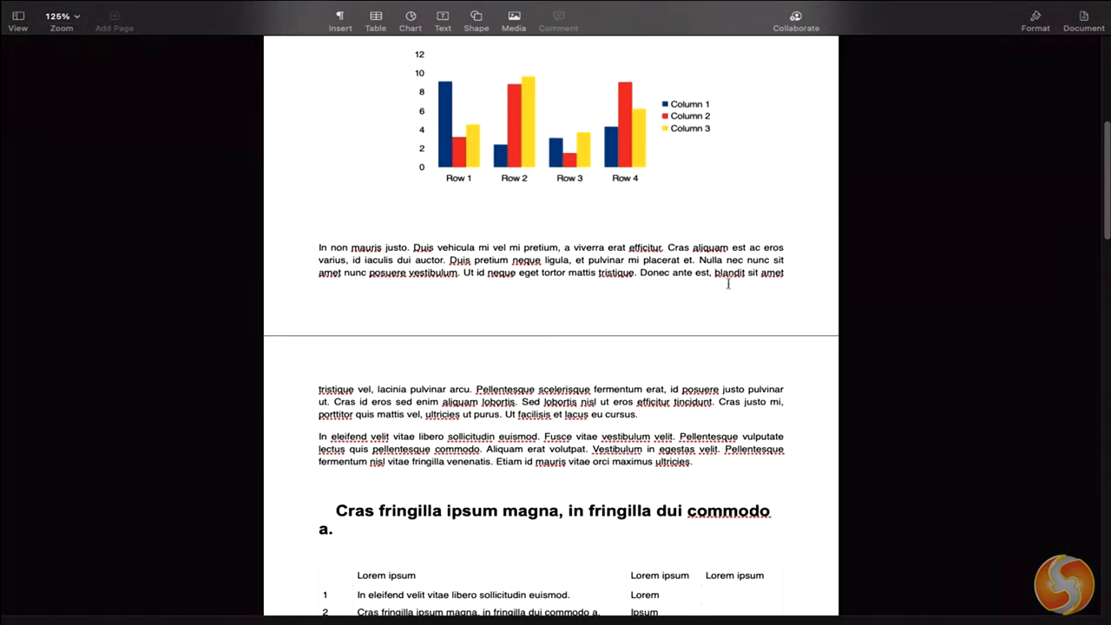
{"action": "scroll", "scroll_direction": "down", "scroll_amount": 3}
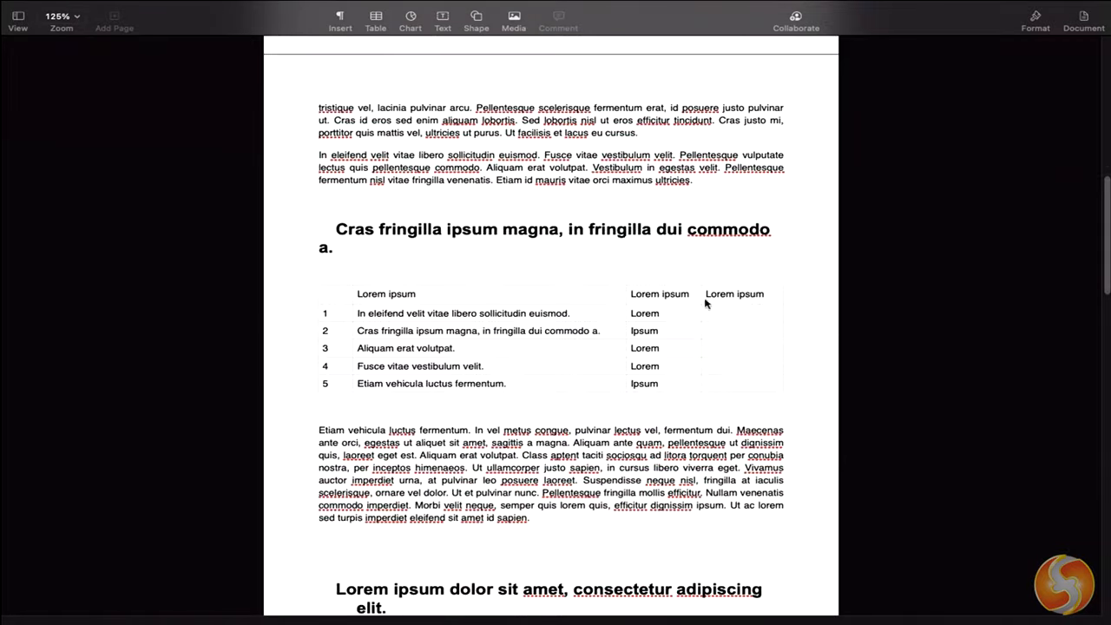
{"action": "scroll", "scroll_direction": "down", "scroll_amount": 3}
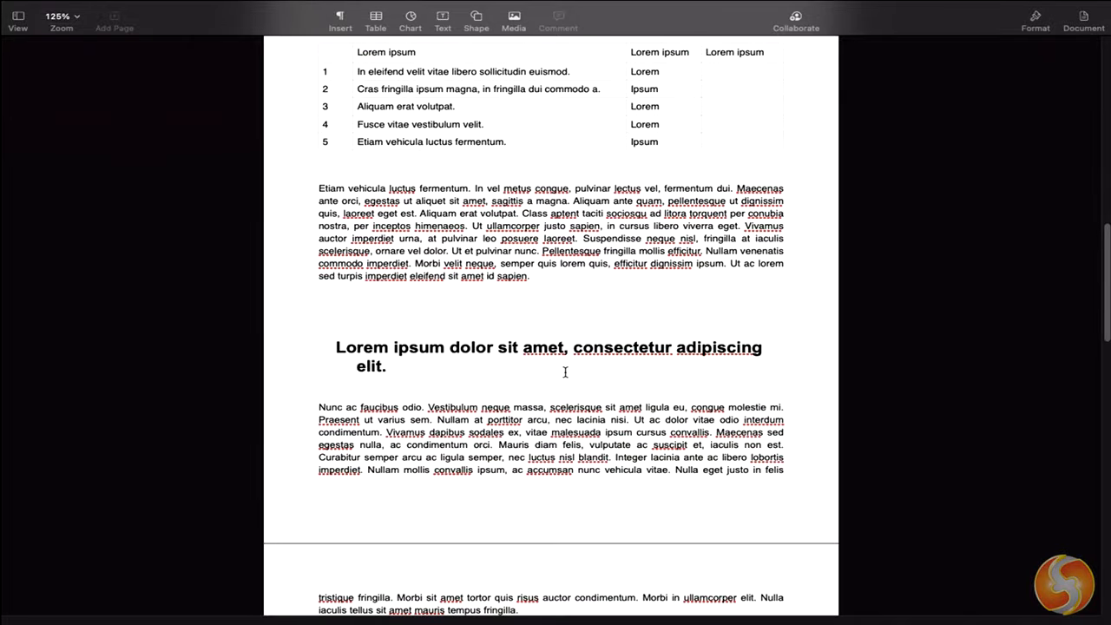
{"action": "scroll", "scroll_direction": "down", "scroll_amount": 3}
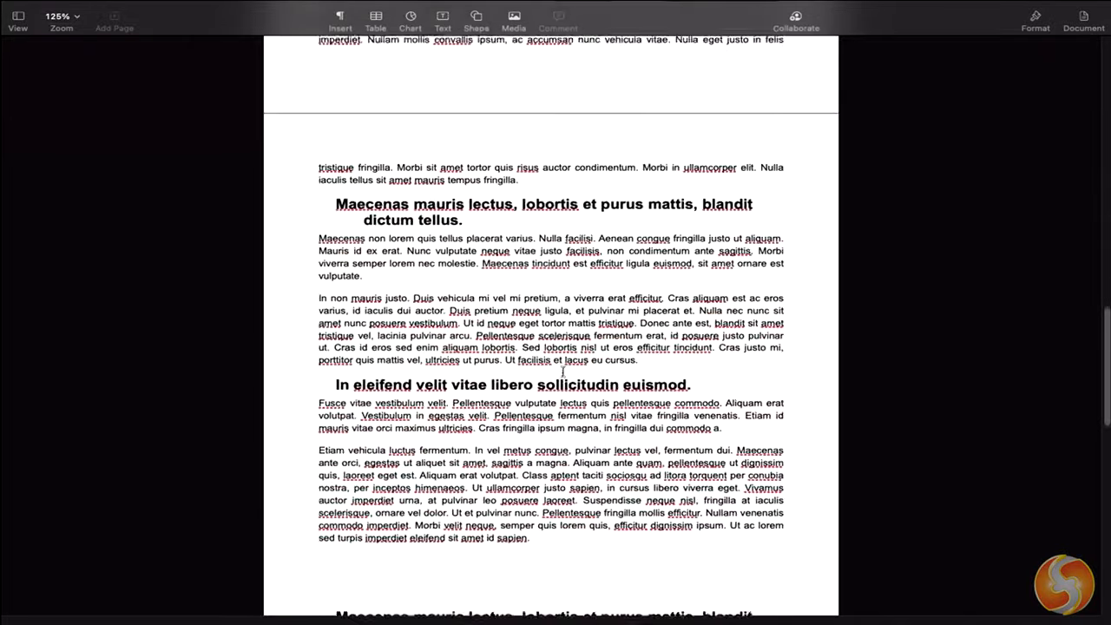
{"action": "scroll", "scroll_direction": "down", "scroll_amount": 3}
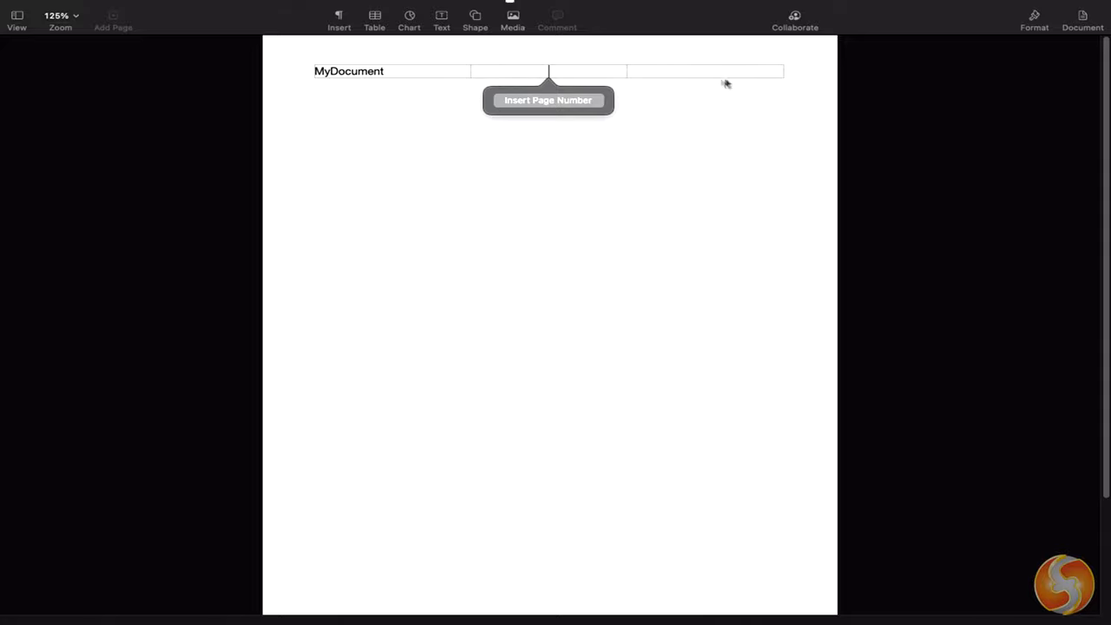
Insert a 'Page 1 of 2' page number beside MyDocument and set Header Top to 1,27 cm
{"action": "left_click", "coordinate": [549, 99]}
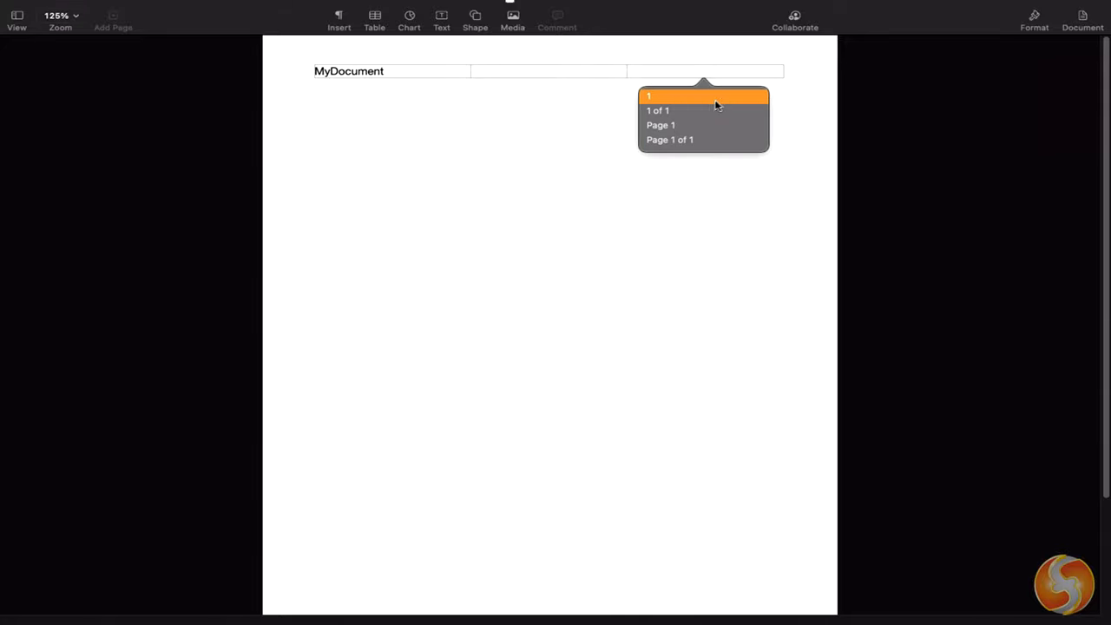
{"action": "left_click", "coordinate": [670, 139]}
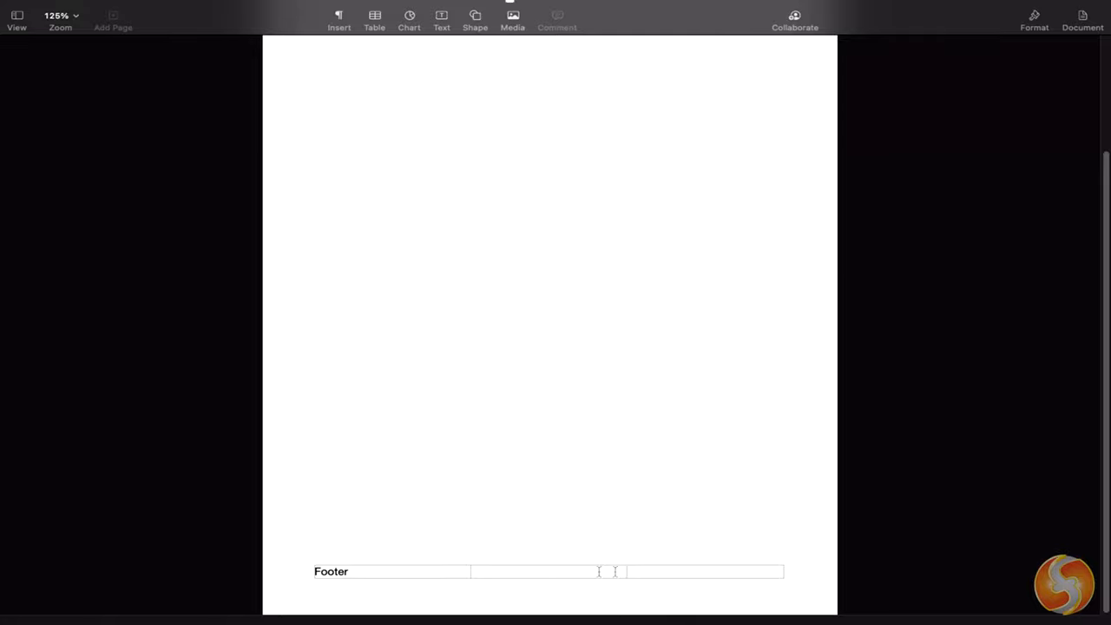
{"action": "left_click", "coordinate": [1083, 20]}
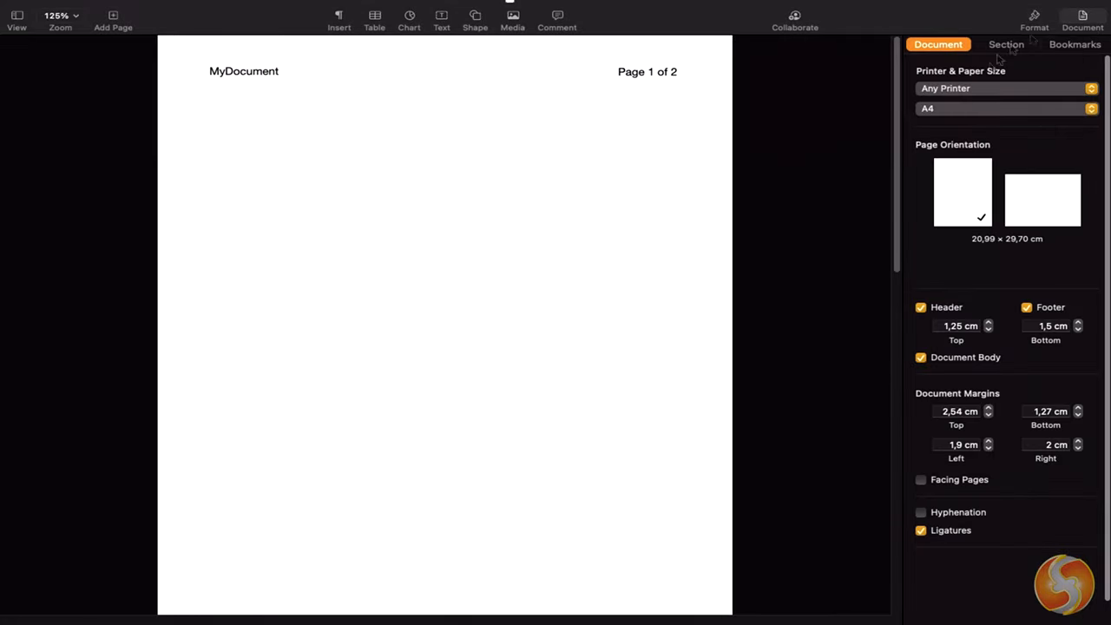
{"action": "left_click", "coordinate": [993, 326]}
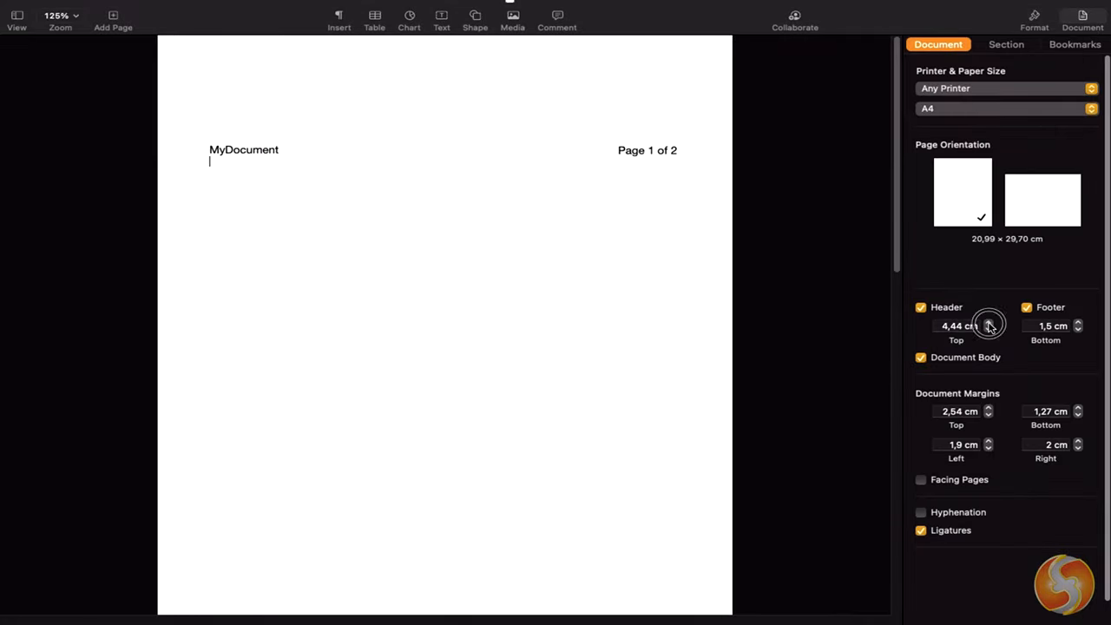
{"action": "left_click", "coordinate": [989, 330]}
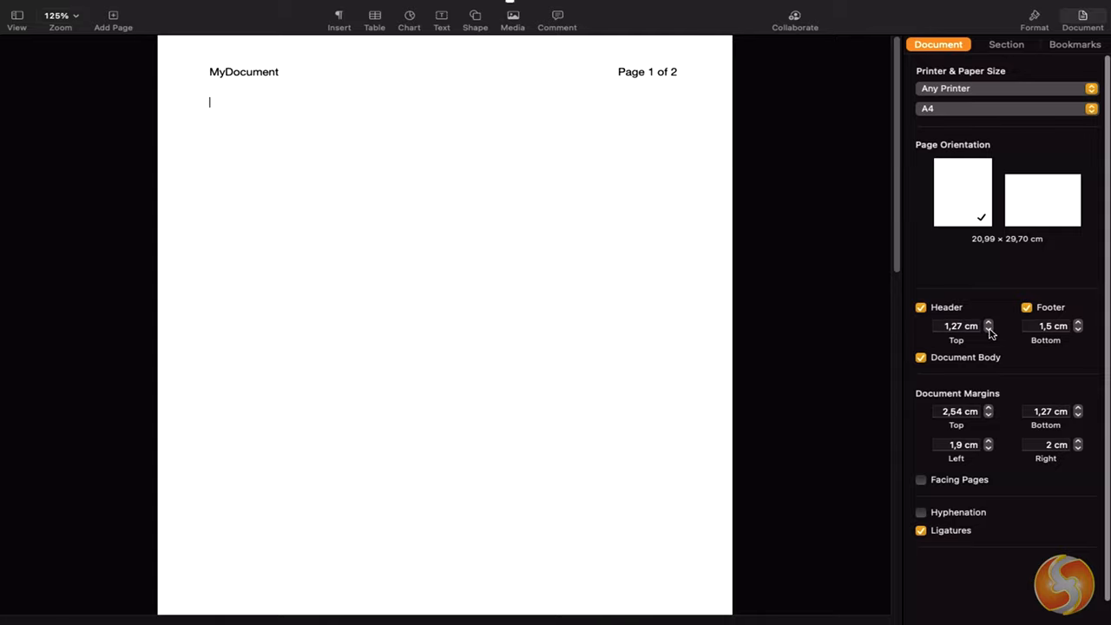
Type two more placeholder paragraphs in the body, the second starting 'In non mauris justo.'
{"action": "left_click", "coordinate": [1082, 15]}
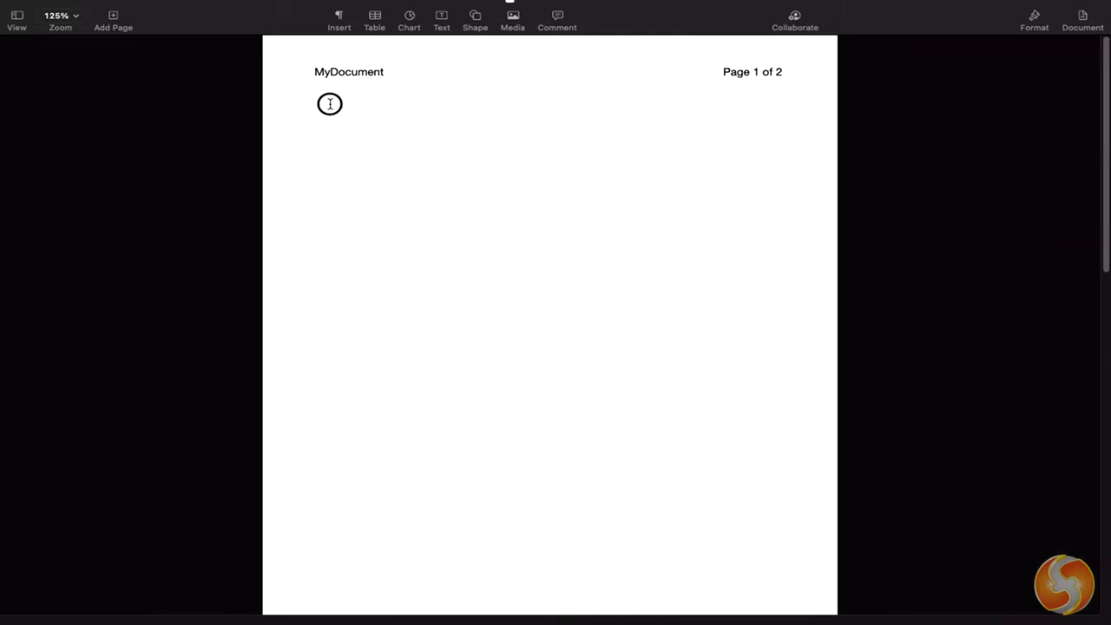
{"action": "type", "text": "Vest"}
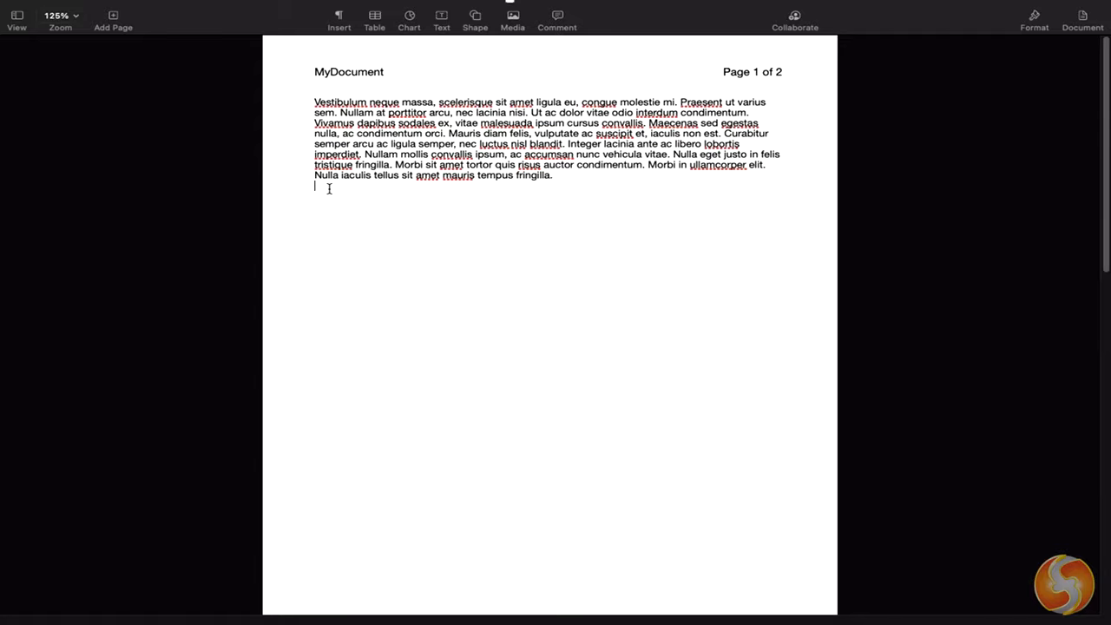
{"action": "type", "text": "In non ma"}
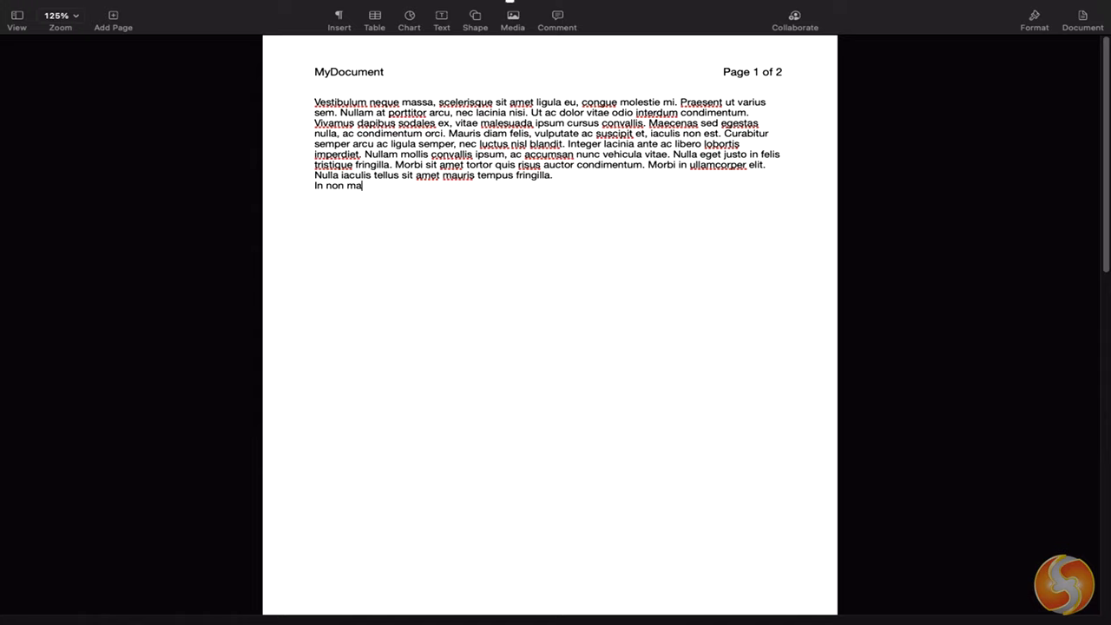
{"action": "type", "text": "uris justo. Duis vehicula mi vel mi pretium, a viverra erat efficitur. Cras aliquam est ac"}
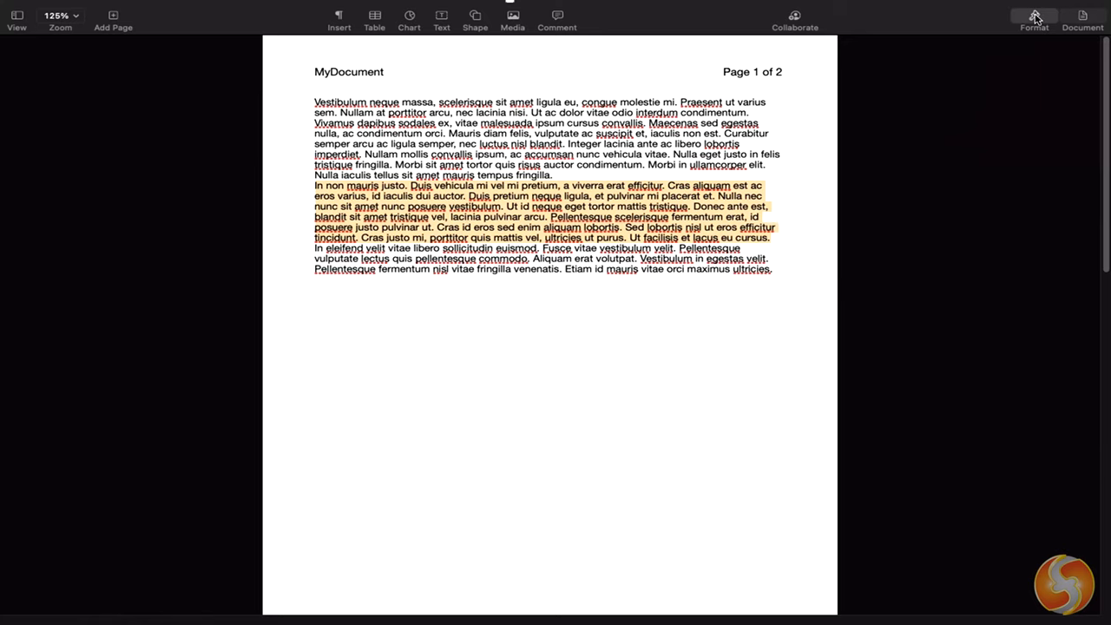
Preview other fonts, Bold and a text colour on the second paragraph, reverting to Helvetica Neue Regular
{"action": "left_click", "coordinate": [1034, 15]}
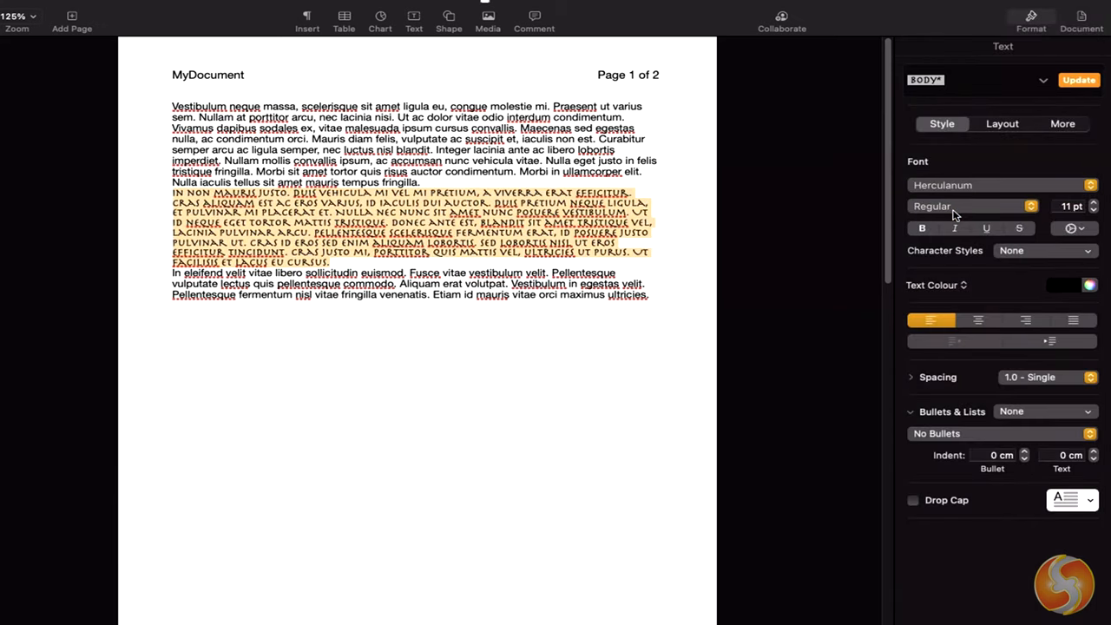
{"action": "left_click", "coordinate": [1078, 80]}
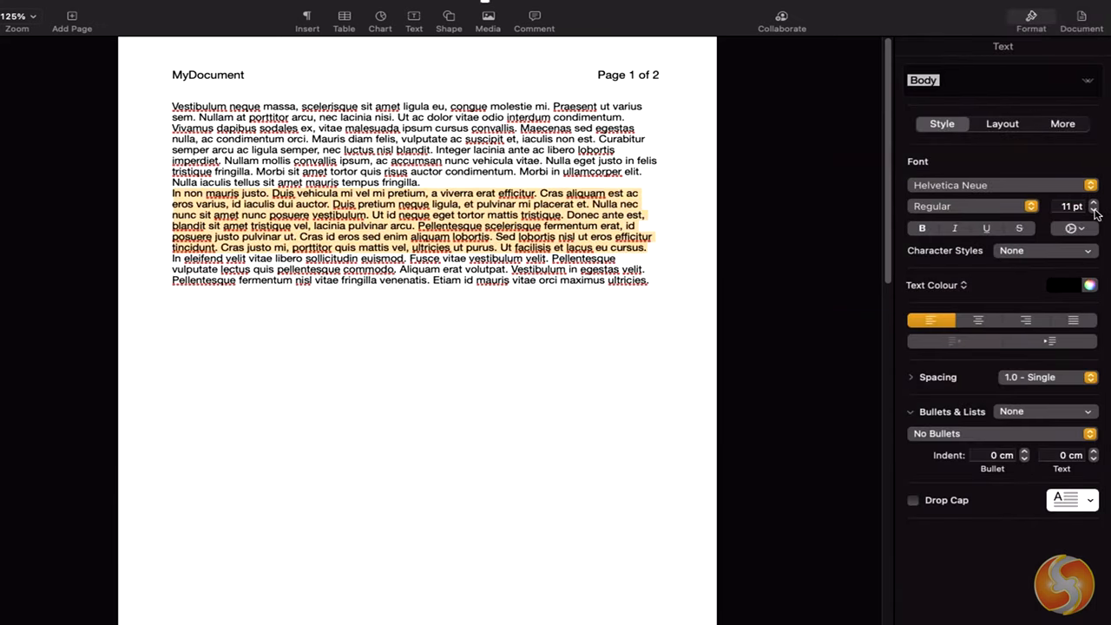
{"action": "left_click", "coordinate": [922, 227]}
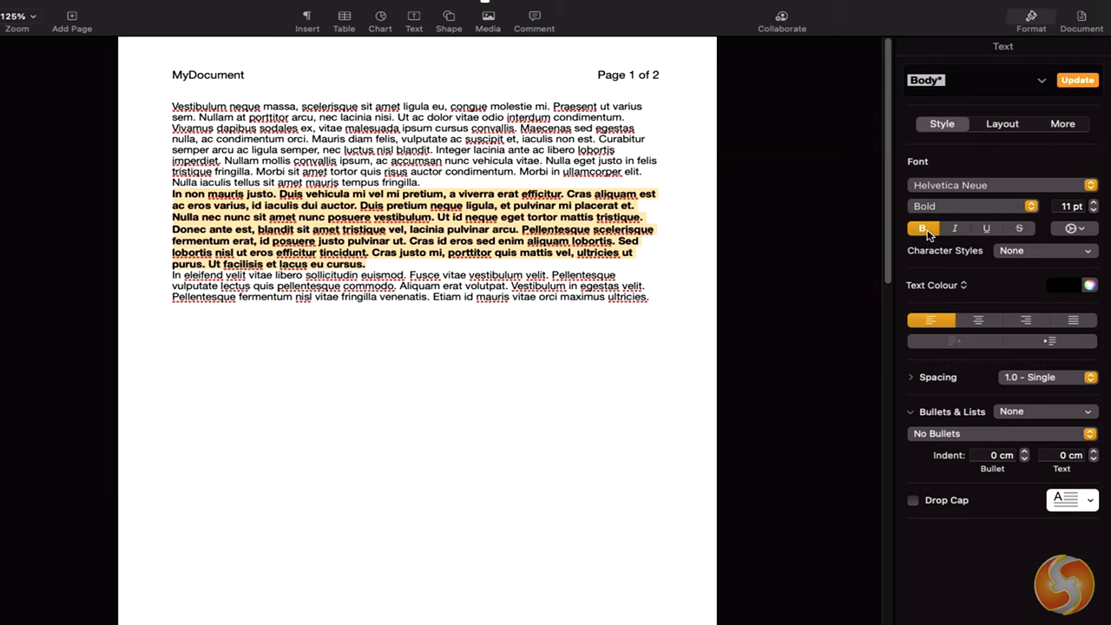
{"action": "left_click", "coordinate": [922, 228]}
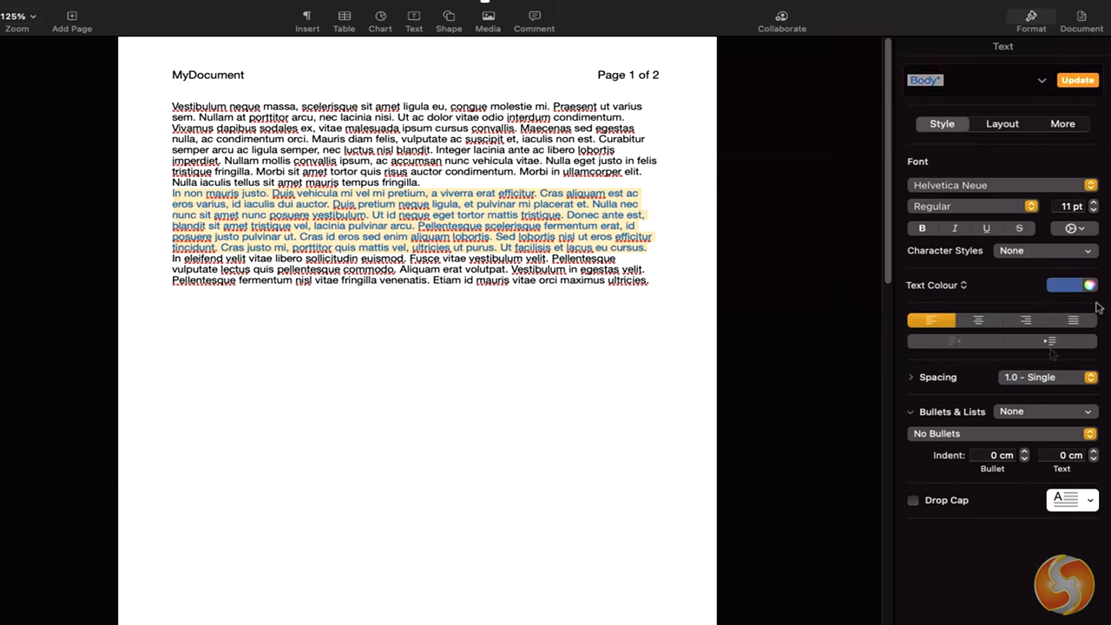
{"action": "left_click", "coordinate": [1094, 202]}
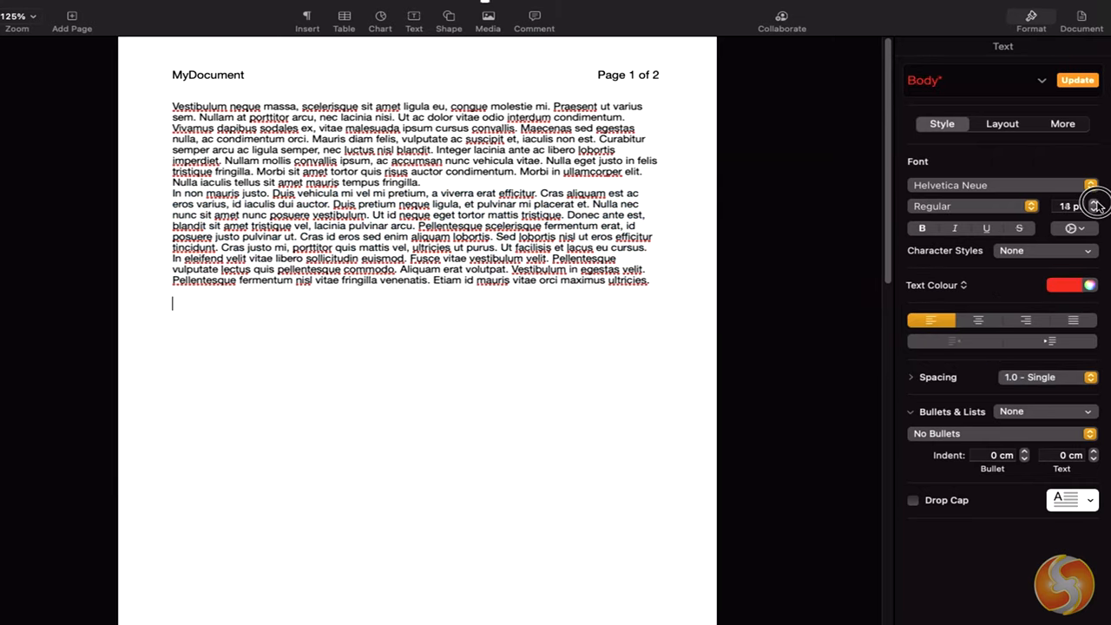
{"action": "type", "text": "This is a n"}
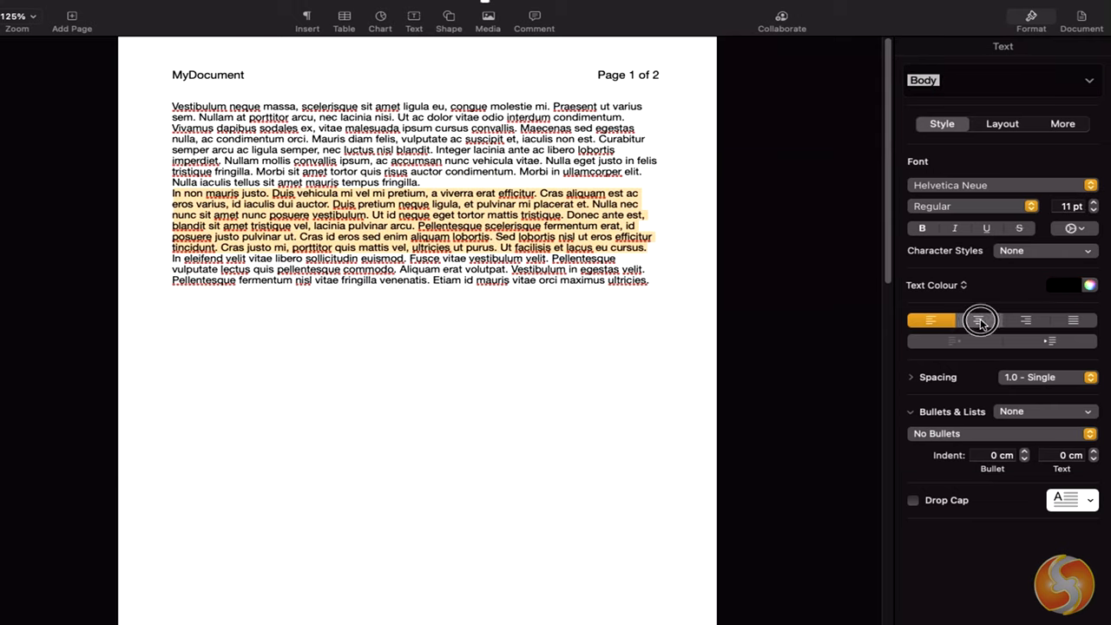
Try a different alignment and an indent on the second paragraph, then remove the indent
{"action": "left_click", "coordinate": [1026, 319]}
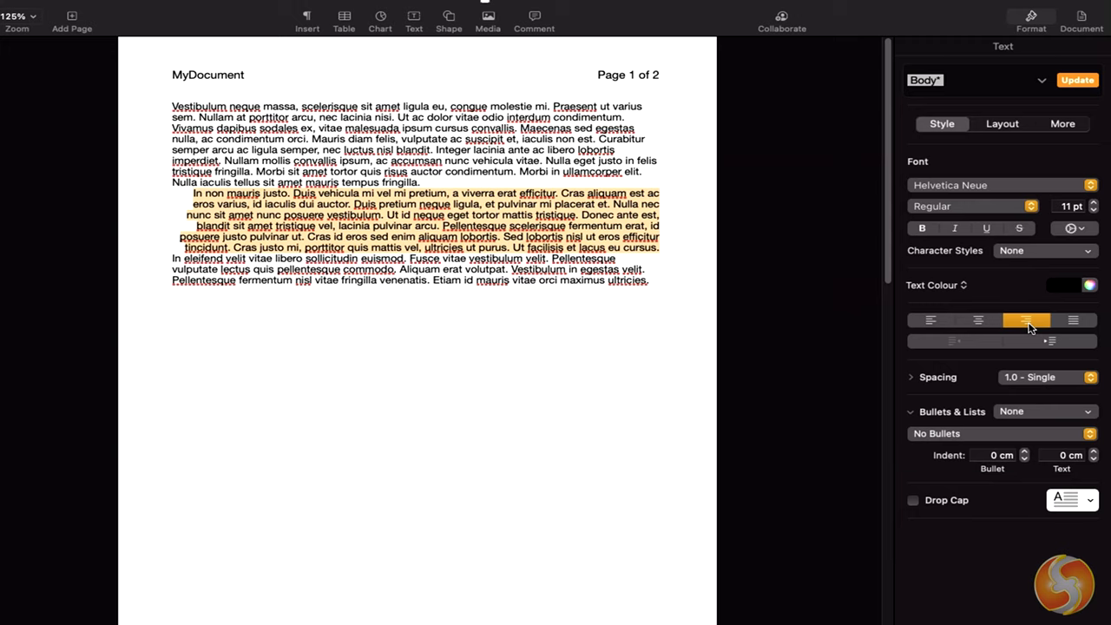
{"action": "left_click", "coordinate": [930, 320]}
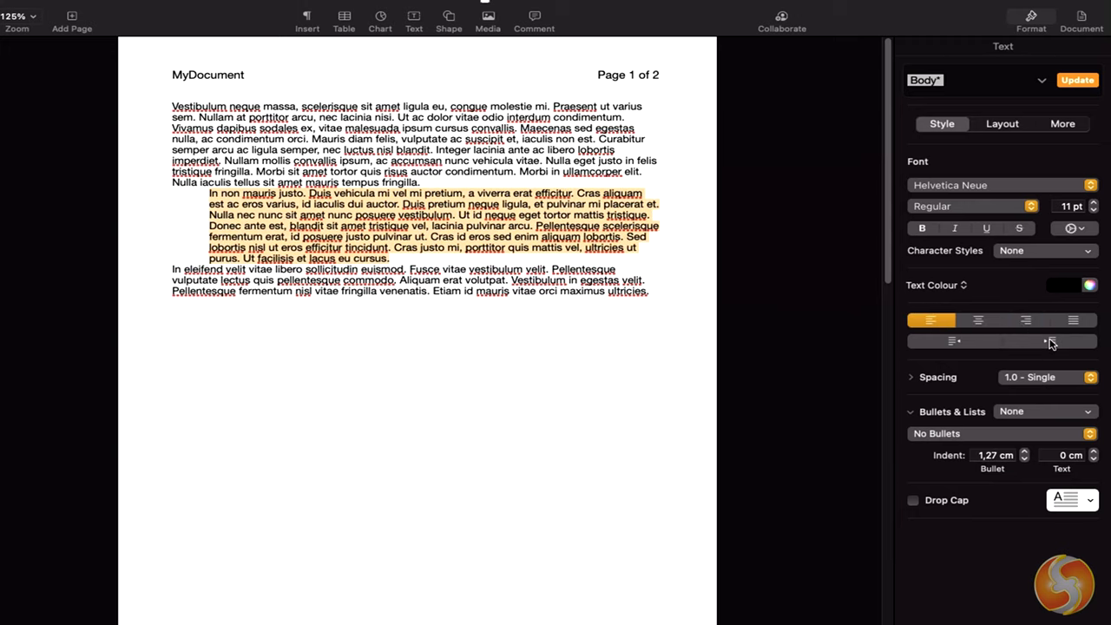
{"action": "left_click", "coordinate": [953, 340]}
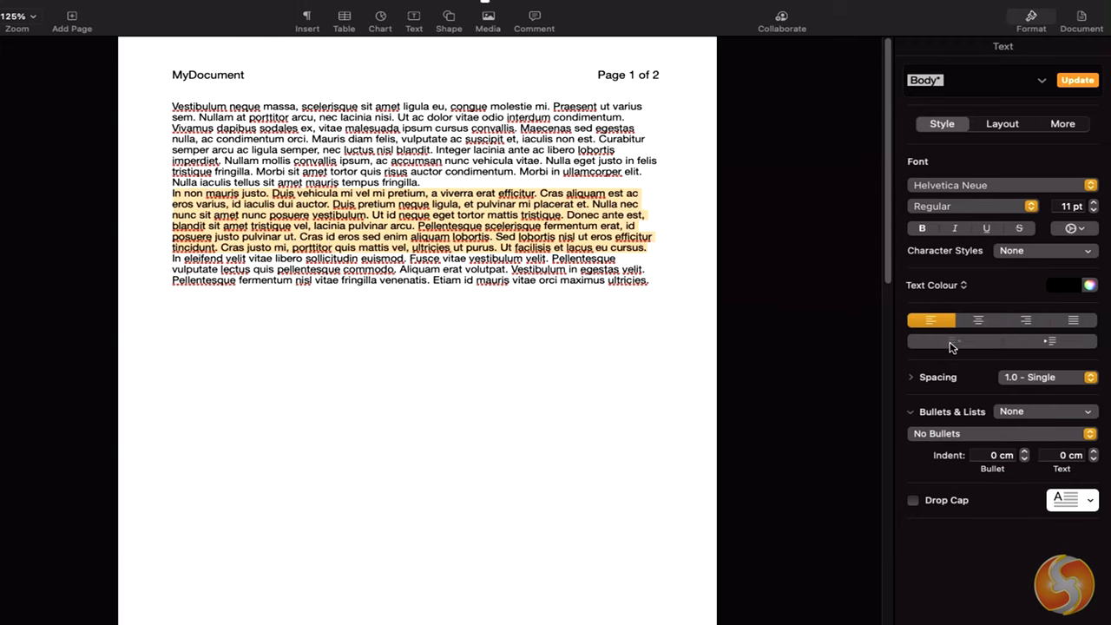
Expand Spacing, raise the Before/After Paragraph values, then reset them to 0 pt
{"action": "left_click", "coordinate": [910, 377]}
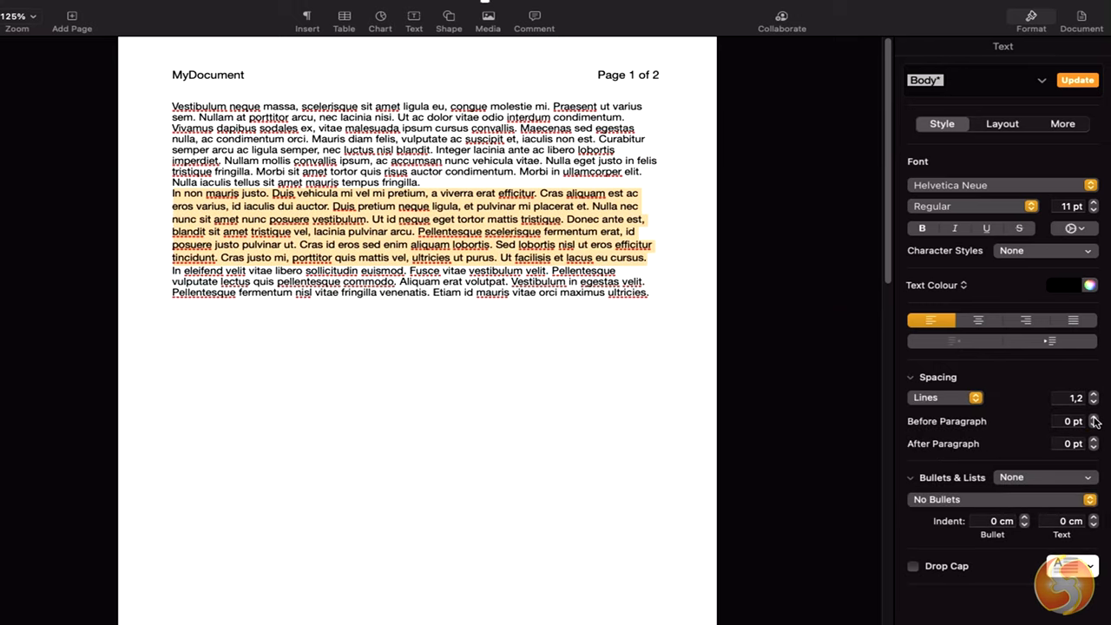
{"action": "left_click", "coordinate": [1093, 416]}
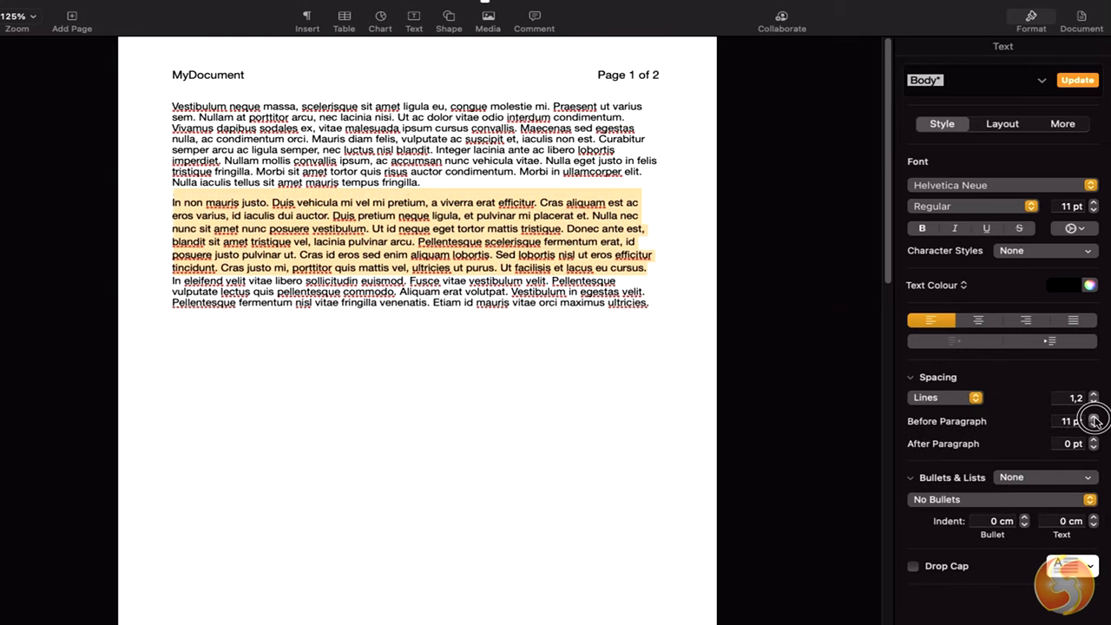
{"action": "left_click", "coordinate": [1093, 417]}
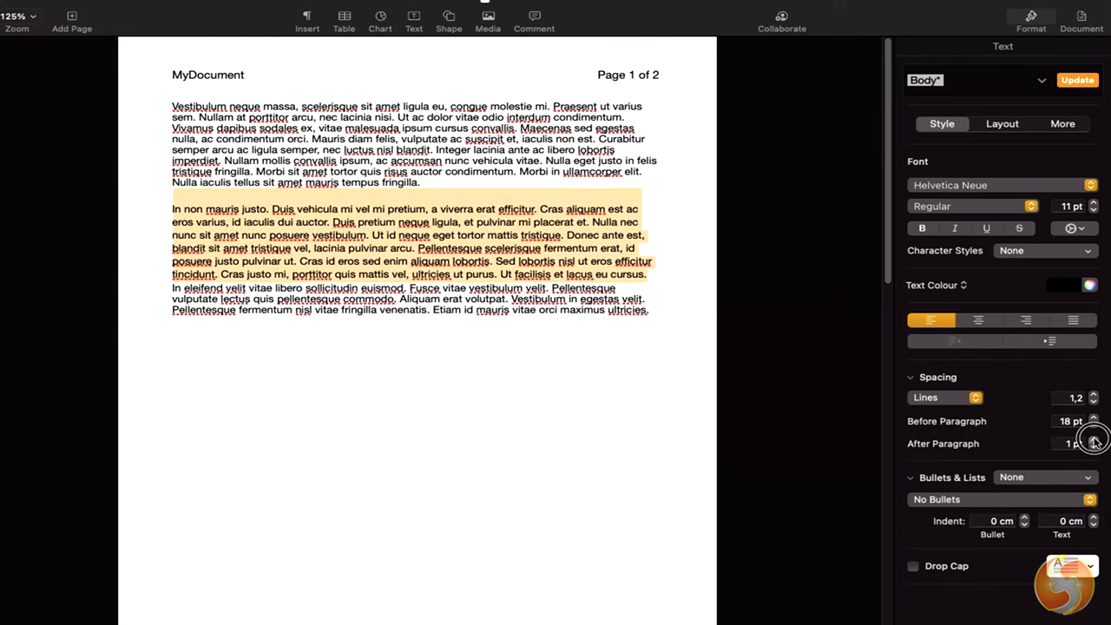
{"action": "left_click", "coordinate": [1093, 439]}
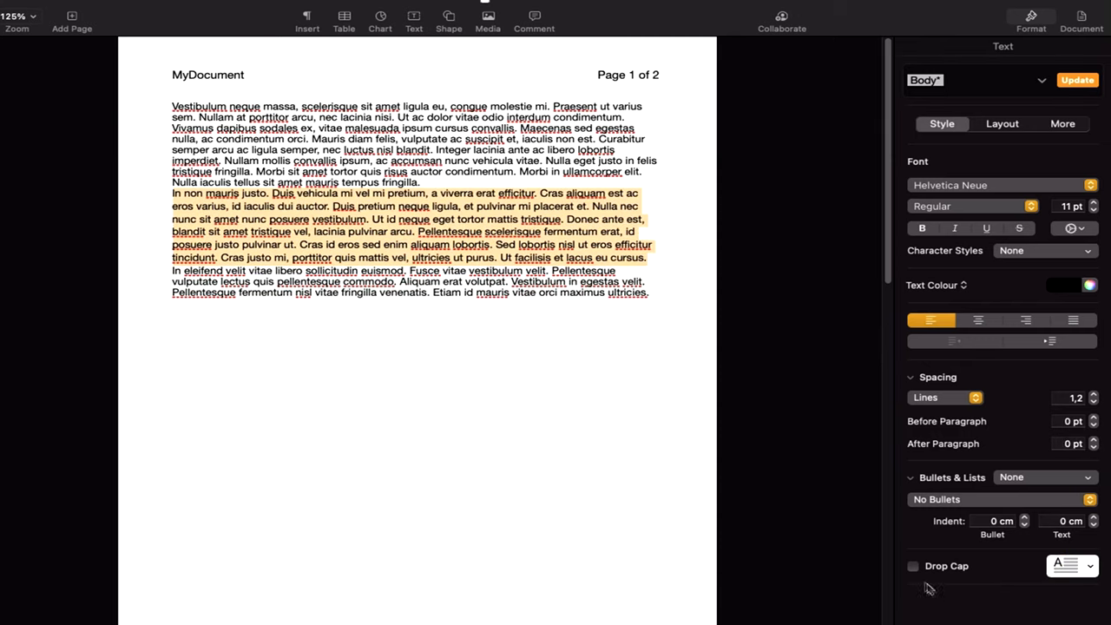
{"action": "left_click", "coordinate": [913, 566]}
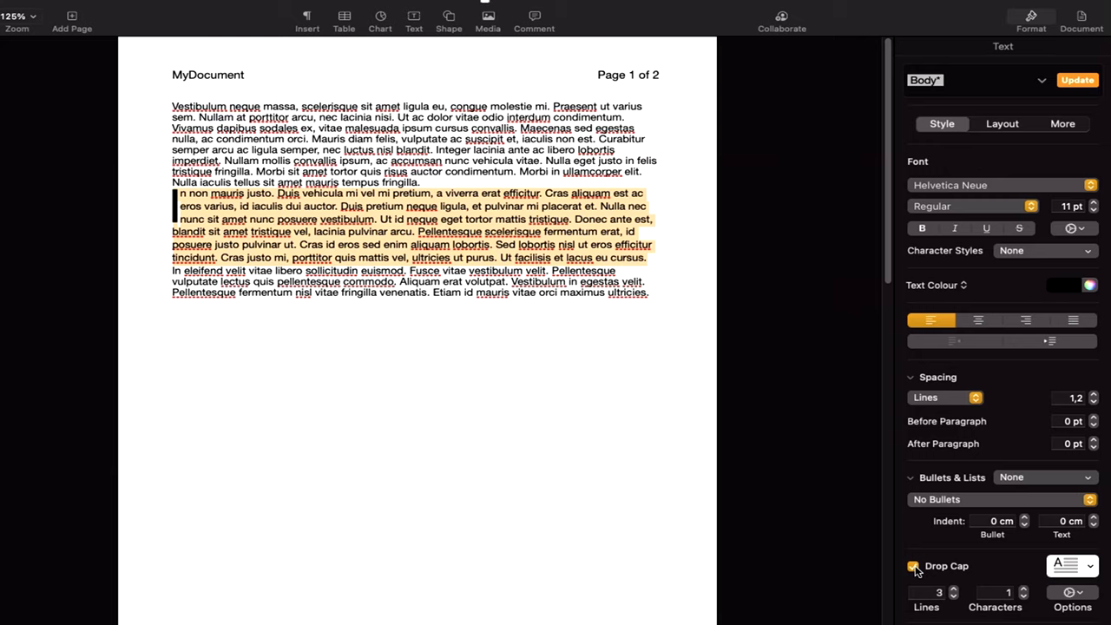
{"action": "left_click", "coordinate": [913, 566]}
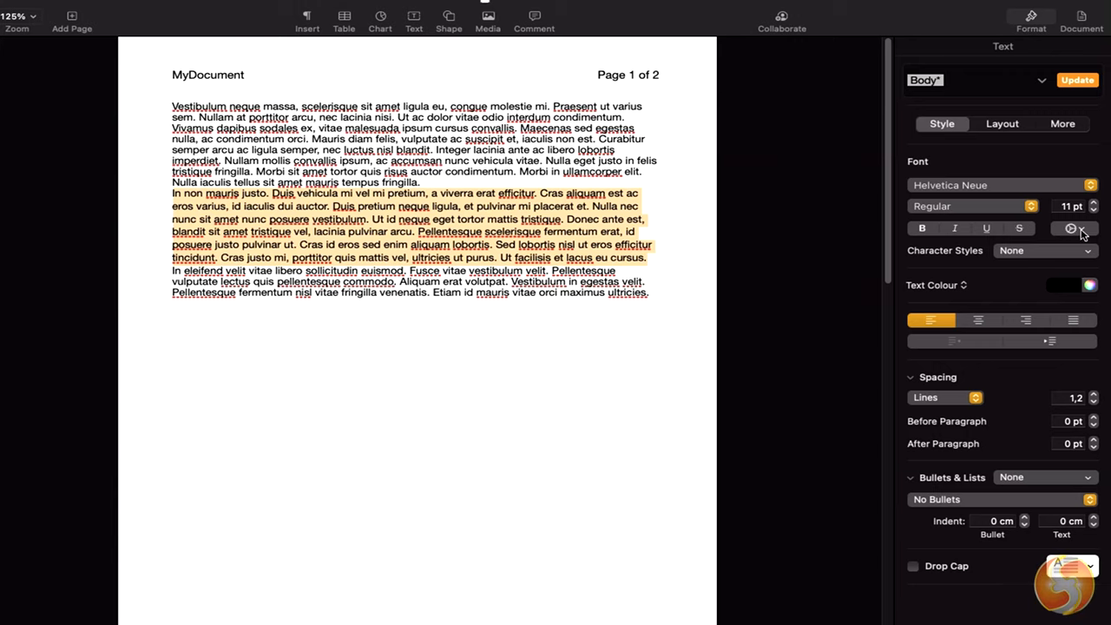
{"action": "left_click", "coordinate": [1073, 227]}
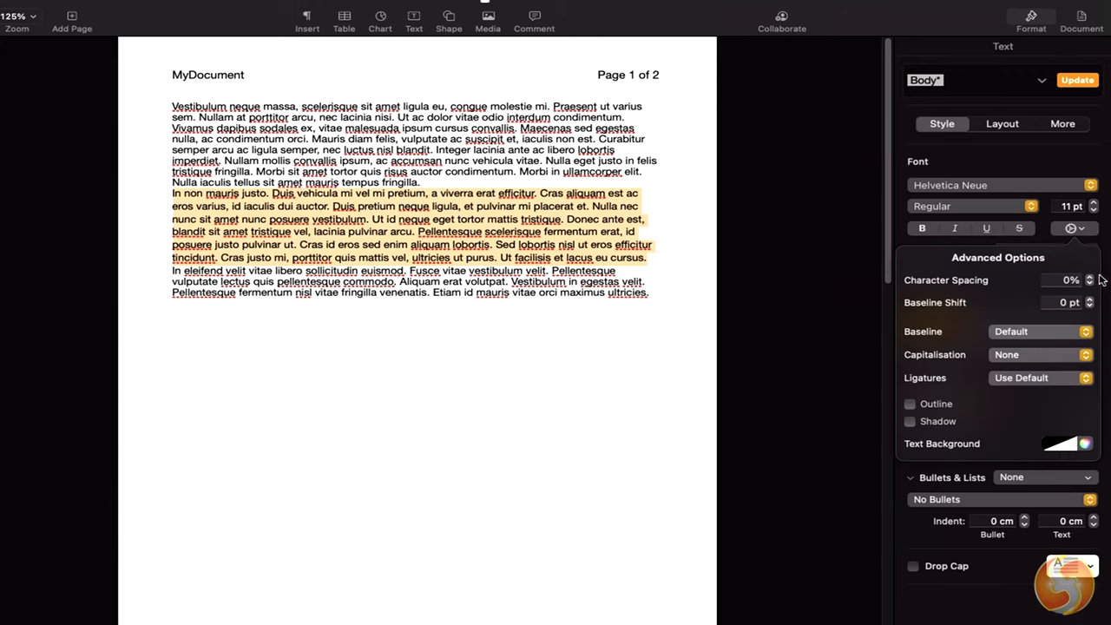
{"action": "left_click", "coordinate": [1090, 276]}
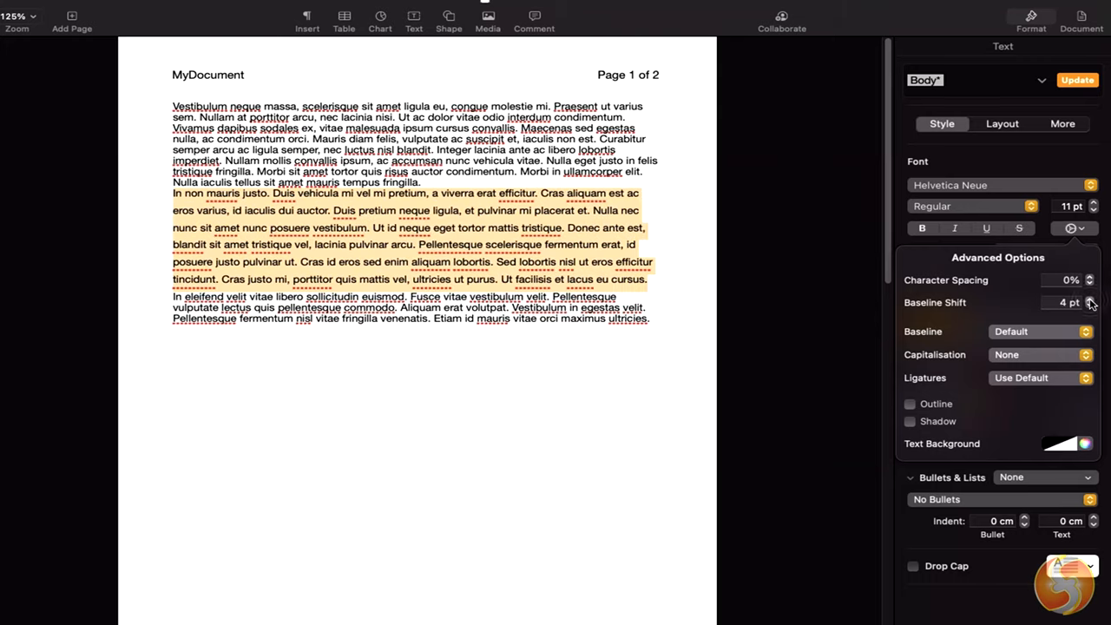
{"action": "left_click", "coordinate": [1090, 299]}
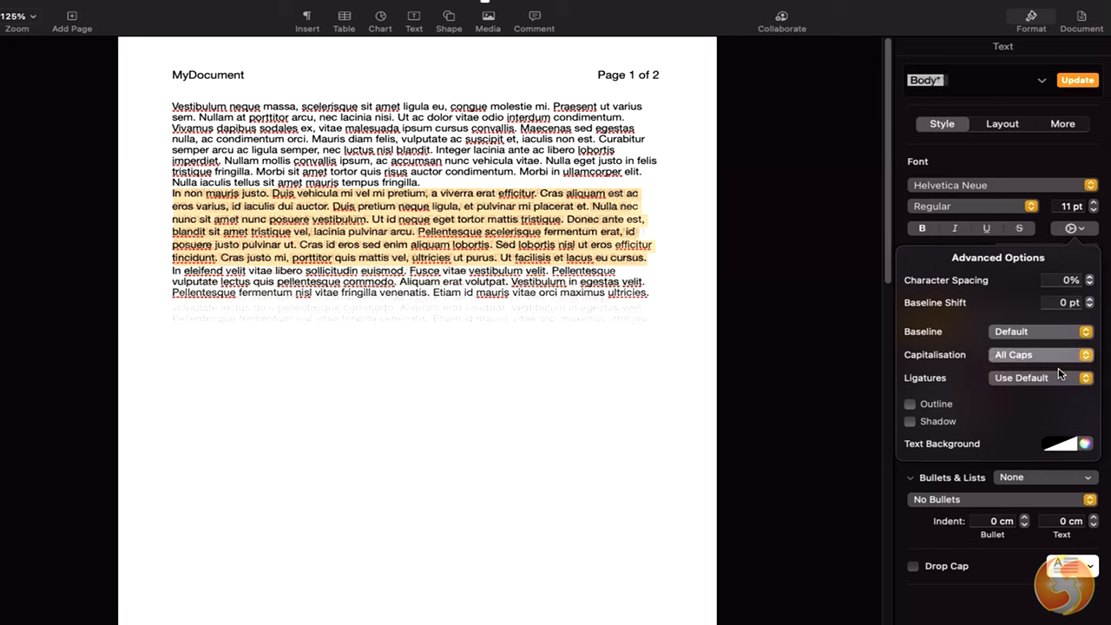
{"action": "left_click", "coordinate": [1041, 354]}
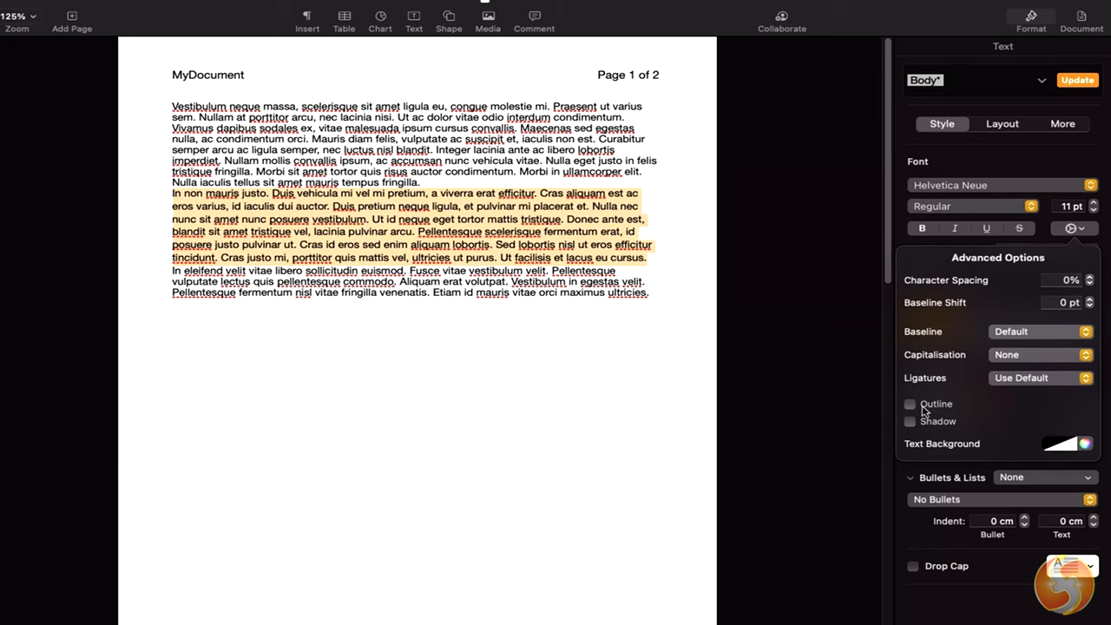
{"action": "left_click", "coordinate": [910, 403]}
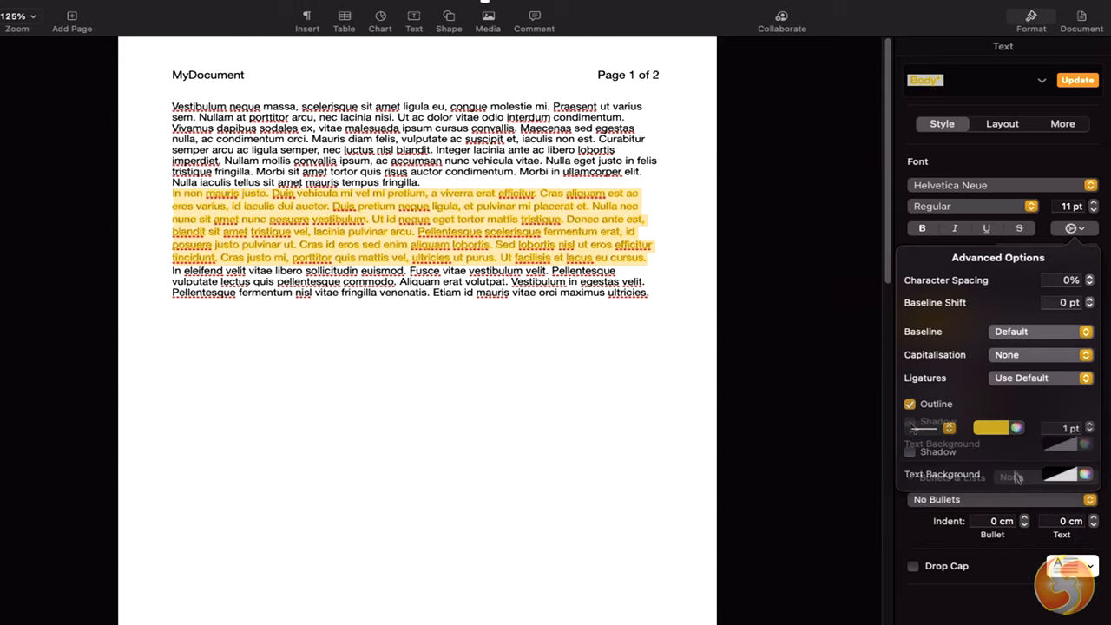
{"action": "left_click", "coordinate": [910, 403]}
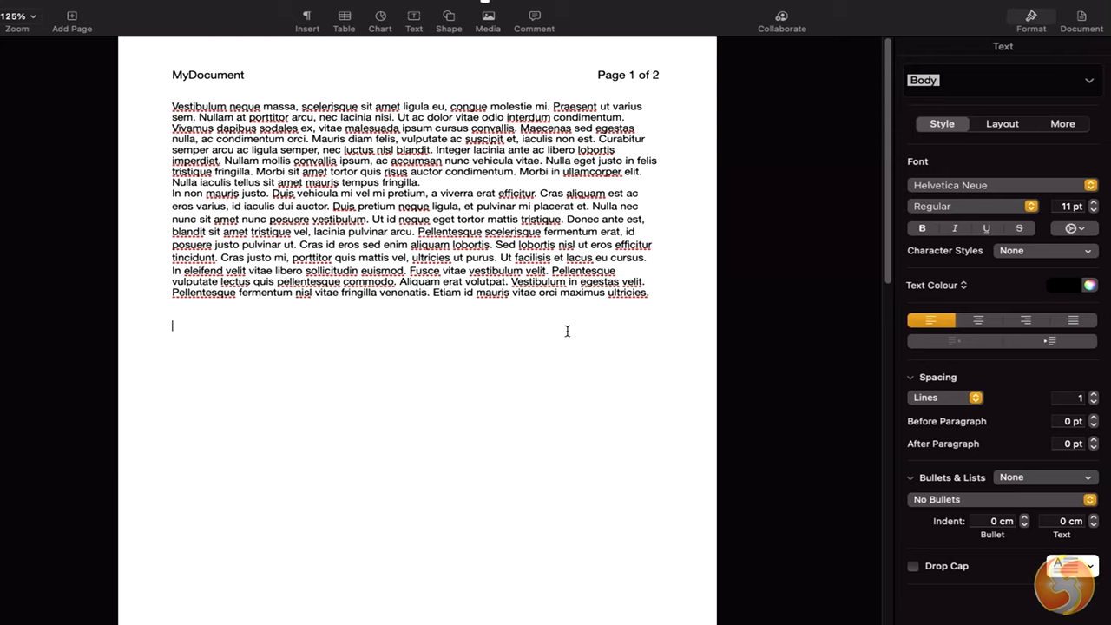
In the Layout settings, set the text to 2 columns and then back to 1
{"action": "left_click", "coordinate": [1093, 393]}
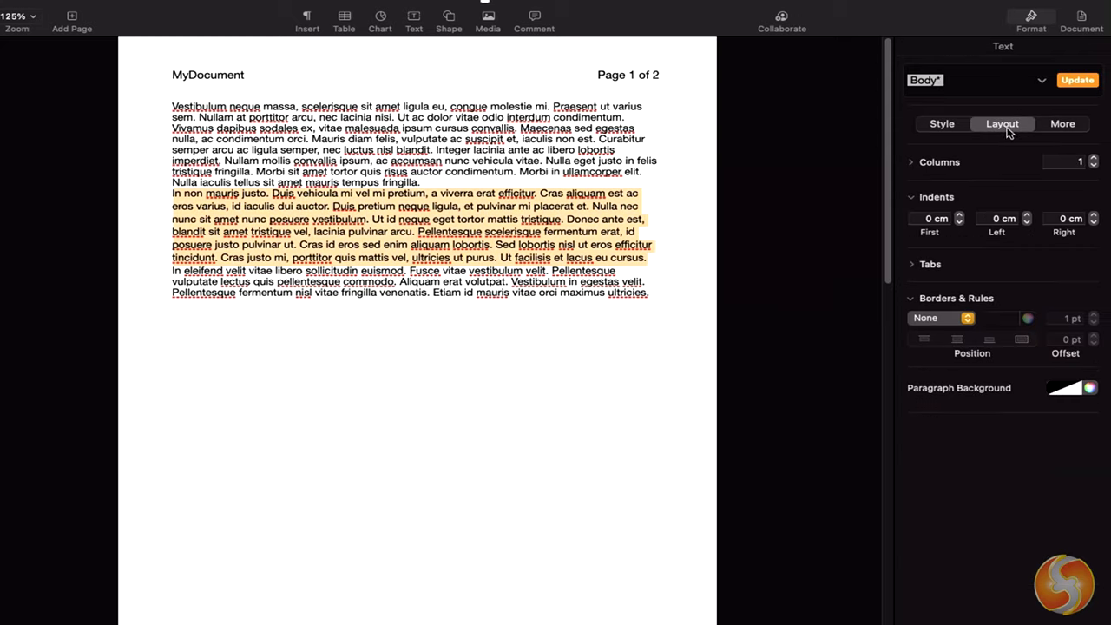
{"action": "left_click", "coordinate": [1094, 158]}
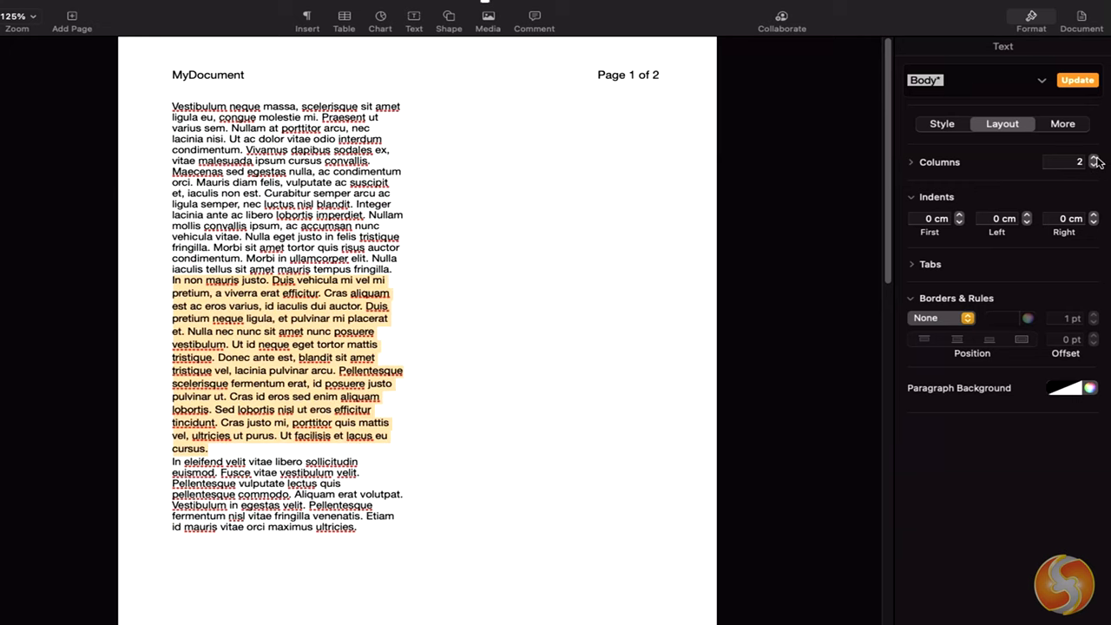
{"action": "scroll", "scroll_direction": "down", "scroll_amount": 3}
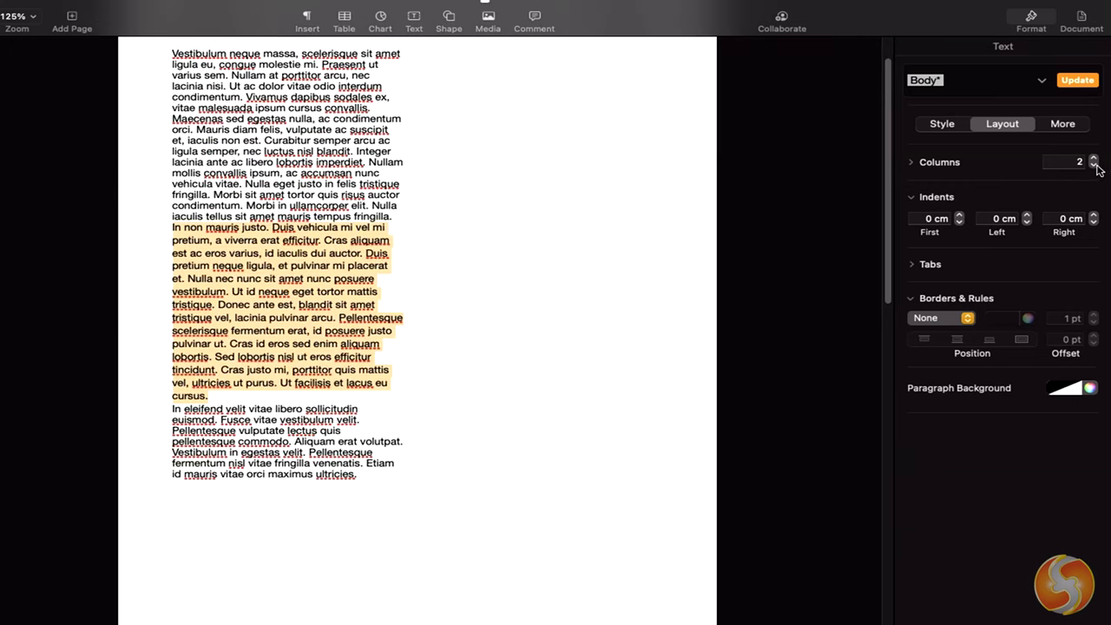
{"action": "left_click", "coordinate": [1094, 165]}
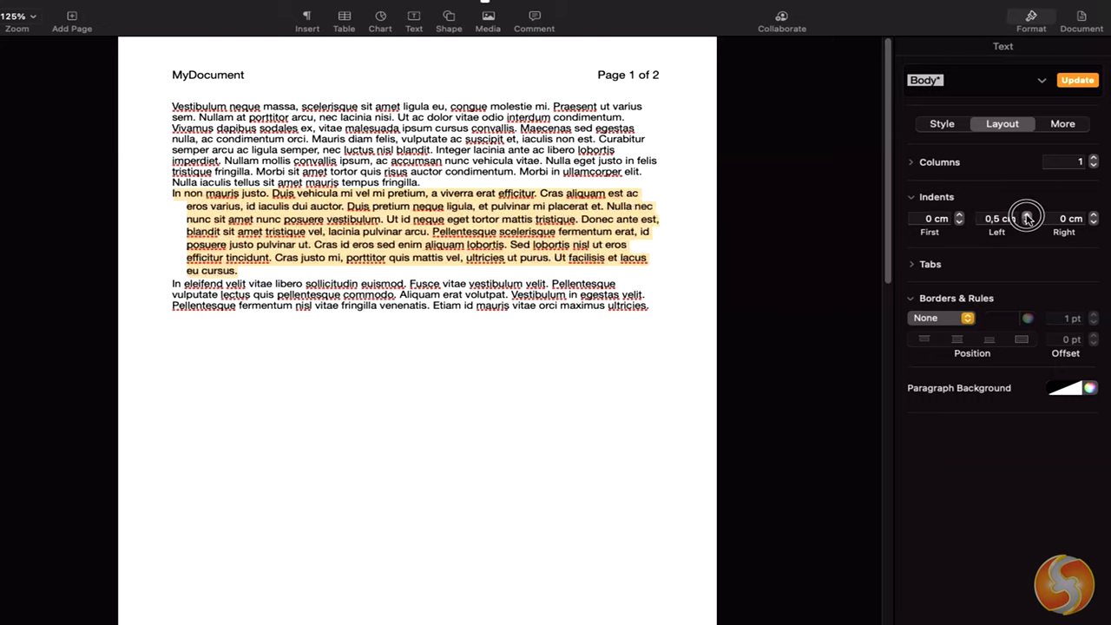
Give the paragraph a left and then a right indent, then reset both to 0 cm
{"action": "left_click", "coordinate": [1026, 215]}
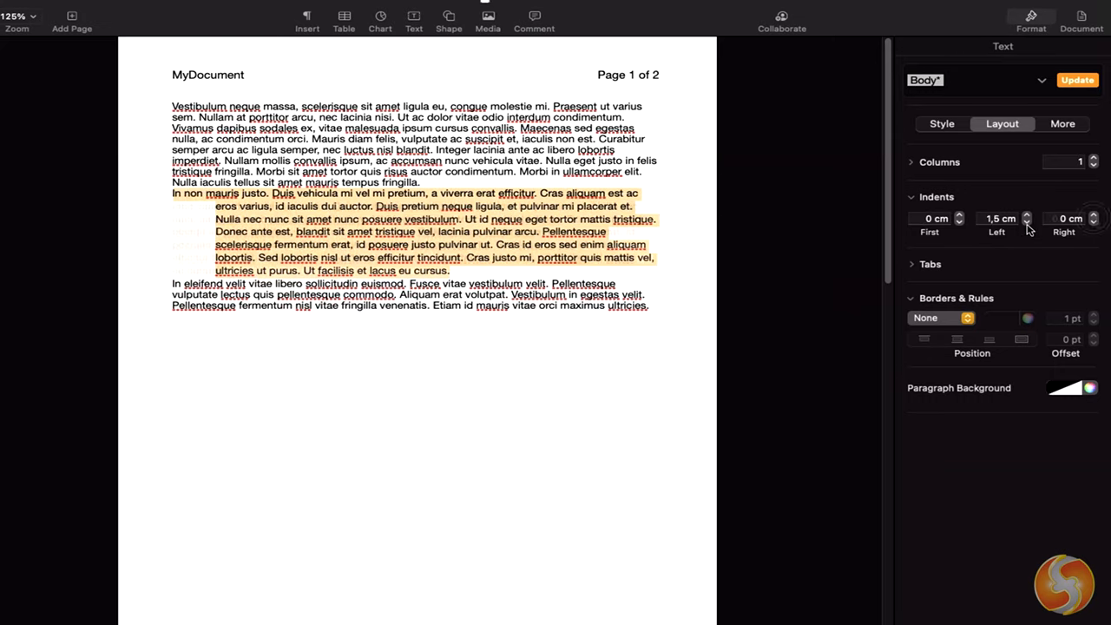
{"action": "left_click", "coordinate": [1093, 215]}
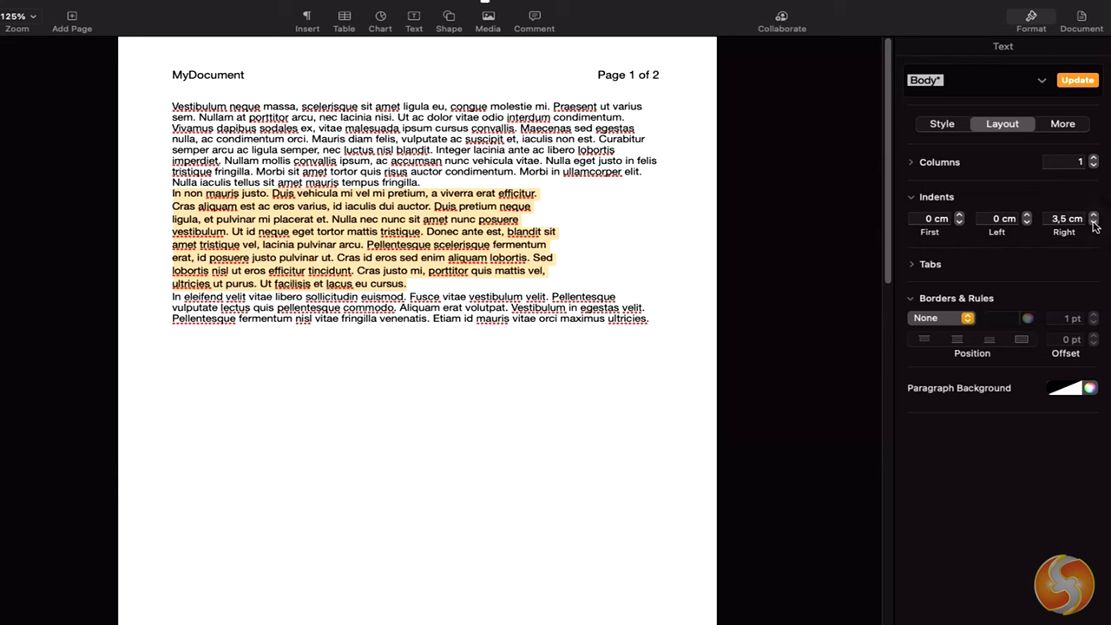
{"action": "left_click", "coordinate": [1093, 216]}
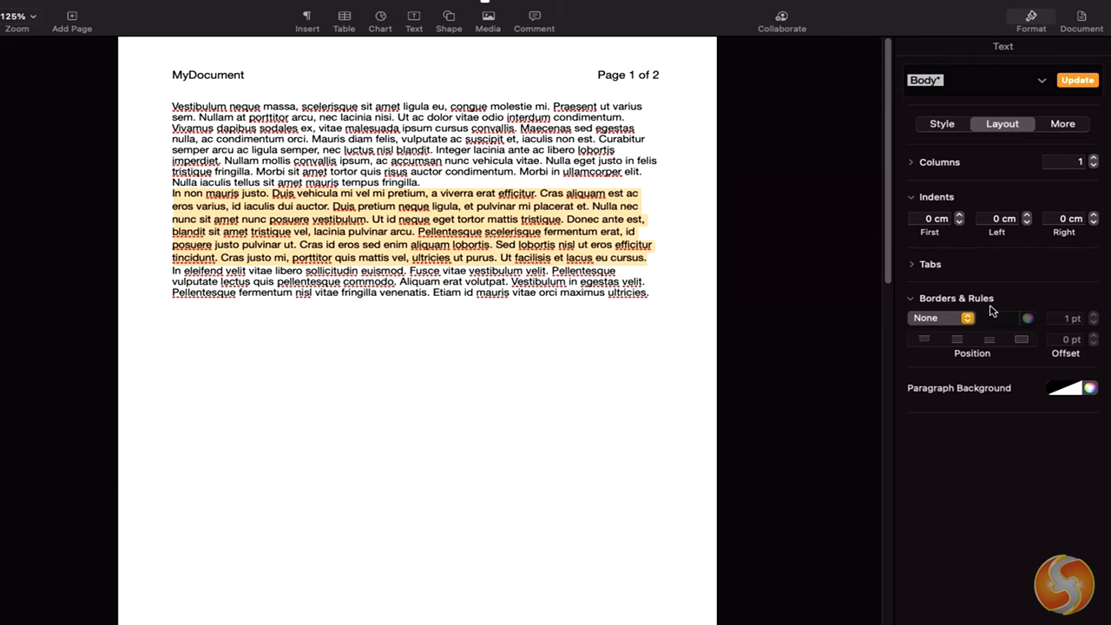
Try rule positions, a border colour and a paragraph background colour on the middle paragraph, ending with no border
{"action": "left_click", "coordinate": [963, 317]}
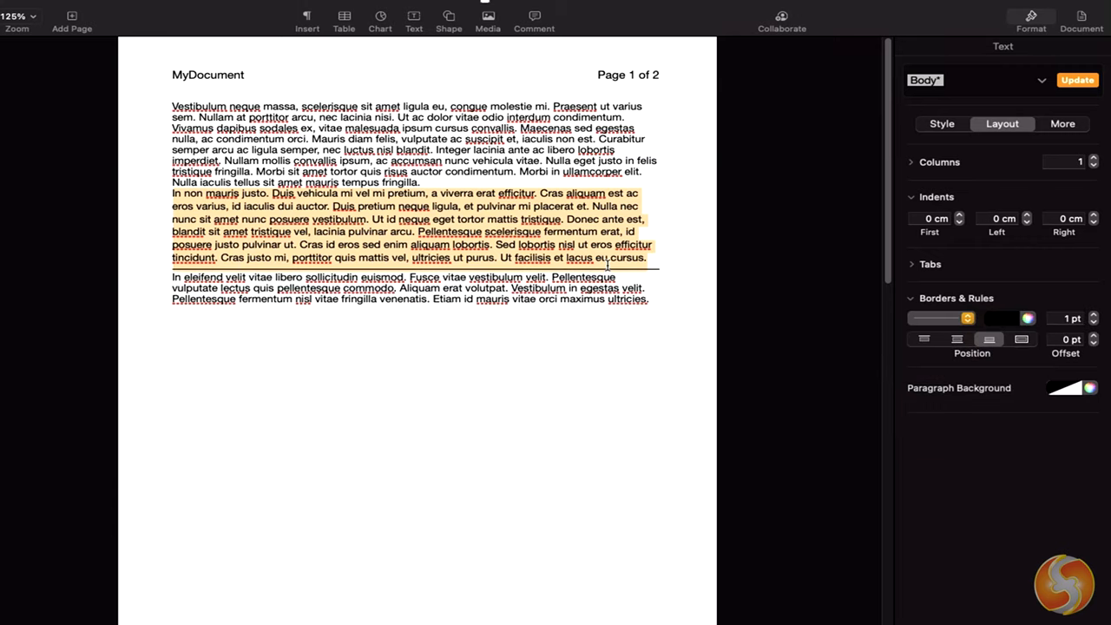
{"action": "mouse_move", "coordinate": [947, 350]}
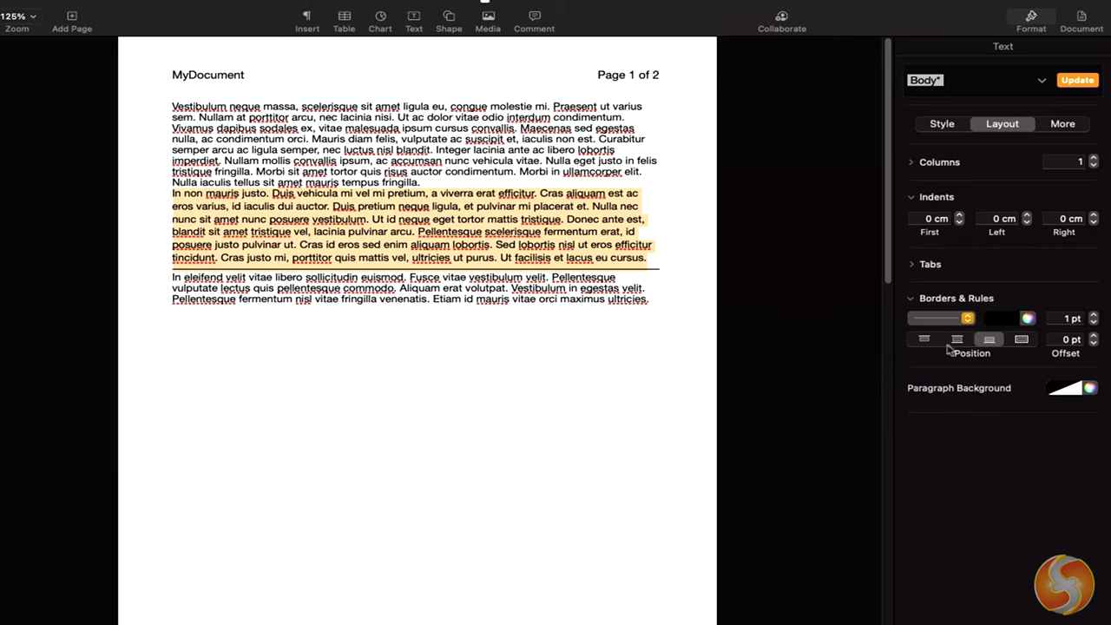
{"action": "left_click", "coordinate": [956, 338]}
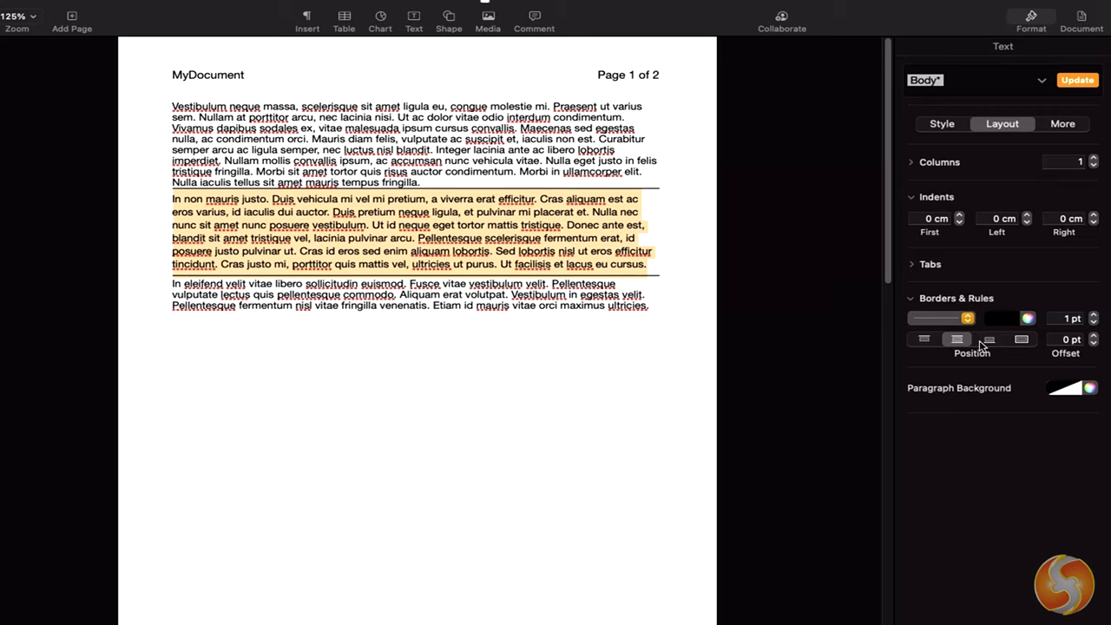
{"action": "left_click", "coordinate": [1021, 339]}
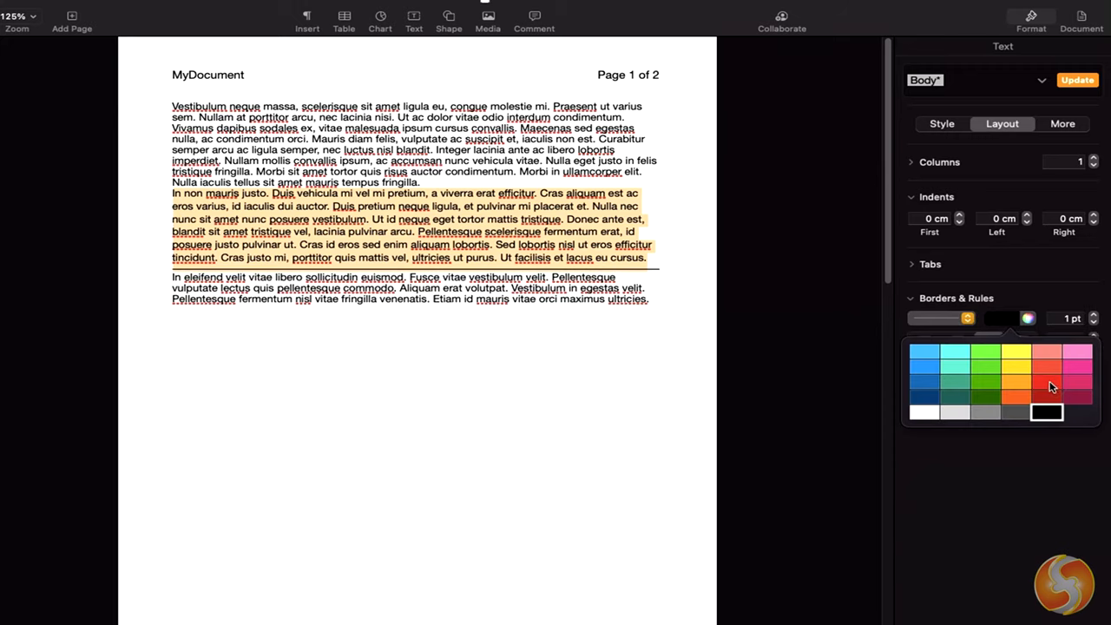
{"action": "left_click", "coordinate": [1093, 314]}
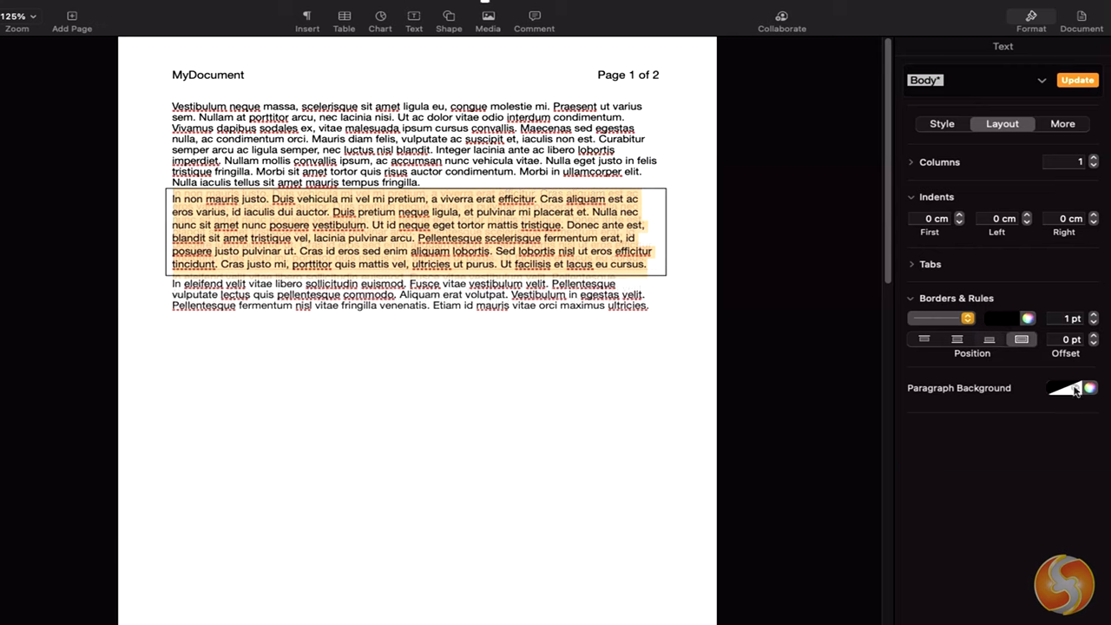
{"action": "left_click", "coordinate": [1067, 389]}
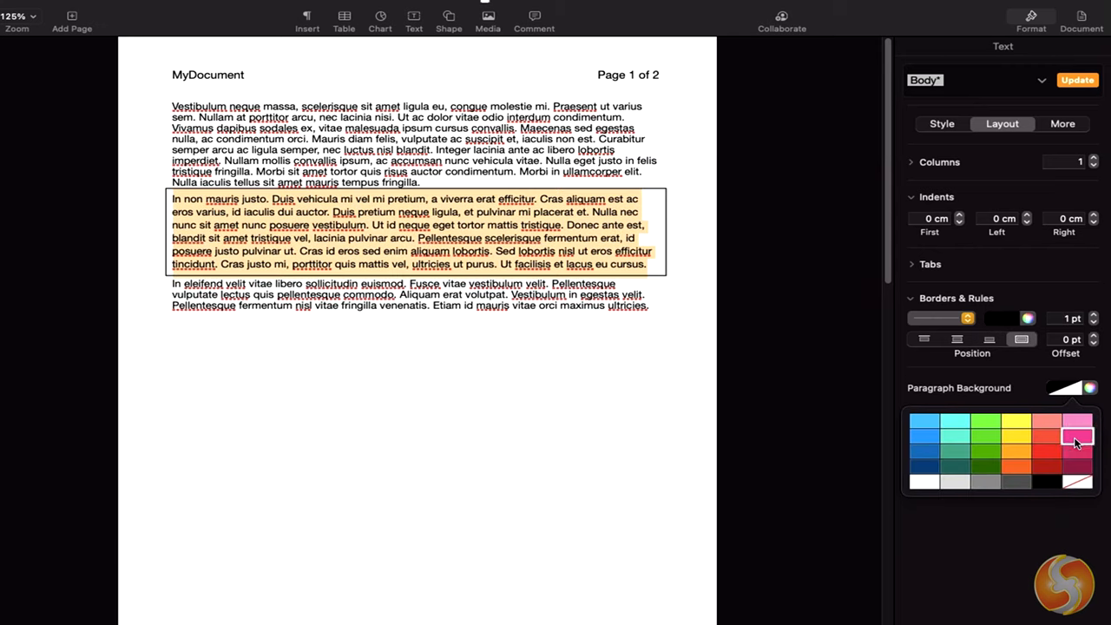
{"action": "left_click", "coordinate": [1076, 441]}
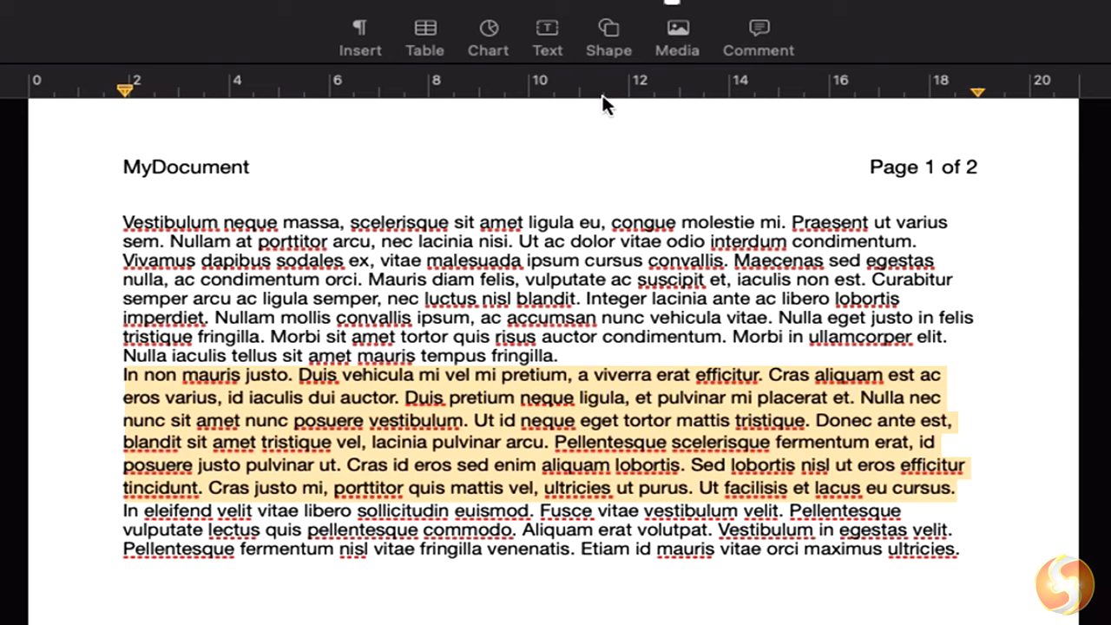
Show the ruler via the View menu and drag the paragraph's right and left indent markers
{"action": "left_click", "coordinate": [19, 16]}
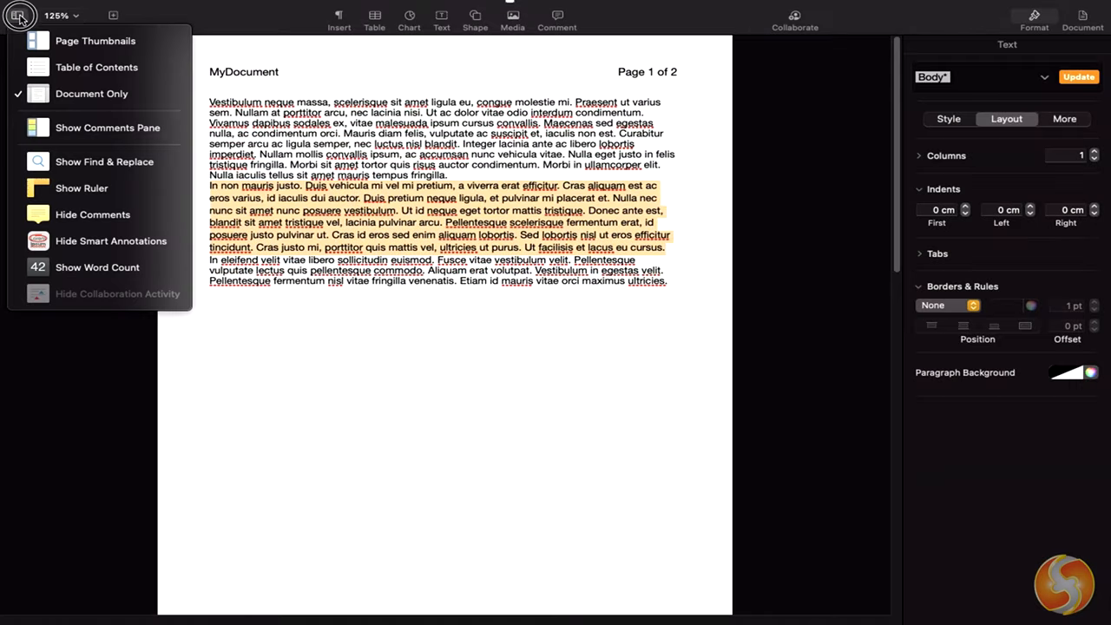
{"action": "mouse_move", "coordinate": [81, 187]}
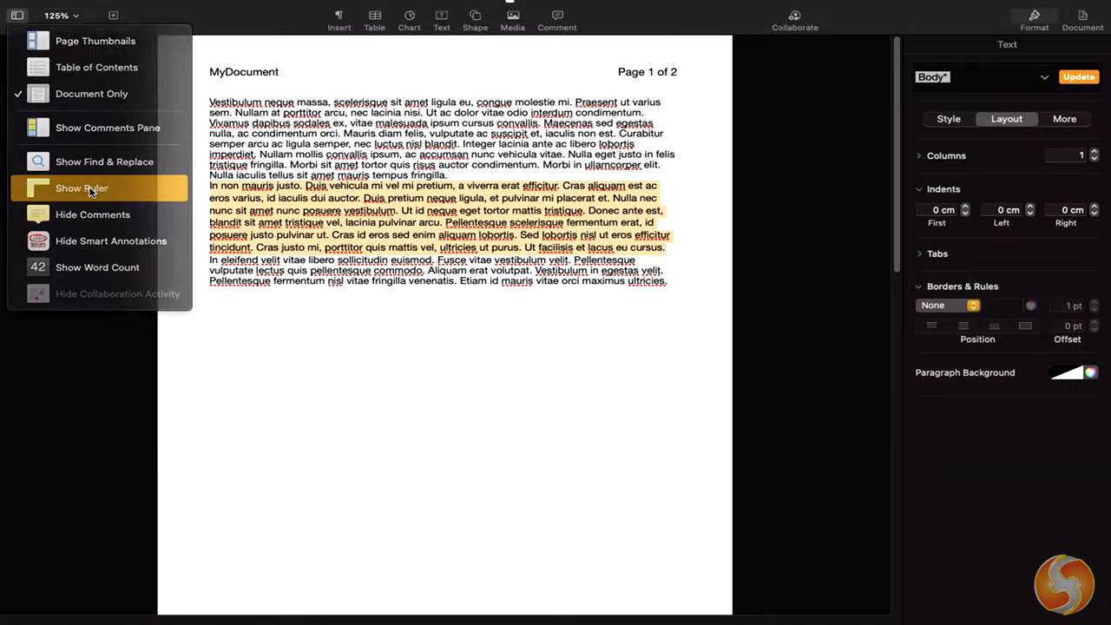
{"action": "left_click", "coordinate": [81, 188]}
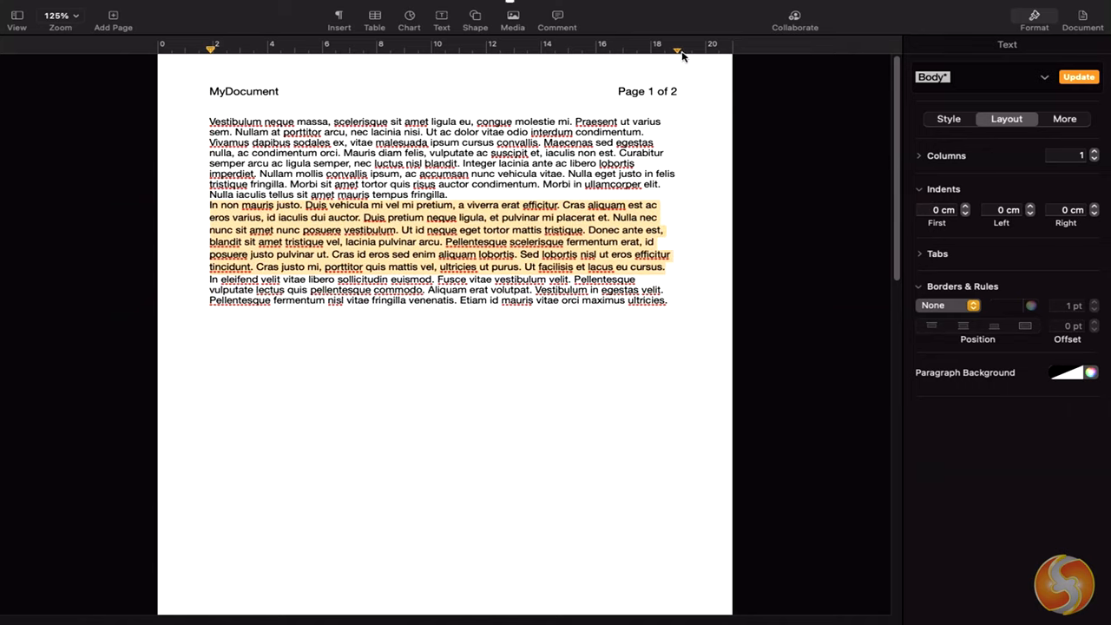
{"action": "left_click_drag", "start_coordinate": [677, 50], "coordinate": [608, 50]}
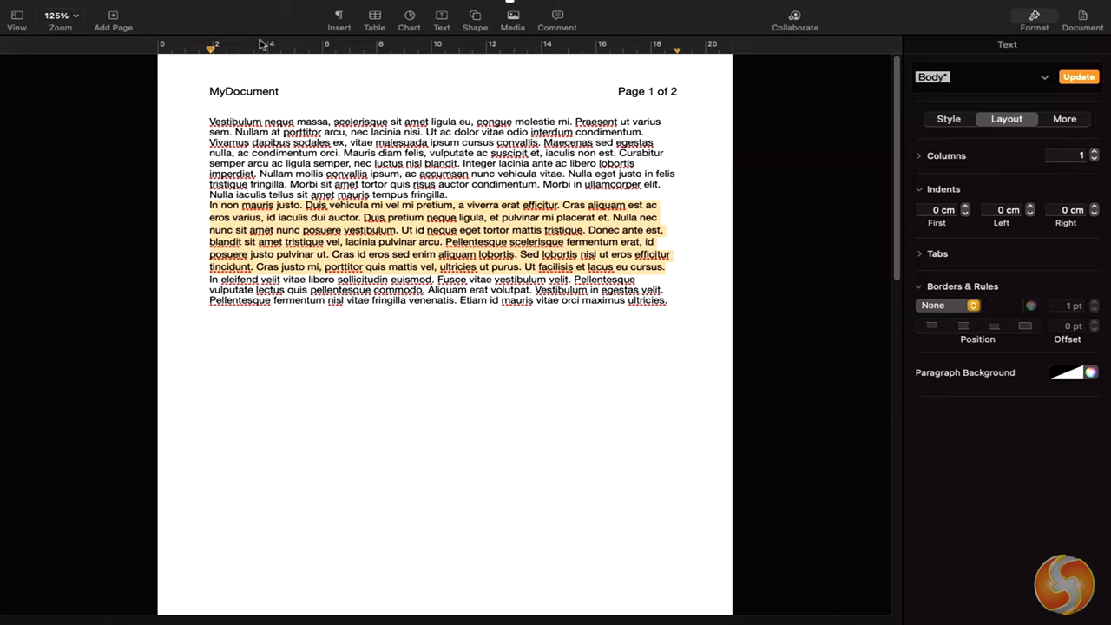
{"action": "left_click_drag", "start_coordinate": [212, 48], "coordinate": [226, 48]}
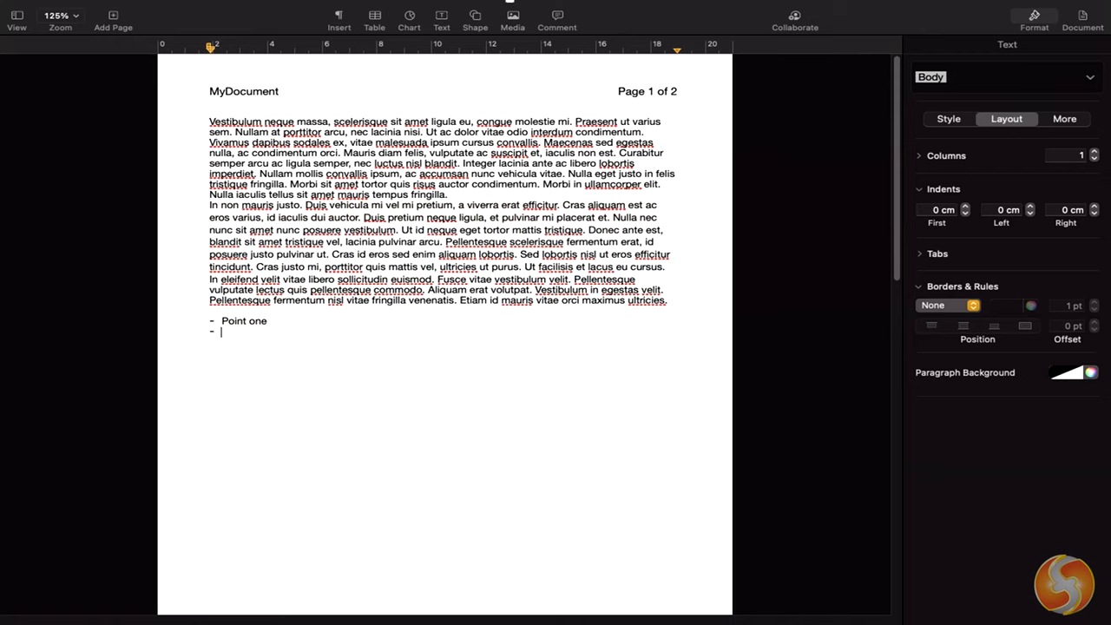
Add 'Point two', restyle the list as Bullet Big then Lettered with larger numbers, and set a yellow section background
{"action": "type", "text": "Point two"}
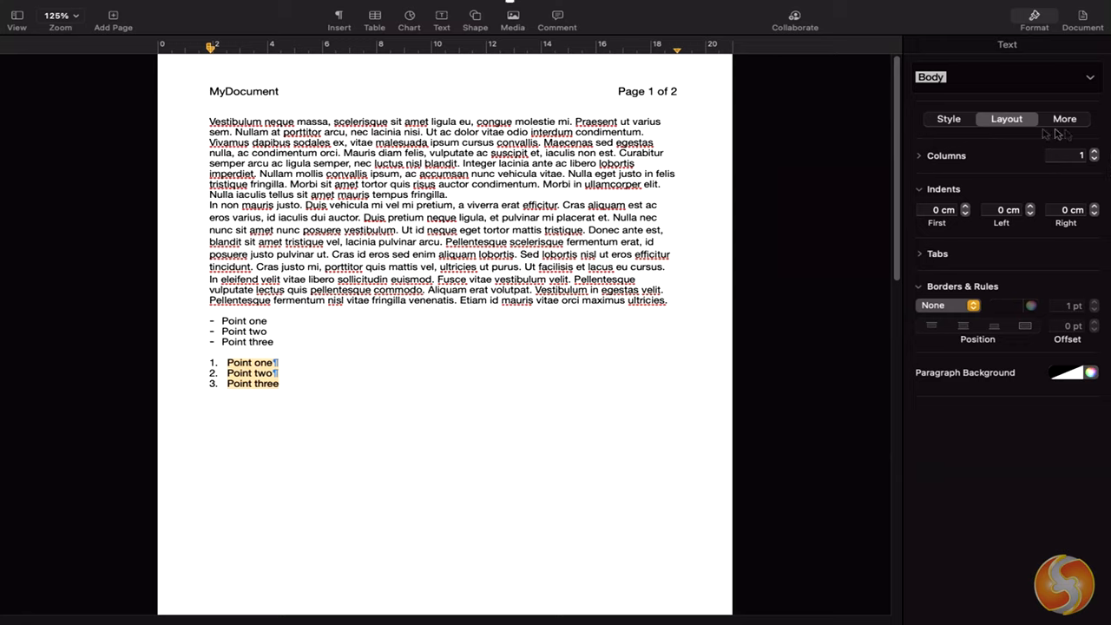
{"action": "left_click", "coordinate": [947, 118]}
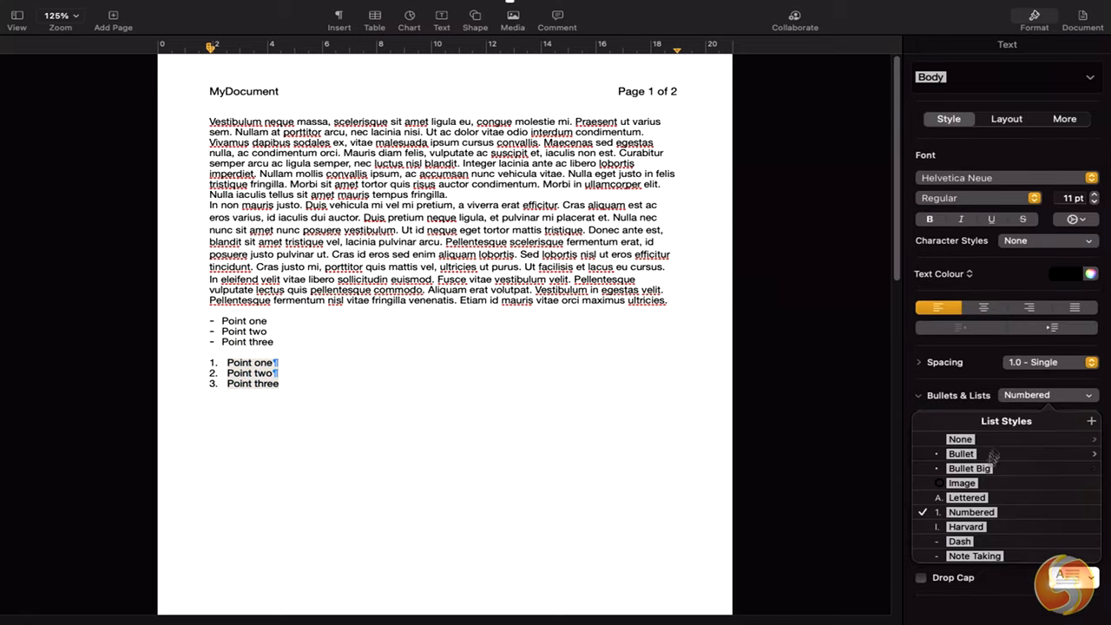
{"action": "left_click", "coordinate": [968, 469]}
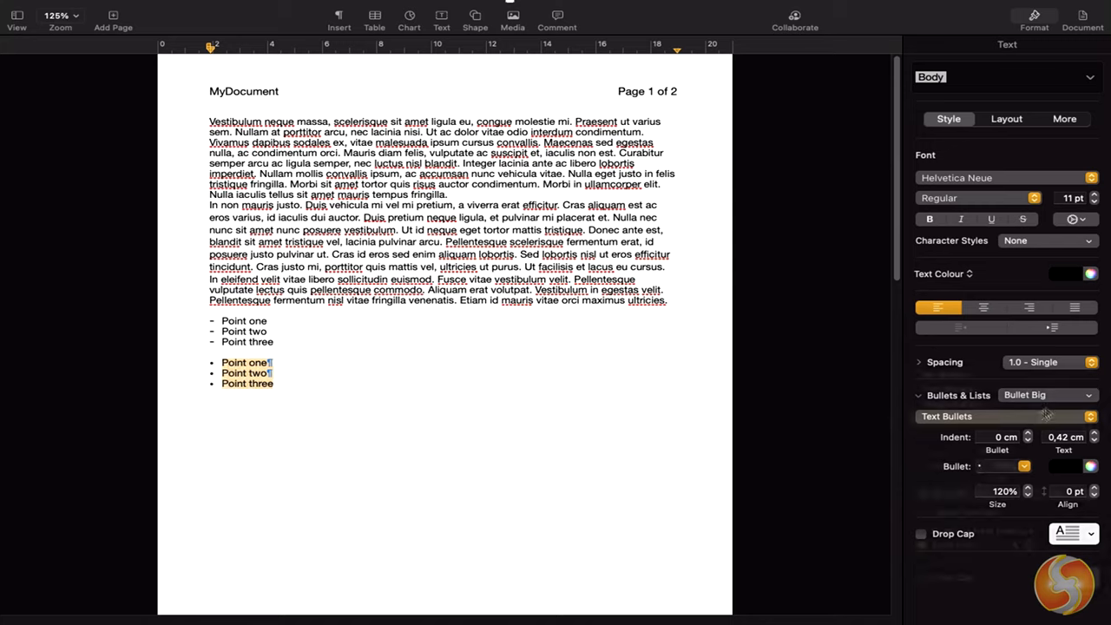
{"action": "left_click", "coordinate": [1045, 394]}
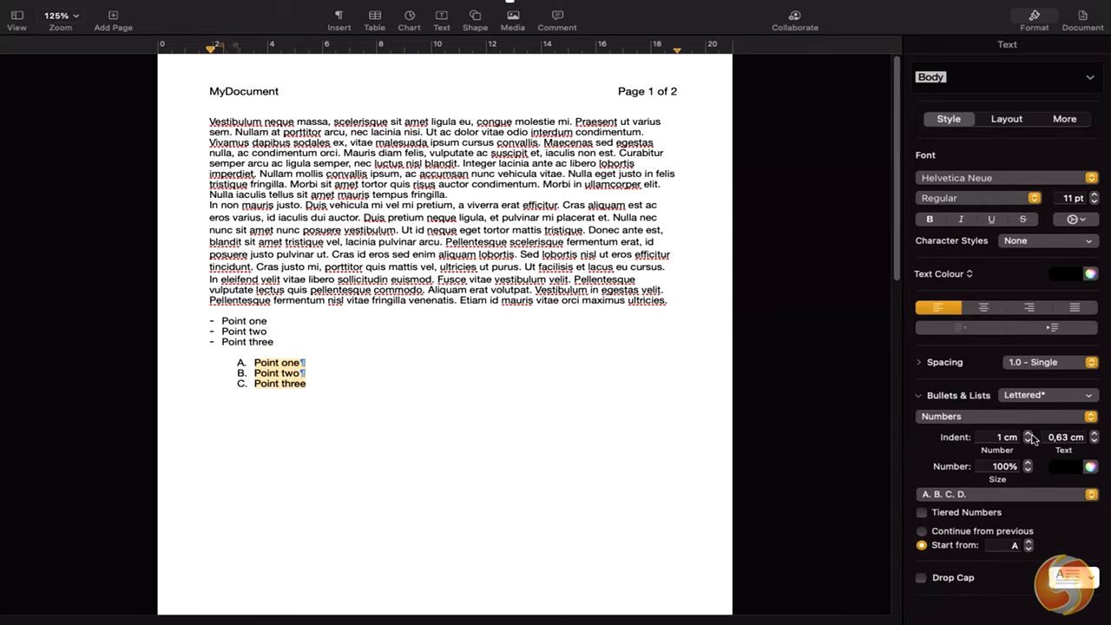
{"action": "left_click", "coordinate": [1027, 441]}
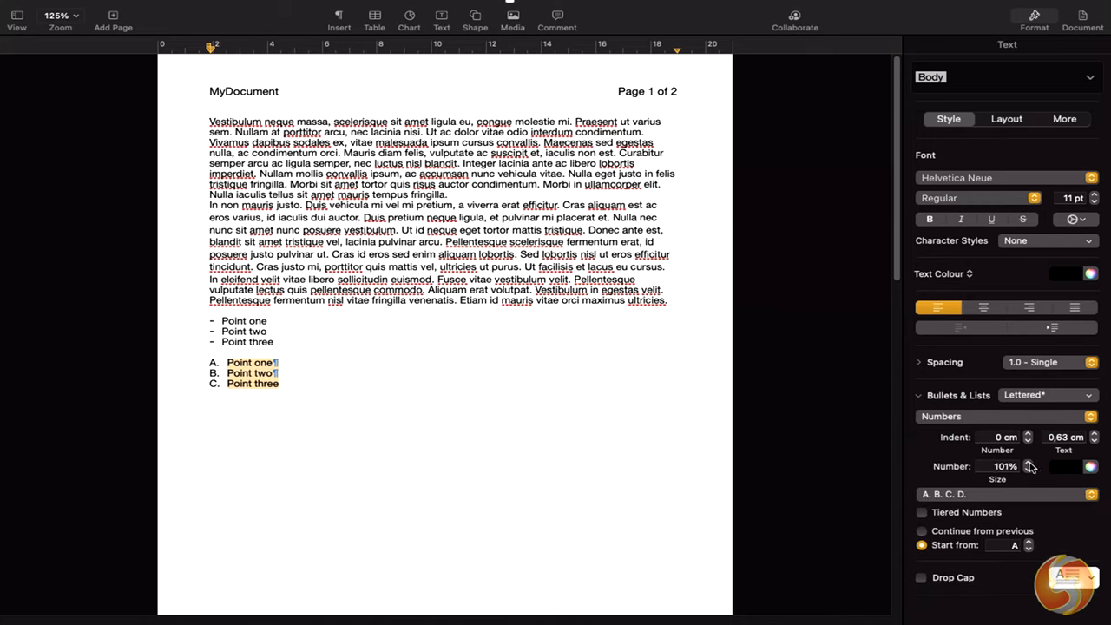
{"action": "left_click", "coordinate": [1090, 417]}
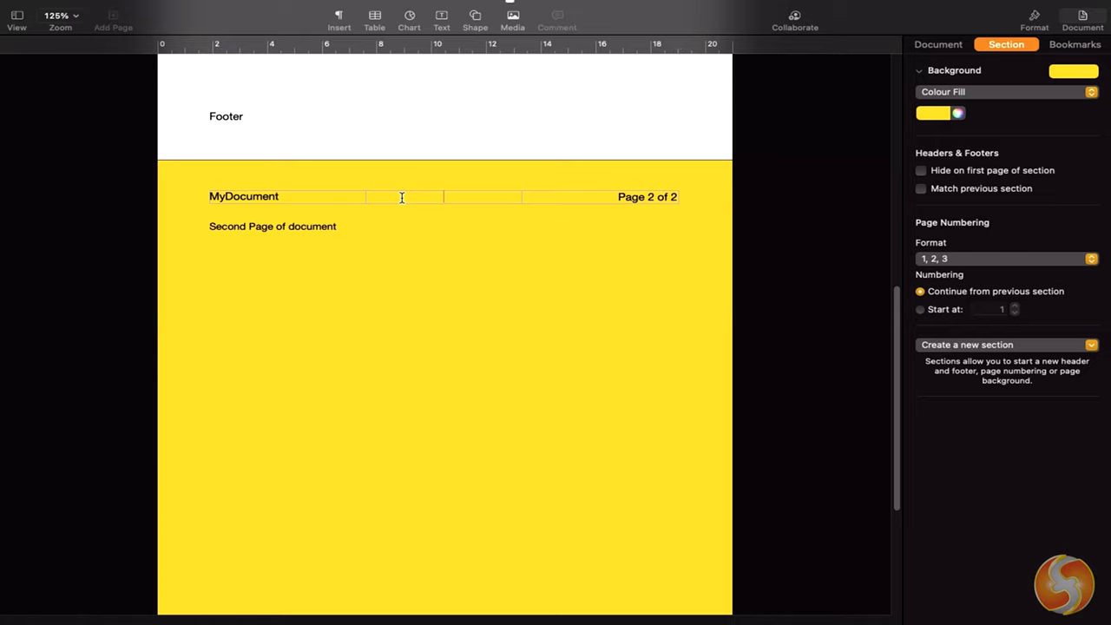
Set the second page's section background to No Fill so it shows plain white
{"action": "type", "text": "Seco"}
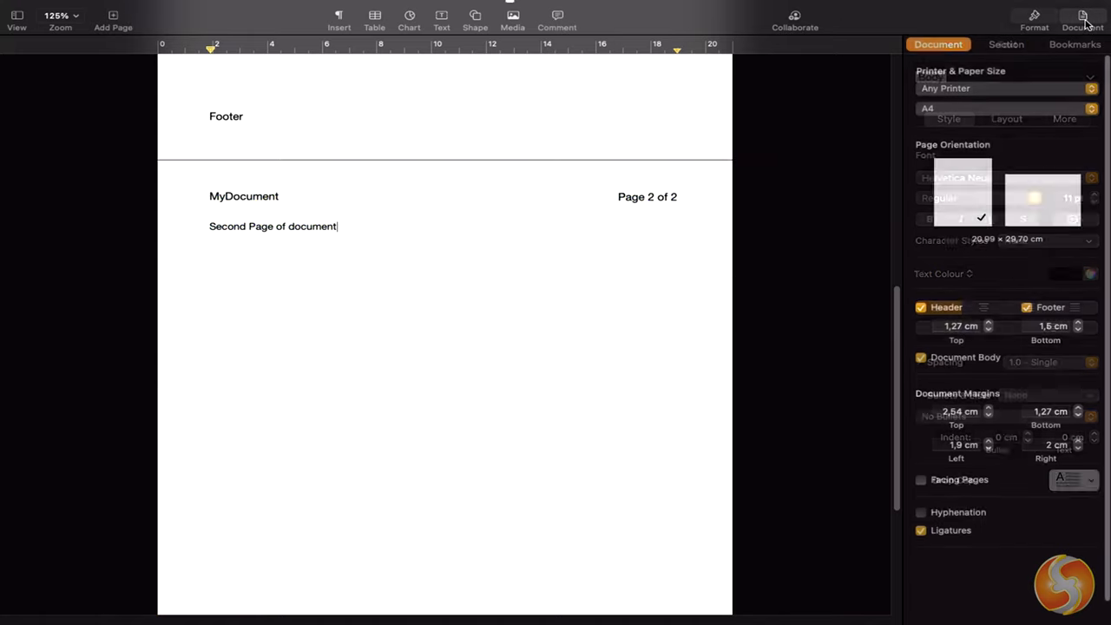
{"action": "left_click", "coordinate": [1006, 45]}
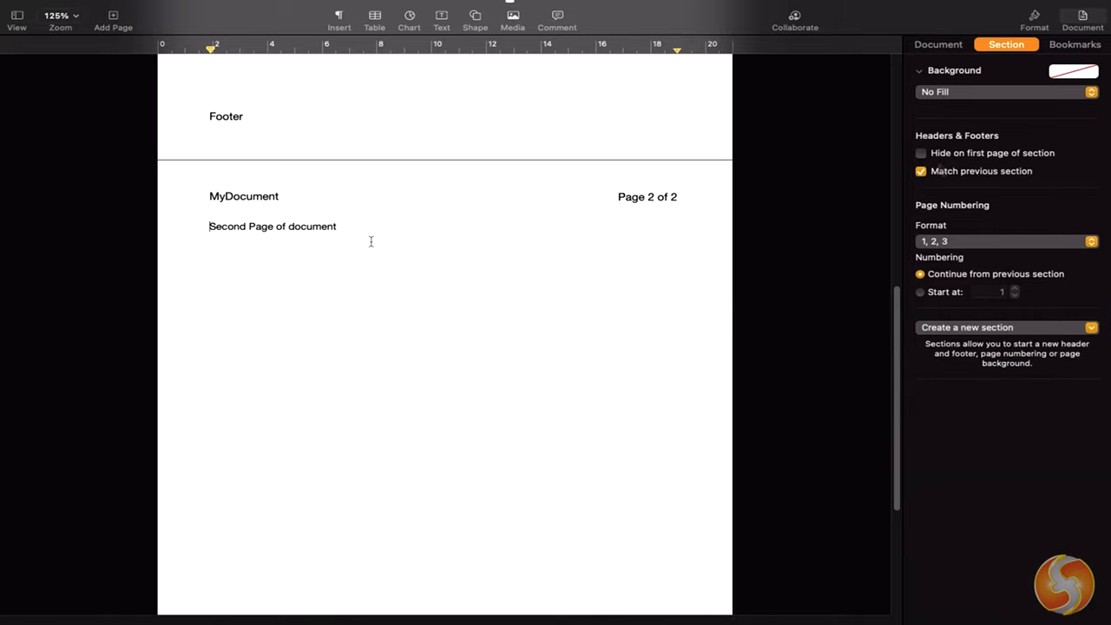
{"action": "left_click", "coordinate": [920, 171]}
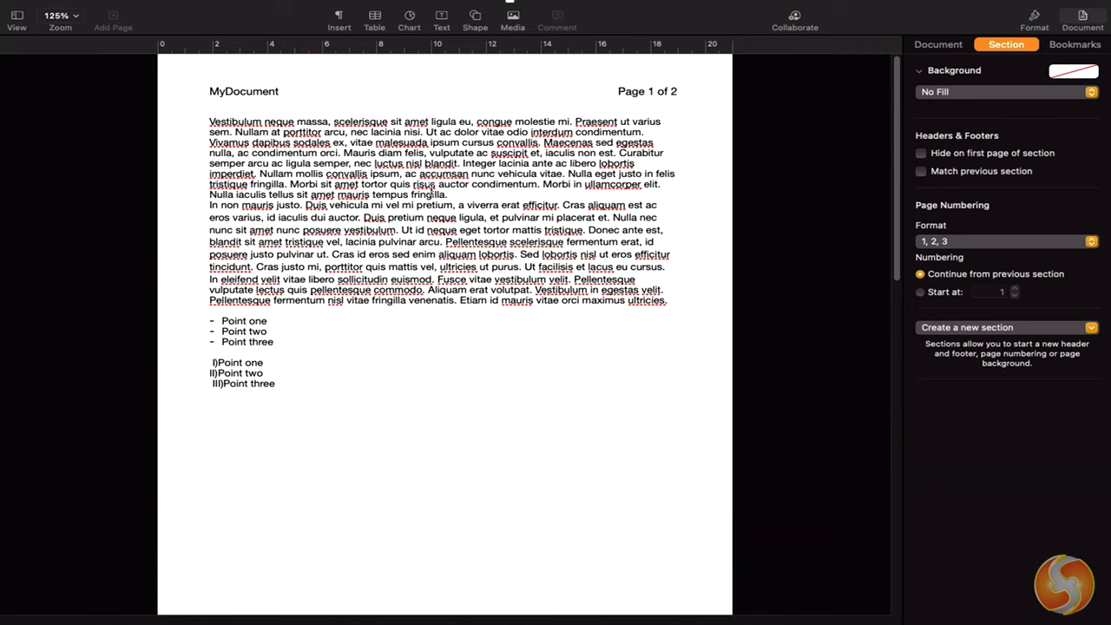
Insert a table of contents on page one that includes Title-styled headings for both pages
{"action": "left_click", "coordinate": [15, 15]}
{"action": "type", "text": "Table of Contents"}
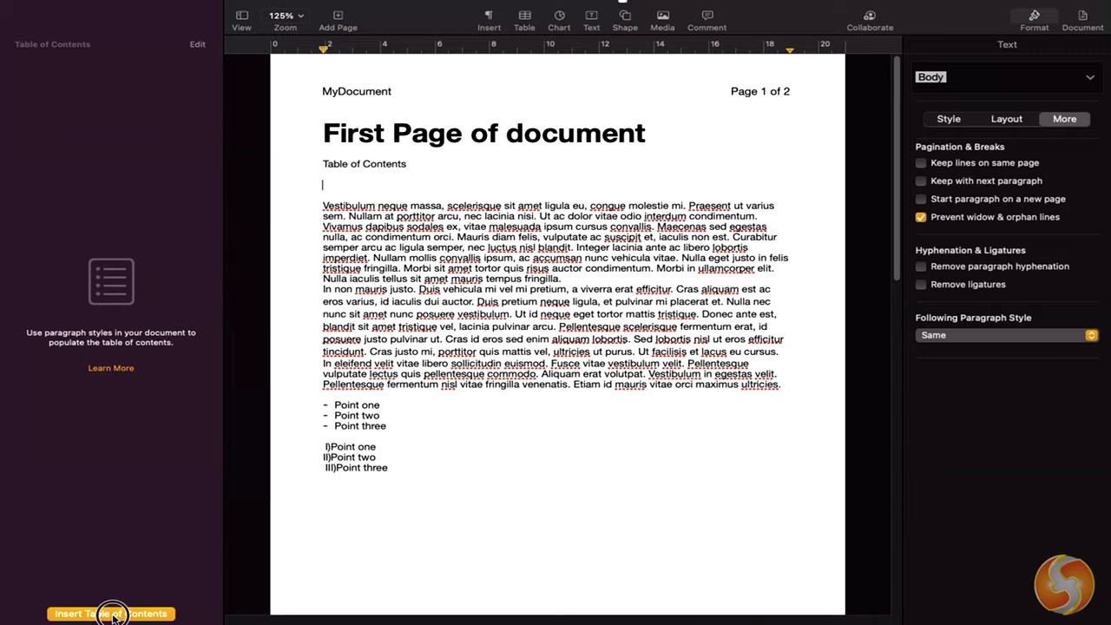
{"action": "left_click", "coordinate": [112, 615]}
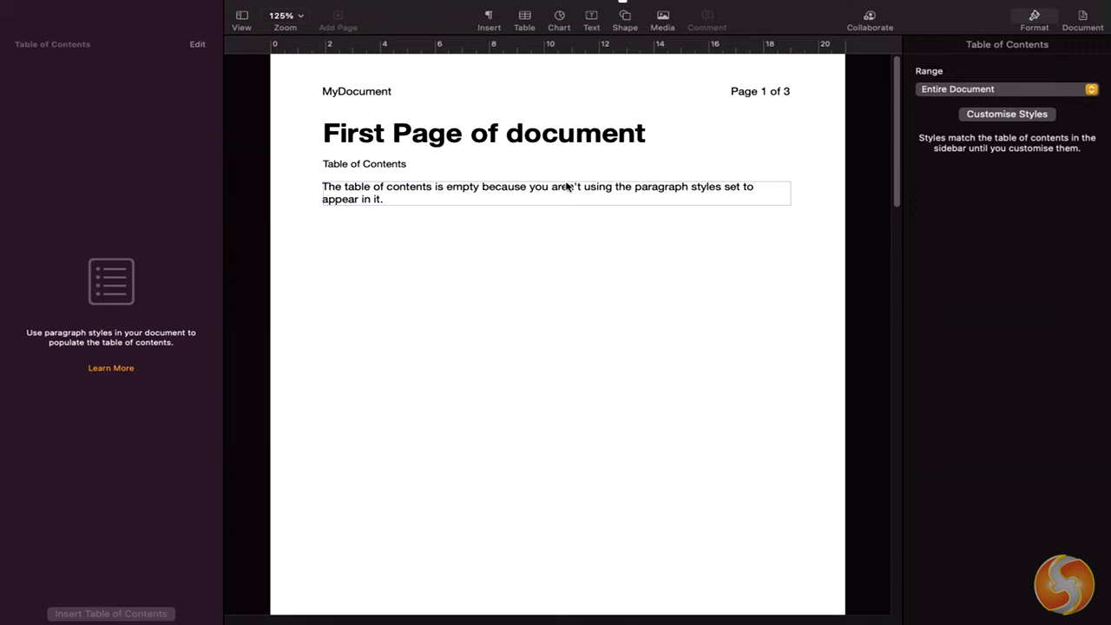
{"action": "left_click", "coordinate": [1007, 114]}
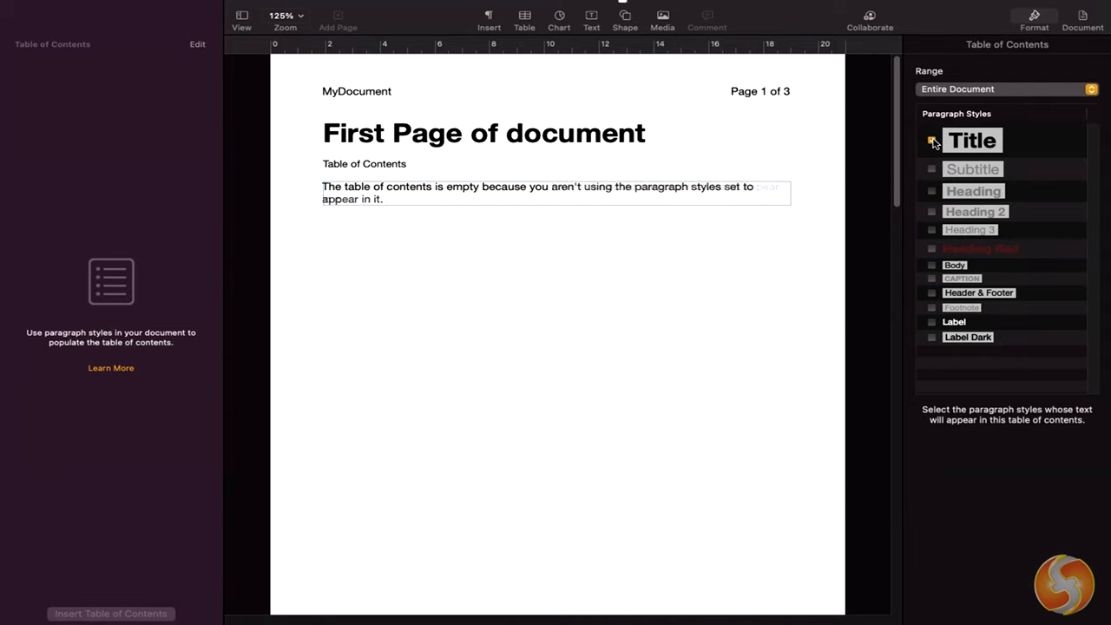
{"action": "left_click", "coordinate": [930, 140]}
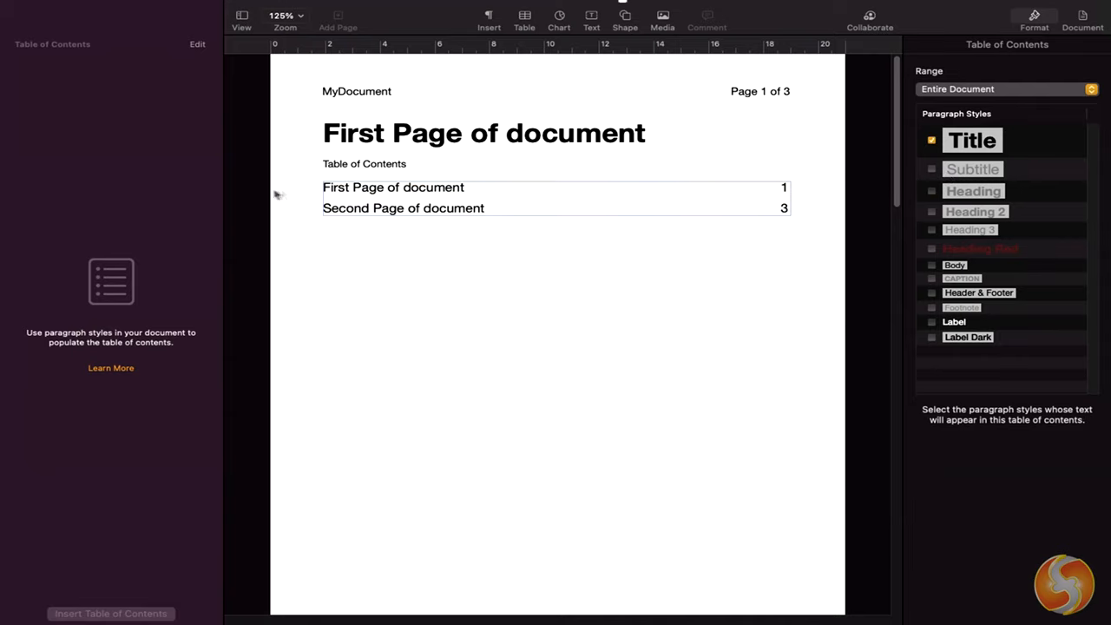
{"action": "mouse_move", "coordinate": [691, 205]}
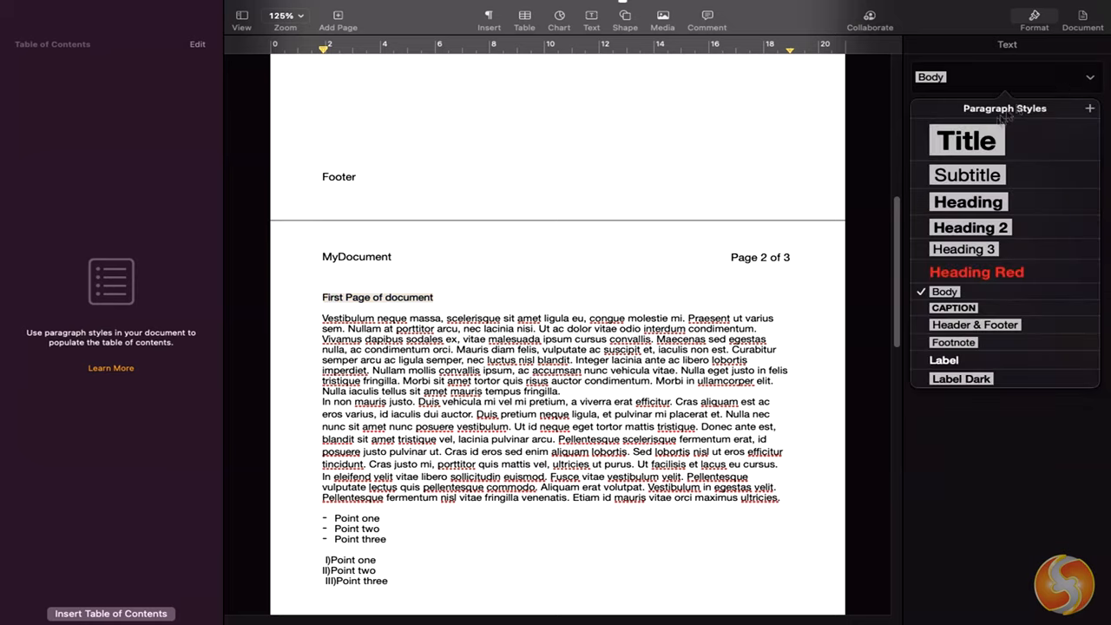
Apply the Title style to 'First Page of document' and start a new line under the page-3 title
{"action": "left_click", "coordinate": [964, 138]}
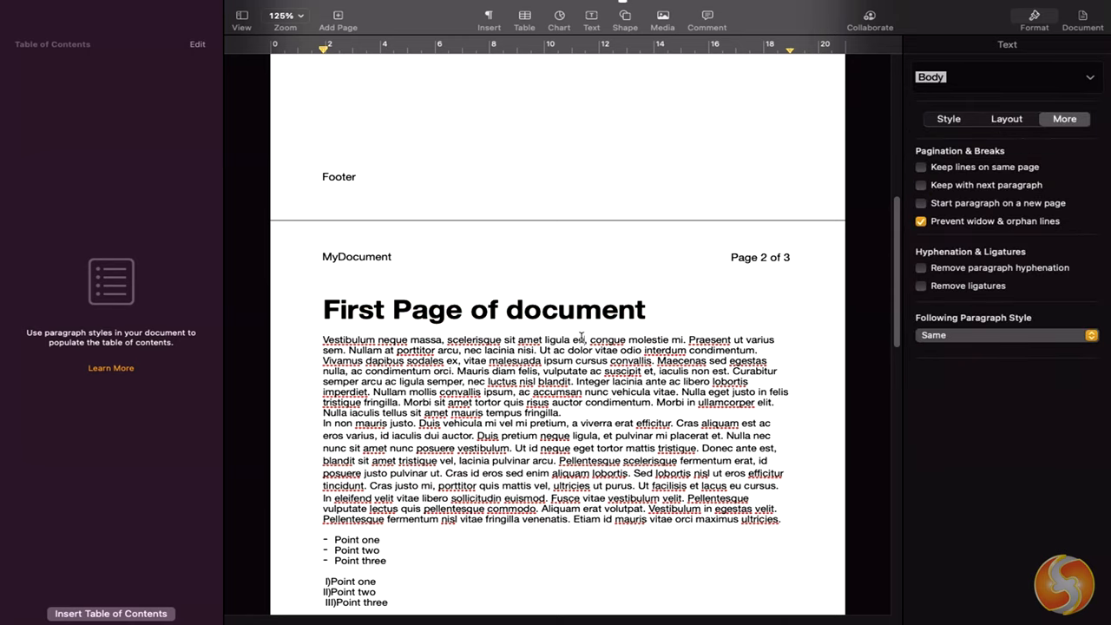
{"action": "scroll", "scroll_direction": "up", "scroll_amount": 3}
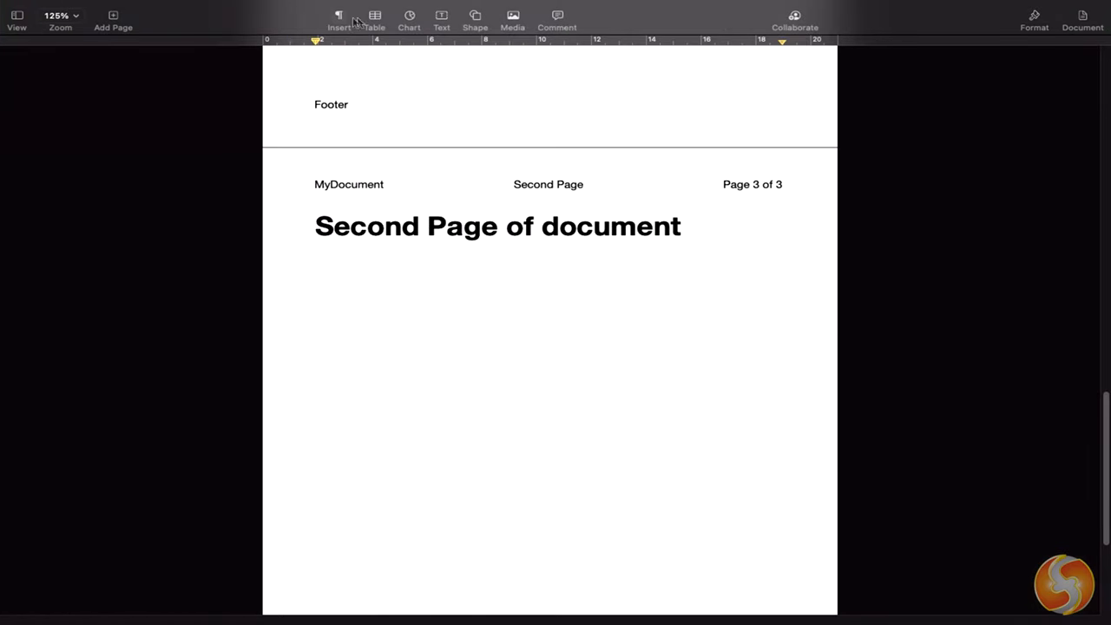
{"action": "left_click", "coordinate": [316, 254]}
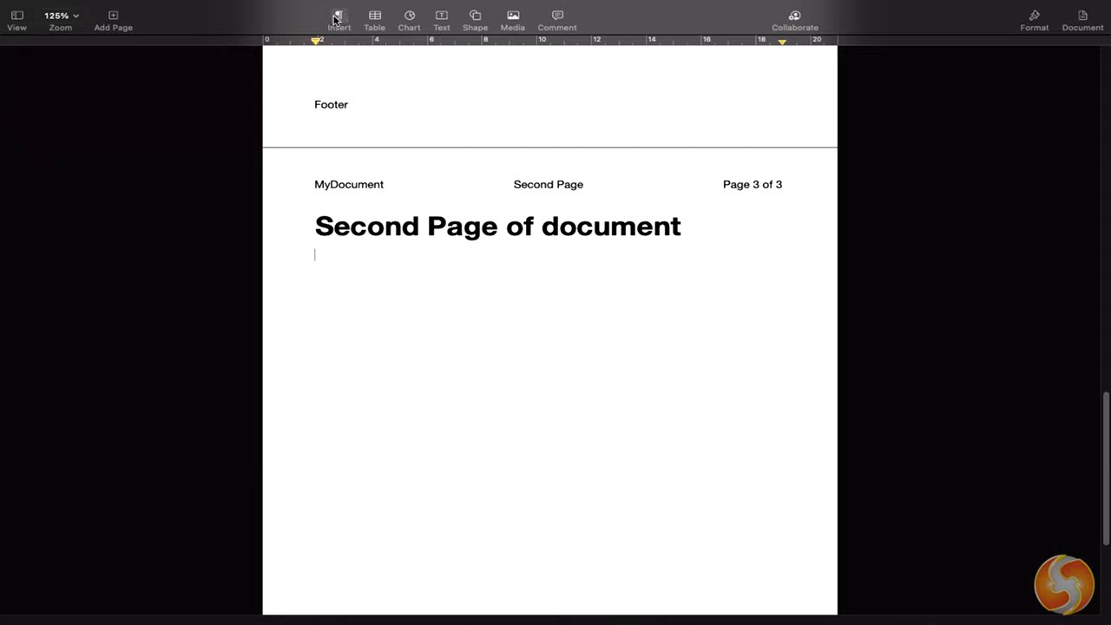
Add a footnote to the footnote line via the Insert menu
{"action": "left_click", "coordinate": [339, 16]}
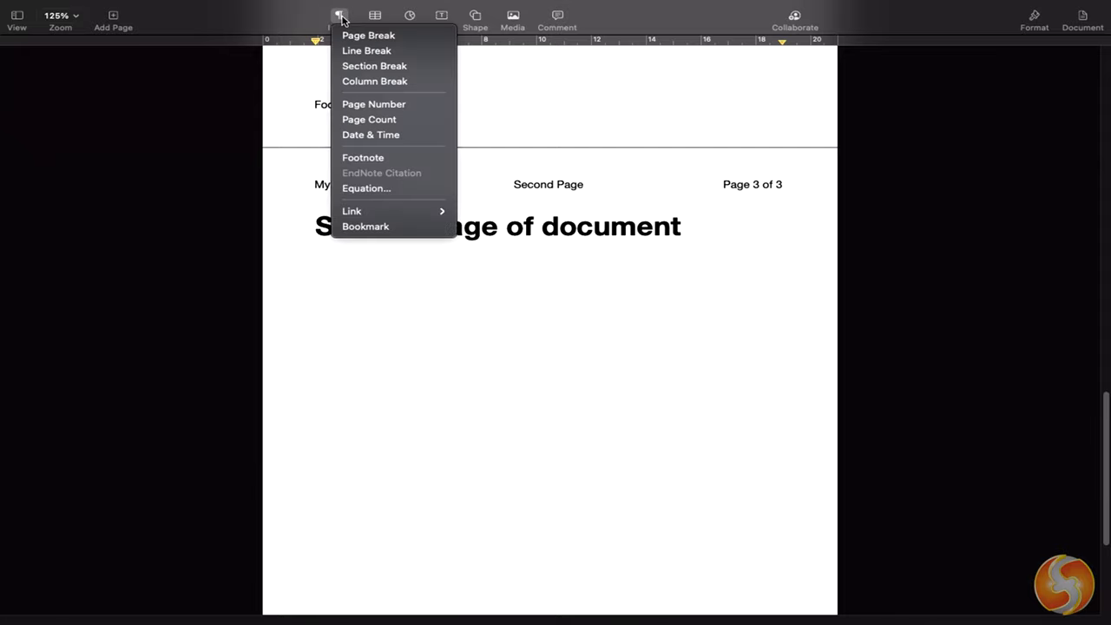
{"action": "left_click", "coordinate": [368, 34]}
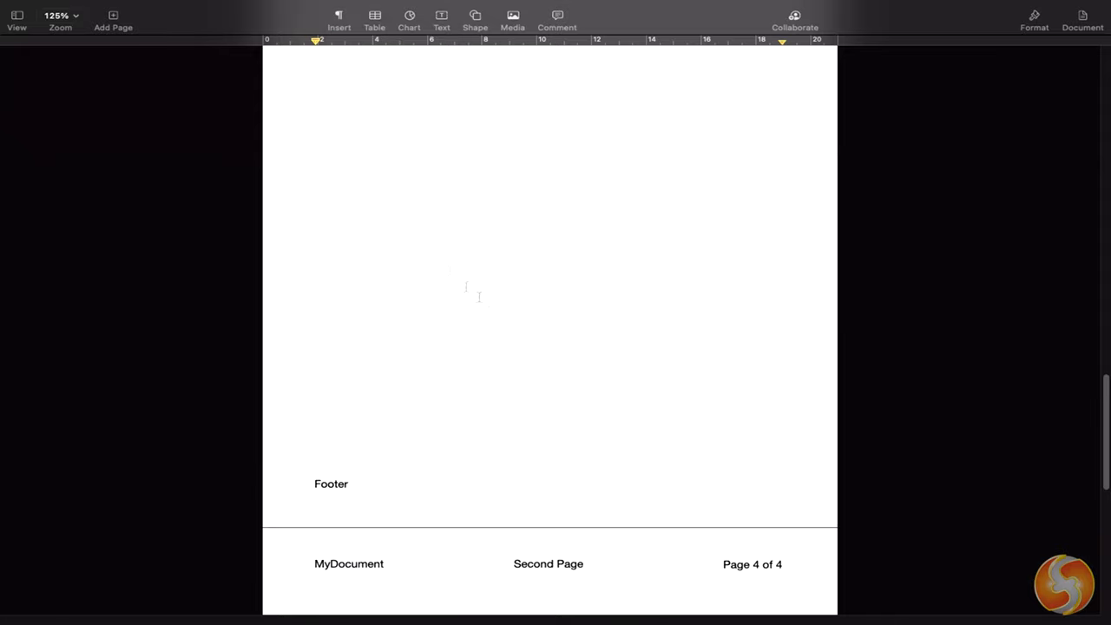
{"action": "left_click", "coordinate": [338, 16]}
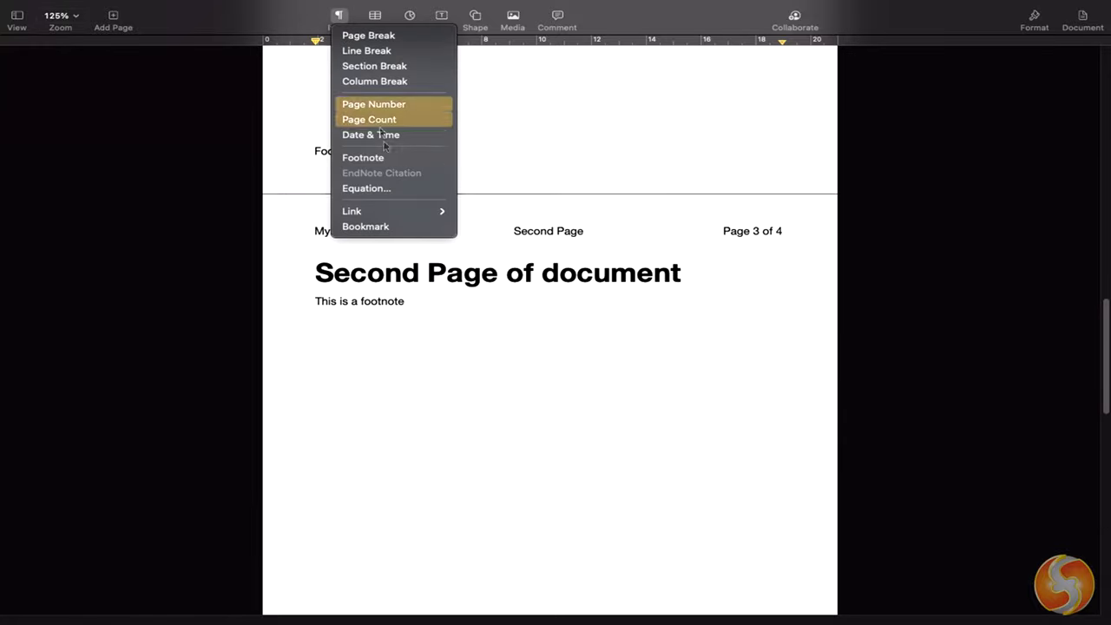
{"action": "left_click", "coordinate": [363, 156]}
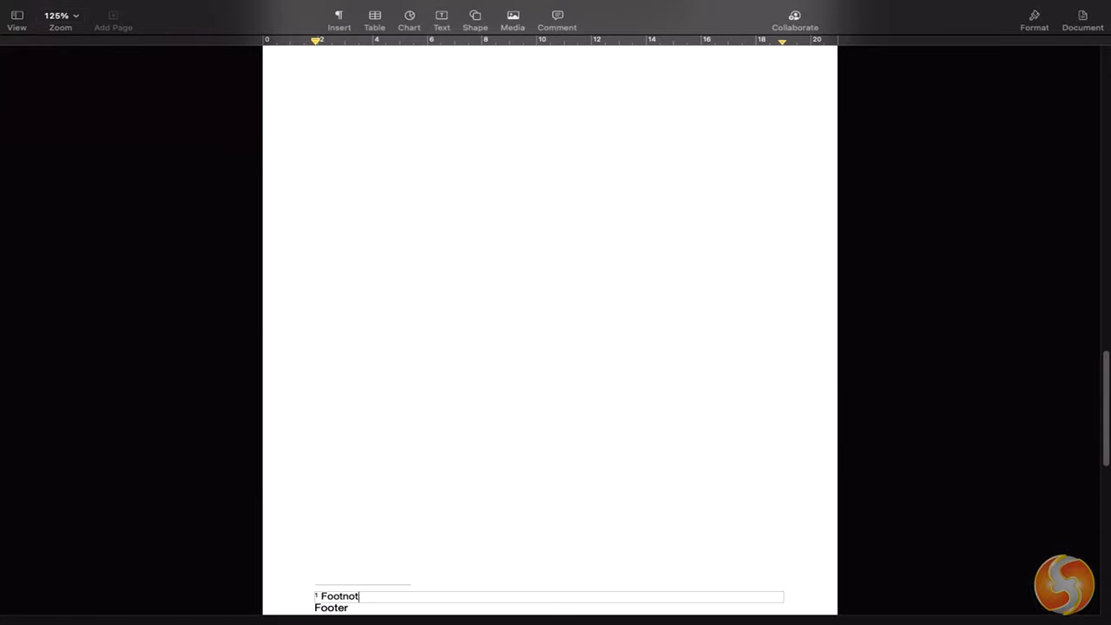
Insert the equation y = x after 'Equation:' and add a 'Hyperlink and Bookmark' line
{"action": "left_click", "coordinate": [339, 16]}
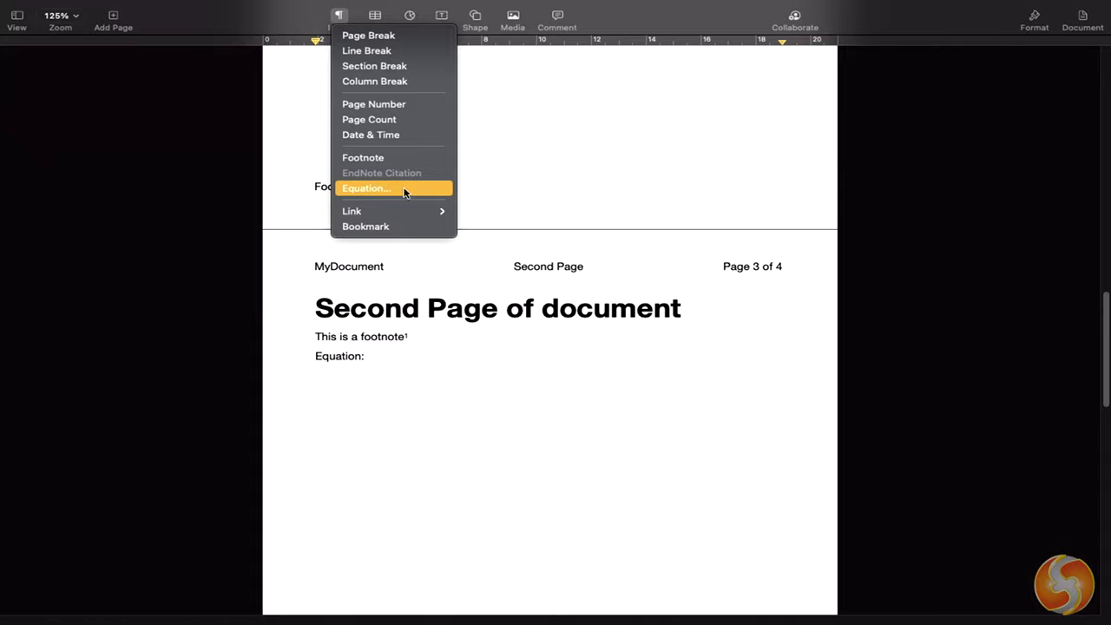
{"action": "left_click", "coordinate": [364, 188]}
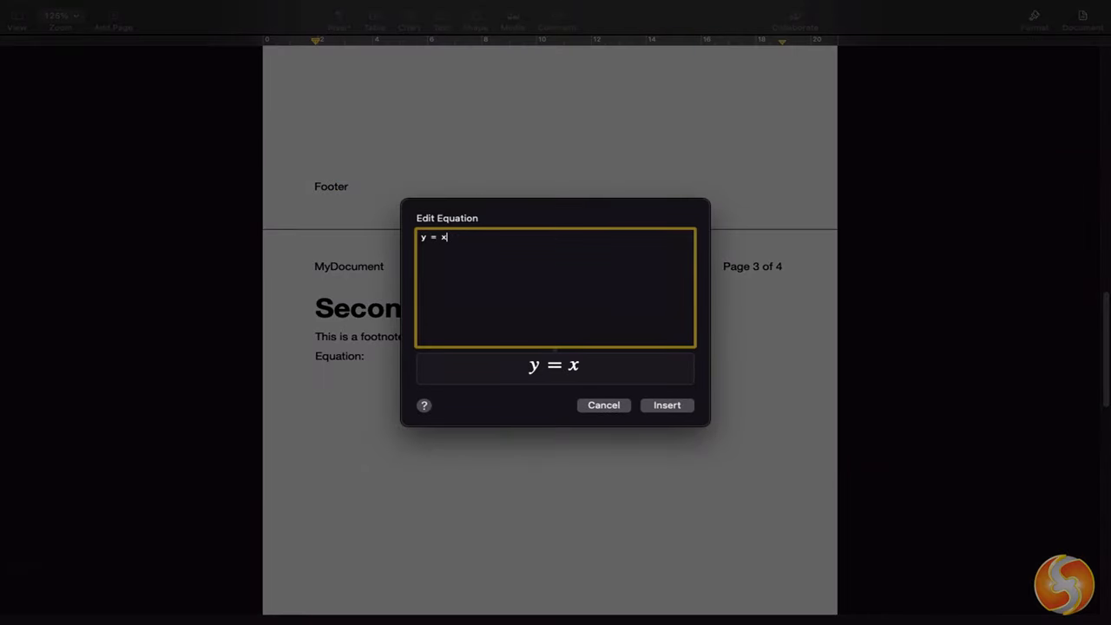
{"action": "left_click", "coordinate": [666, 405]}
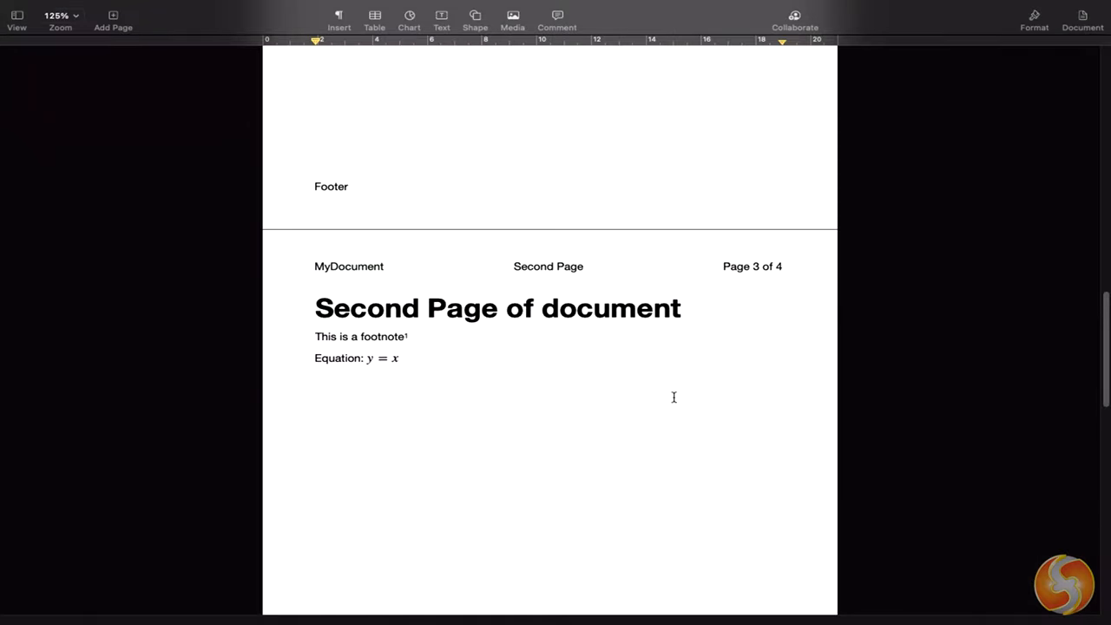
{"action": "type", "text": "Hyperlink and Bookmark"}
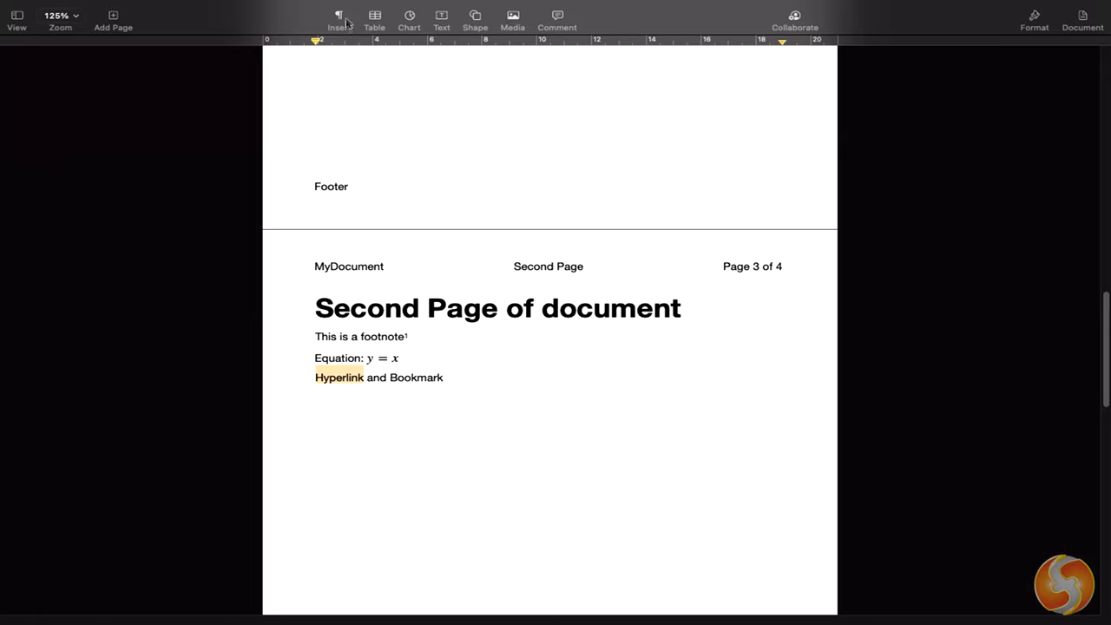
Make the word 'Hyperlink' a web page link
{"action": "left_click", "coordinate": [339, 16]}
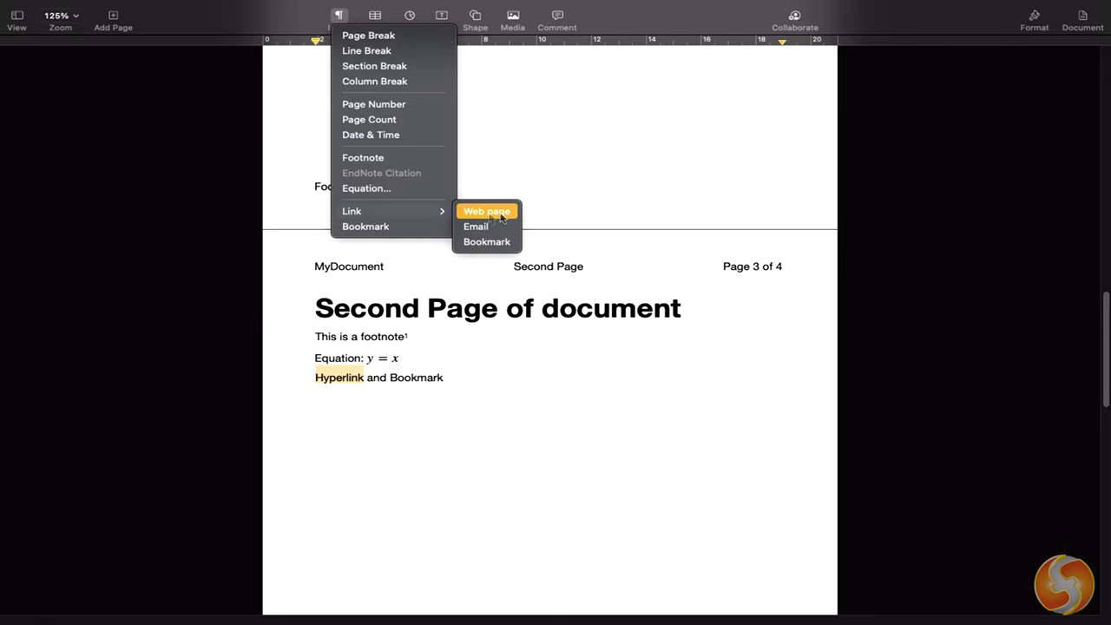
{"action": "left_click", "coordinate": [486, 212]}
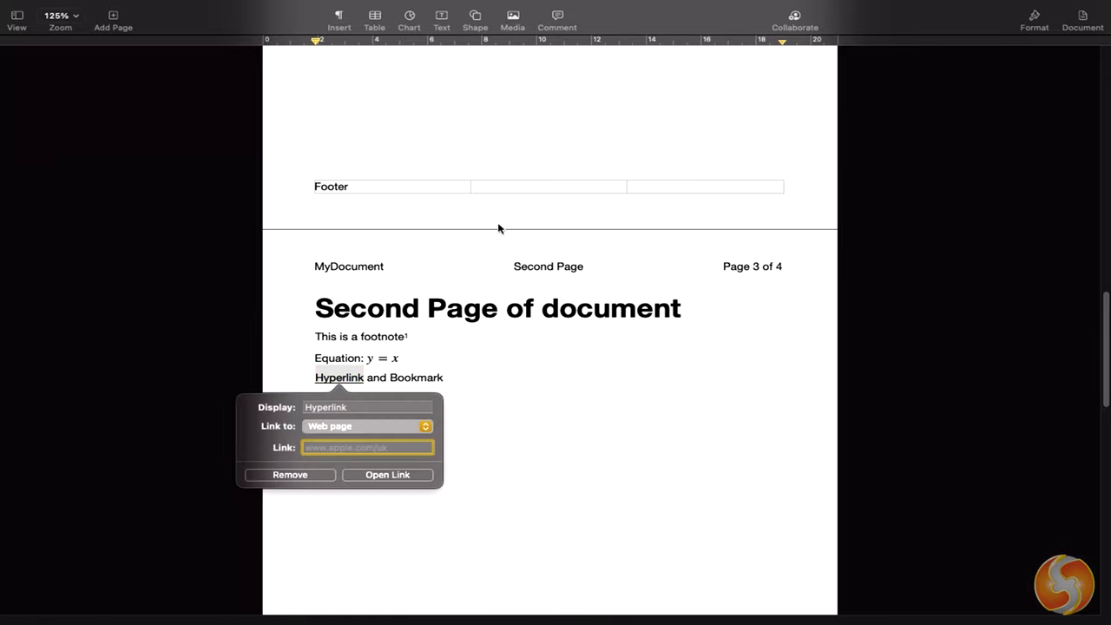
{"action": "left_click", "coordinate": [338, 16]}
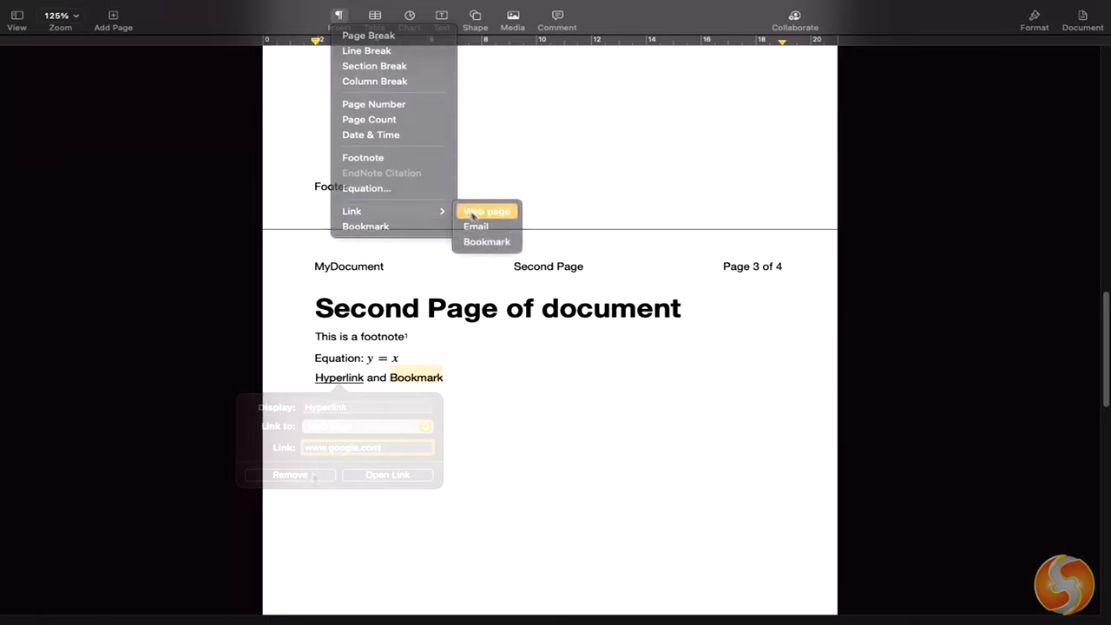
Link the word 'Bookmark' to the 'Hyperlink and Bookmark' bookmark
{"action": "left_click", "coordinate": [486, 241]}
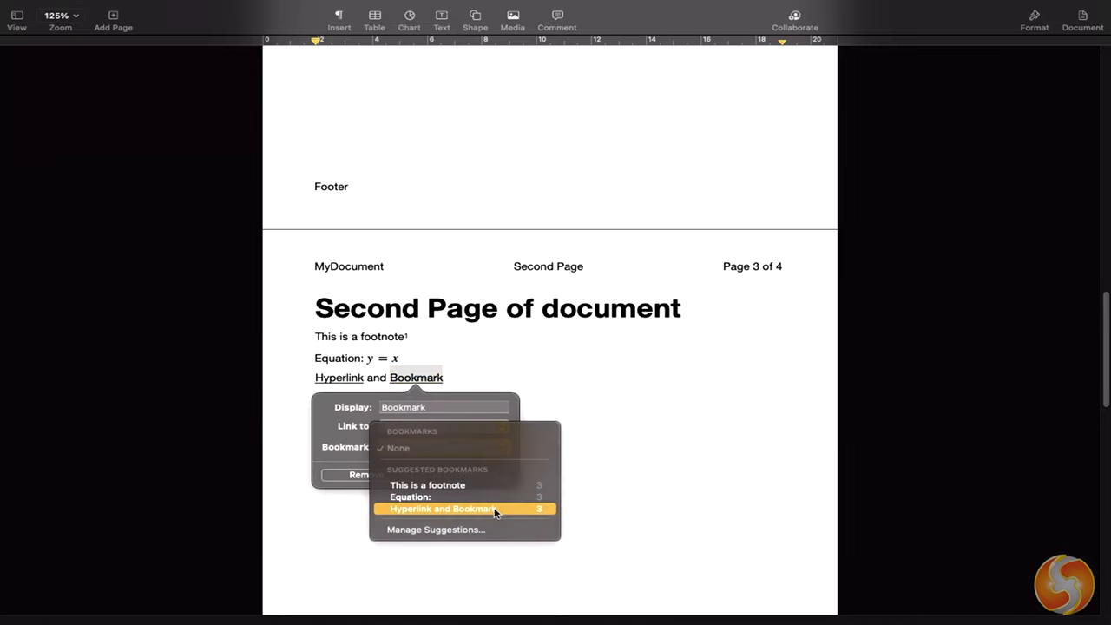
{"action": "left_click", "coordinate": [443, 509]}
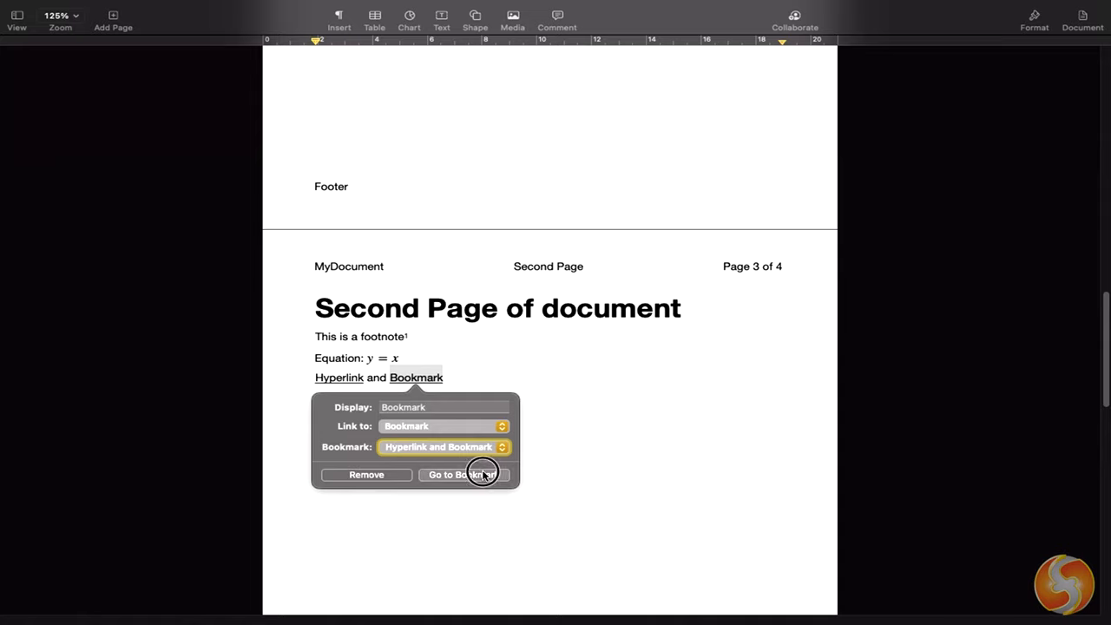
{"action": "left_click", "coordinate": [455, 473]}
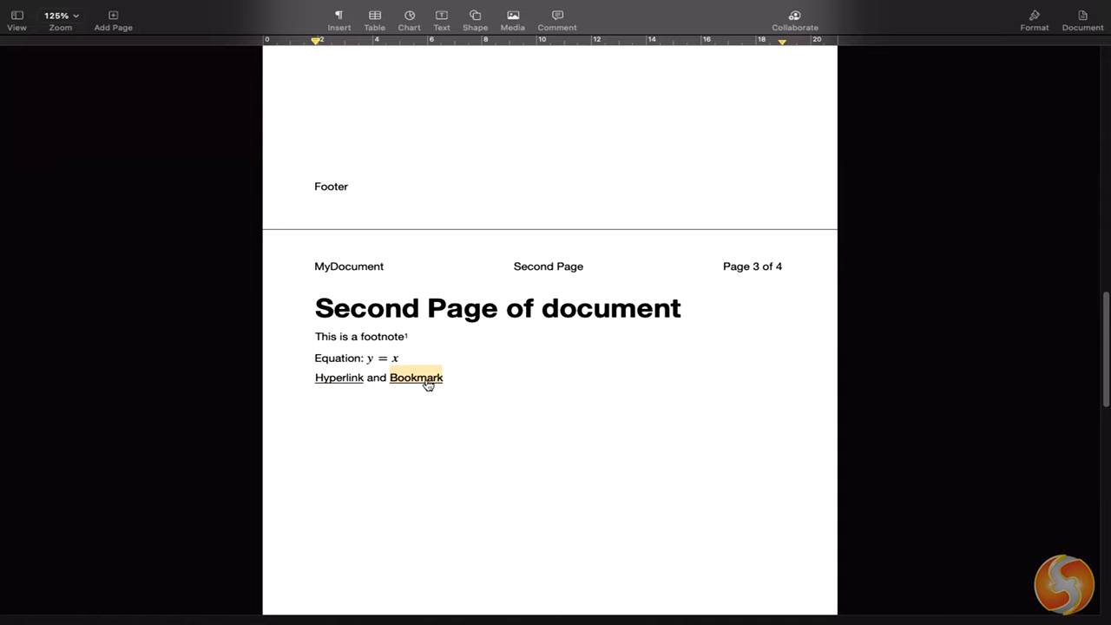
{"action": "left_click", "coordinate": [1083, 15]}
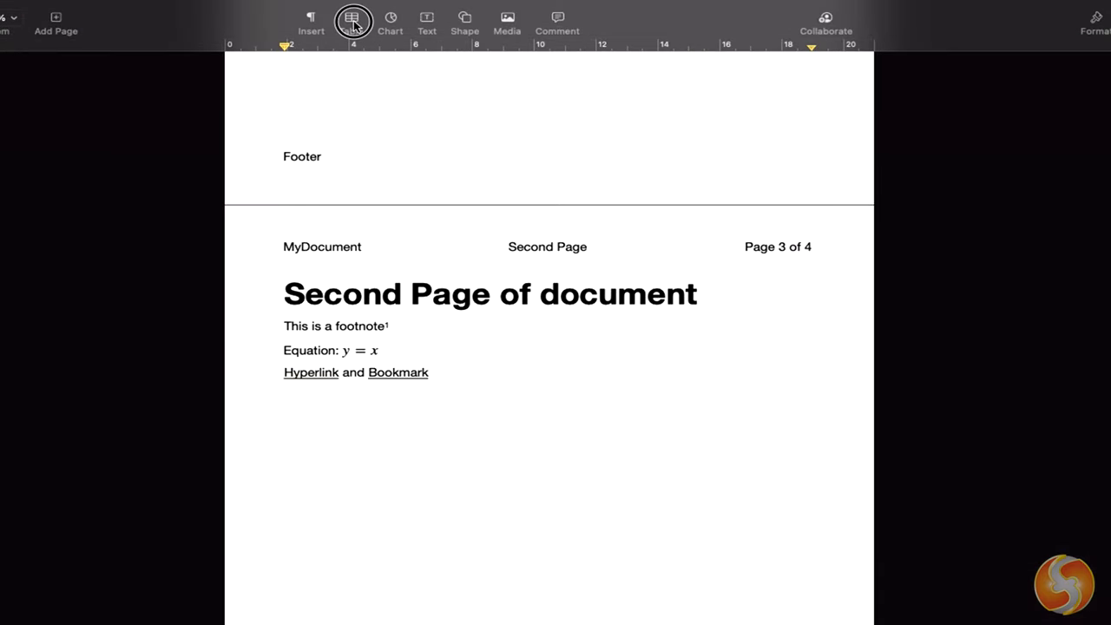
Insert a table under the equation with 'Cell content' and 'Cell 2 content' in row 2 and an adjusted column count
{"action": "left_click", "coordinate": [351, 19]}
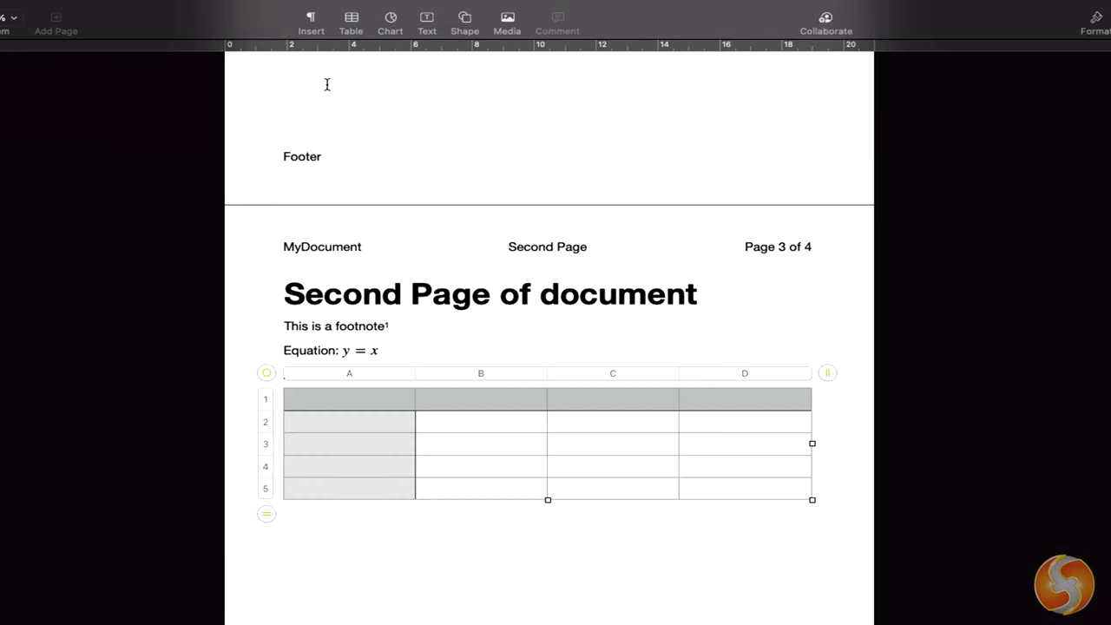
{"action": "type", "text": "Cell 2 content"}
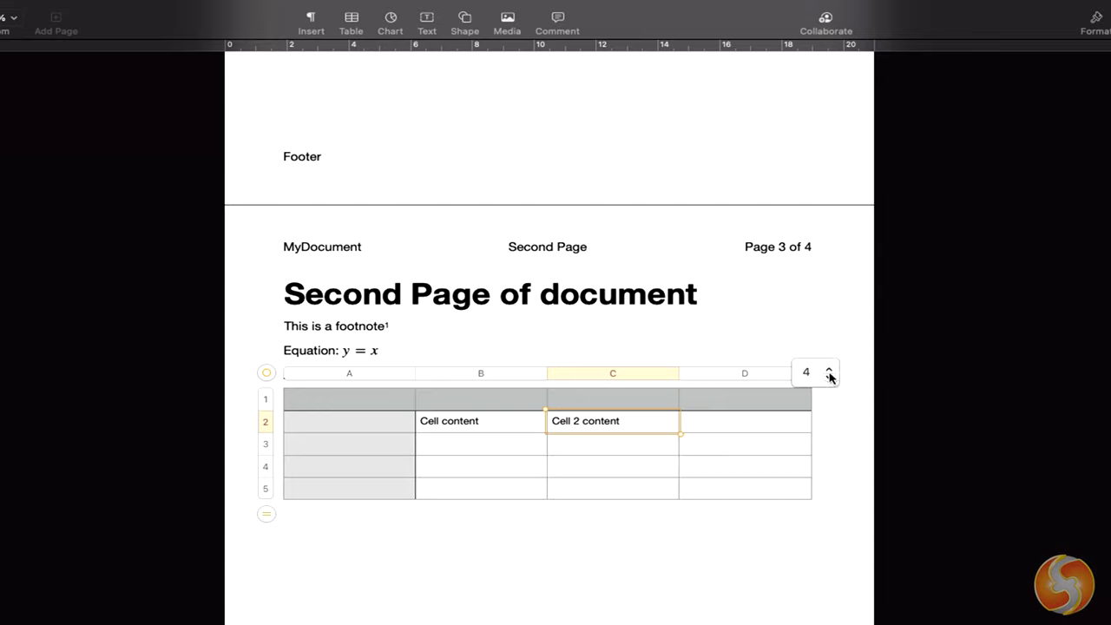
{"action": "left_click", "coordinate": [829, 368]}
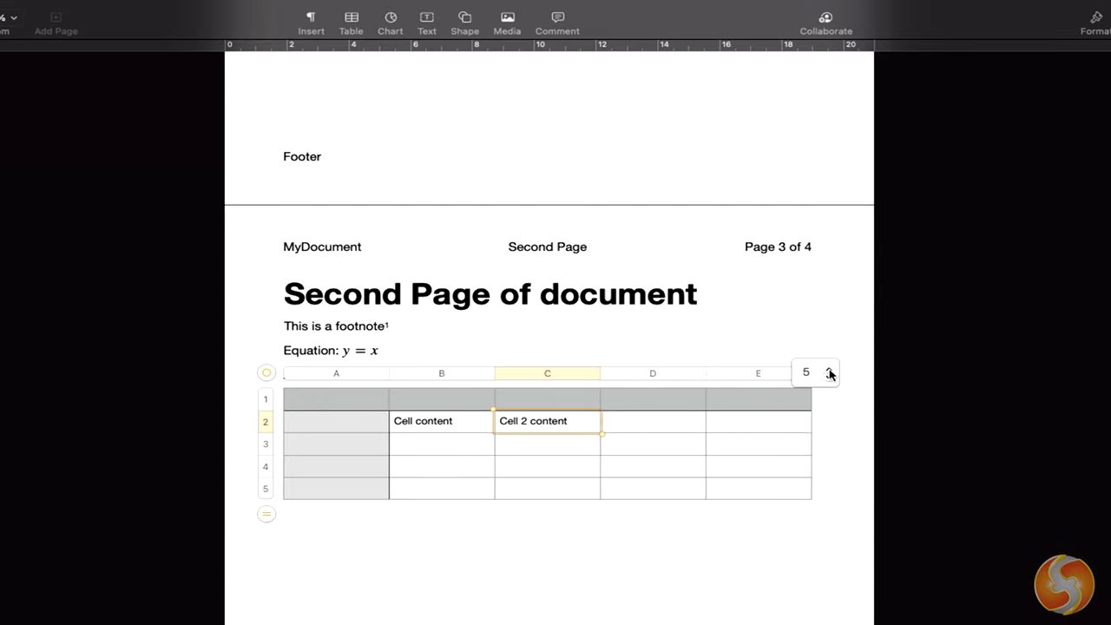
{"action": "left_click", "coordinate": [830, 376]}
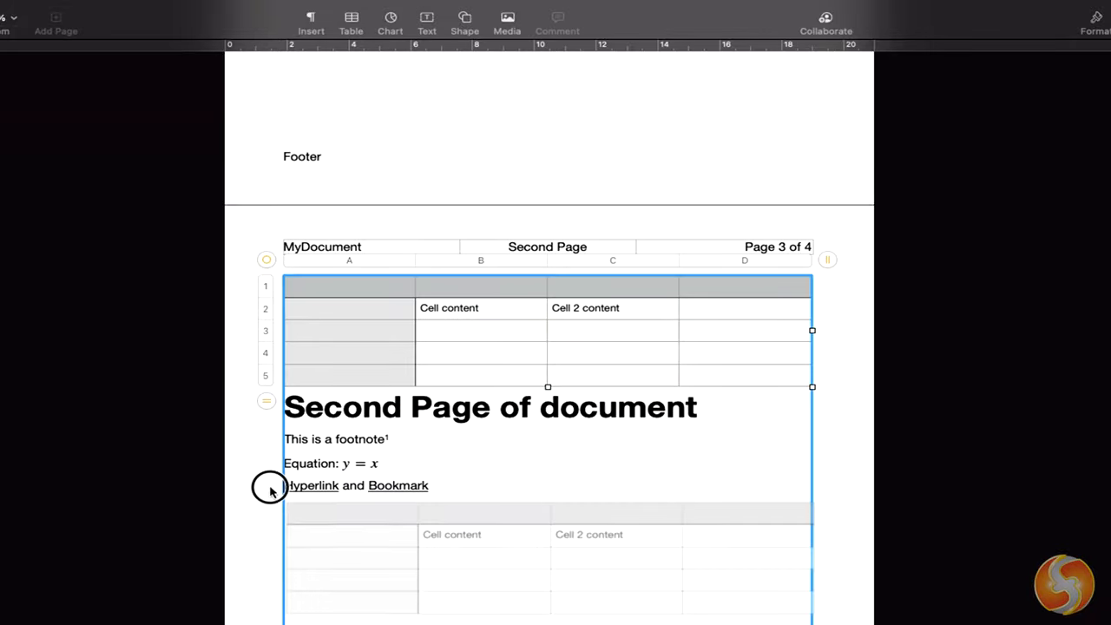
{"action": "left_click", "coordinate": [388, 19]}
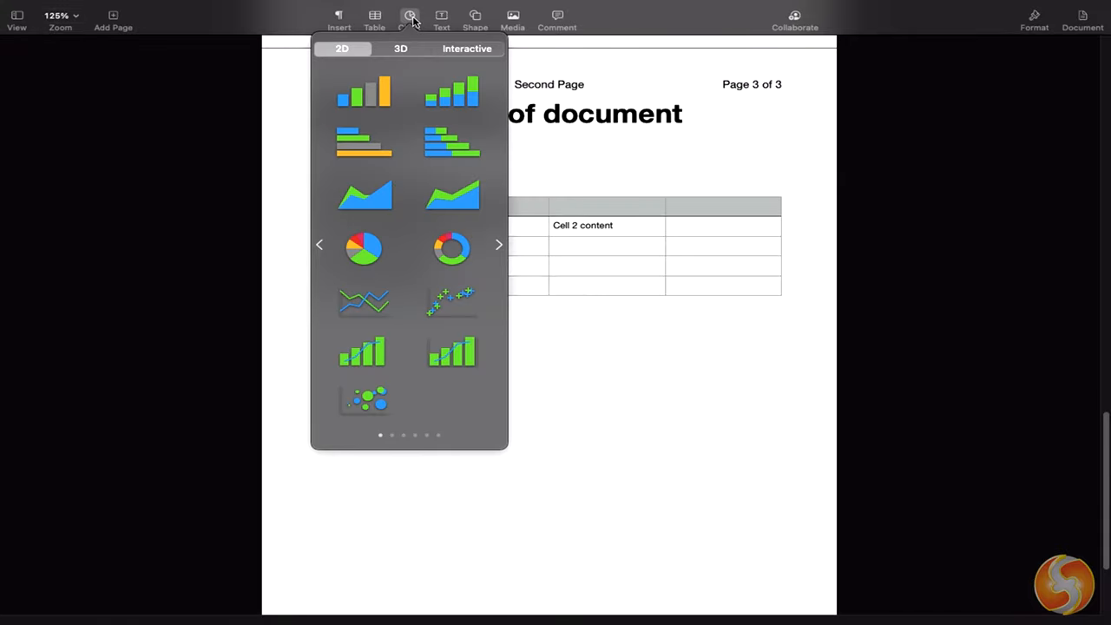
{"action": "mouse_move", "coordinate": [418, 50]}
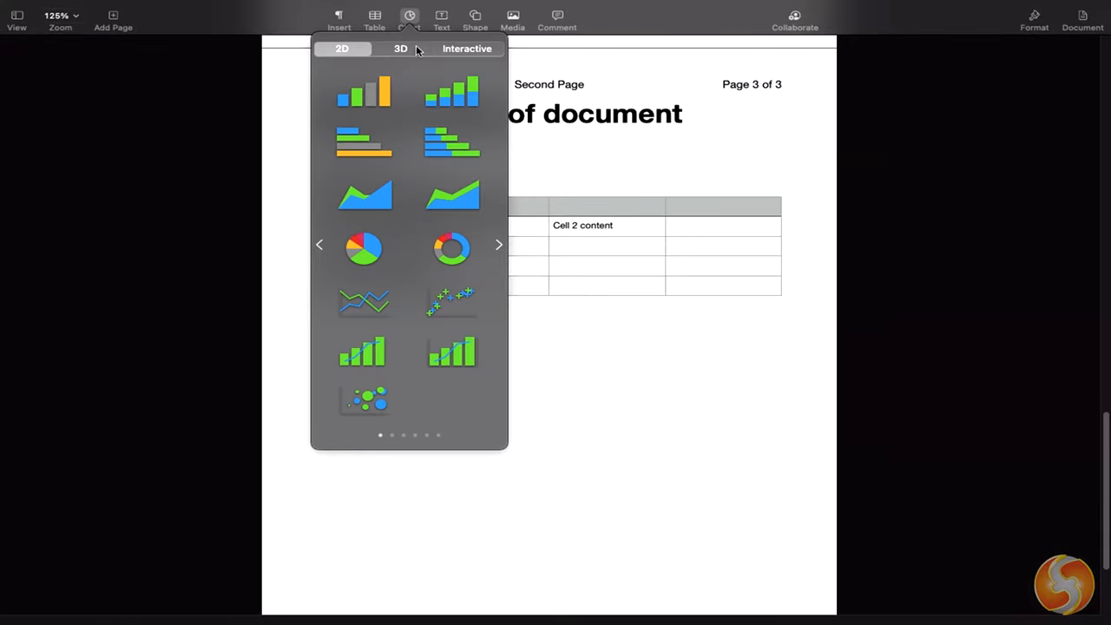
Insert a 2D pie chart below the table and edit its data to April 2021 and May 2021 with new values
{"action": "left_click", "coordinate": [365, 247]}
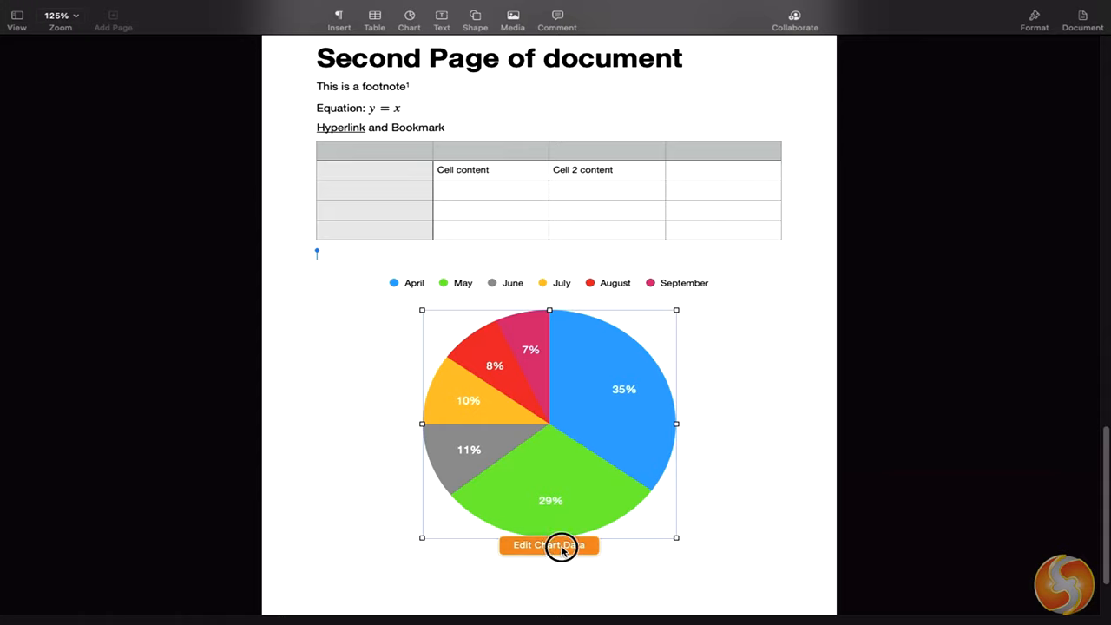
{"action": "left_click", "coordinate": [549, 545]}
{"action": "type", "text": "102"}
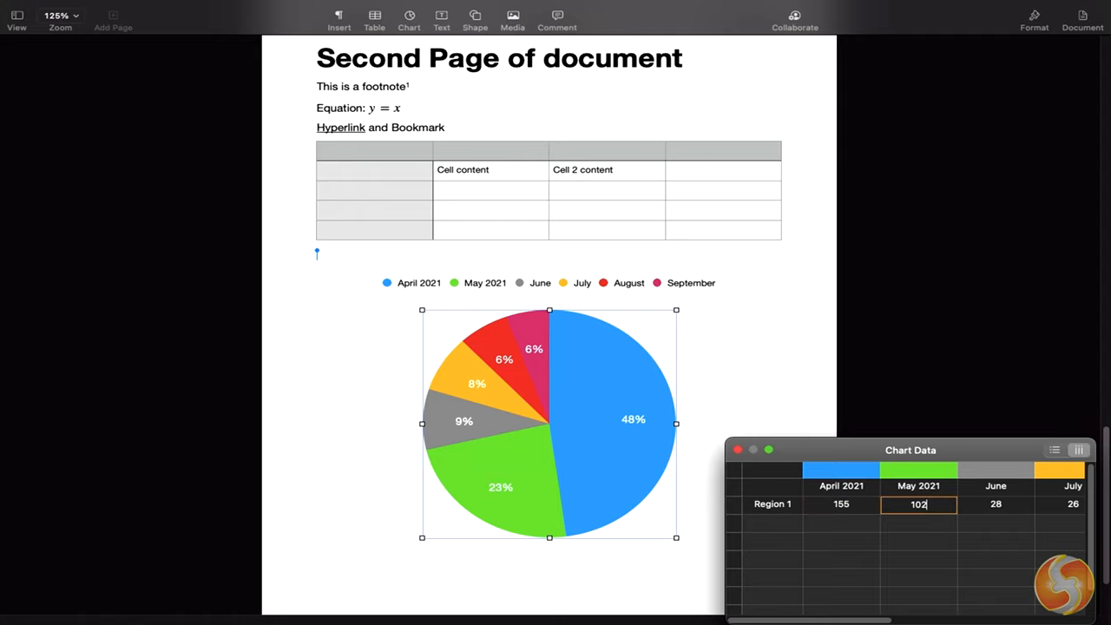
{"action": "left_click", "coordinate": [440, 19]}
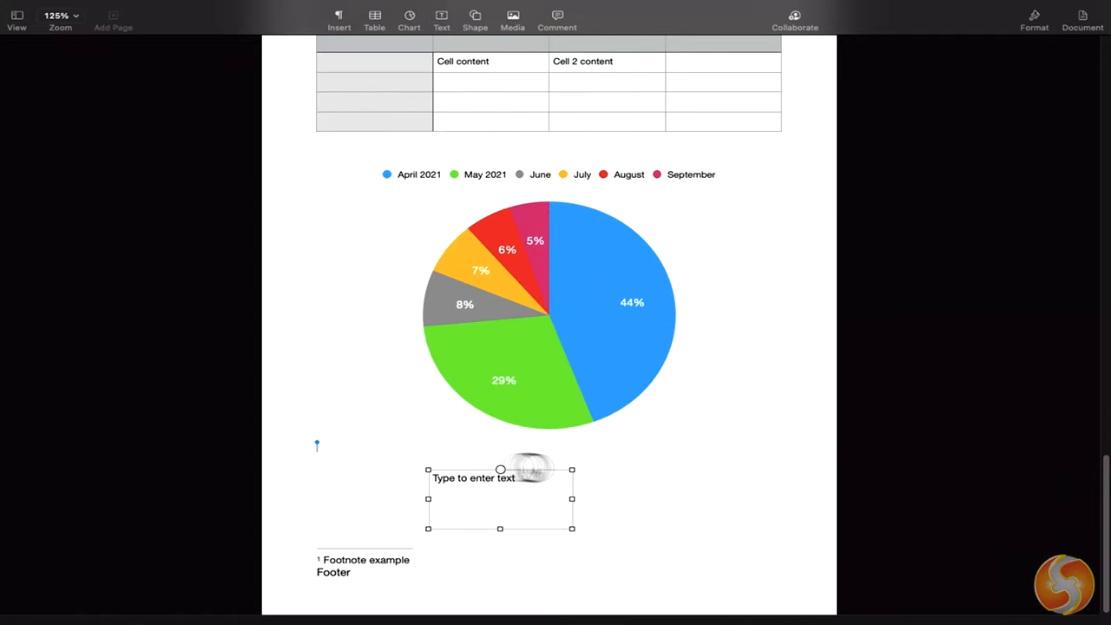
Fill two text boxes with 'This is a text inside a Box' and merge them into one text thread
{"action": "type", "text": "This is a text inside a Box"}
{"action": "type", "text": "This is a second box"}
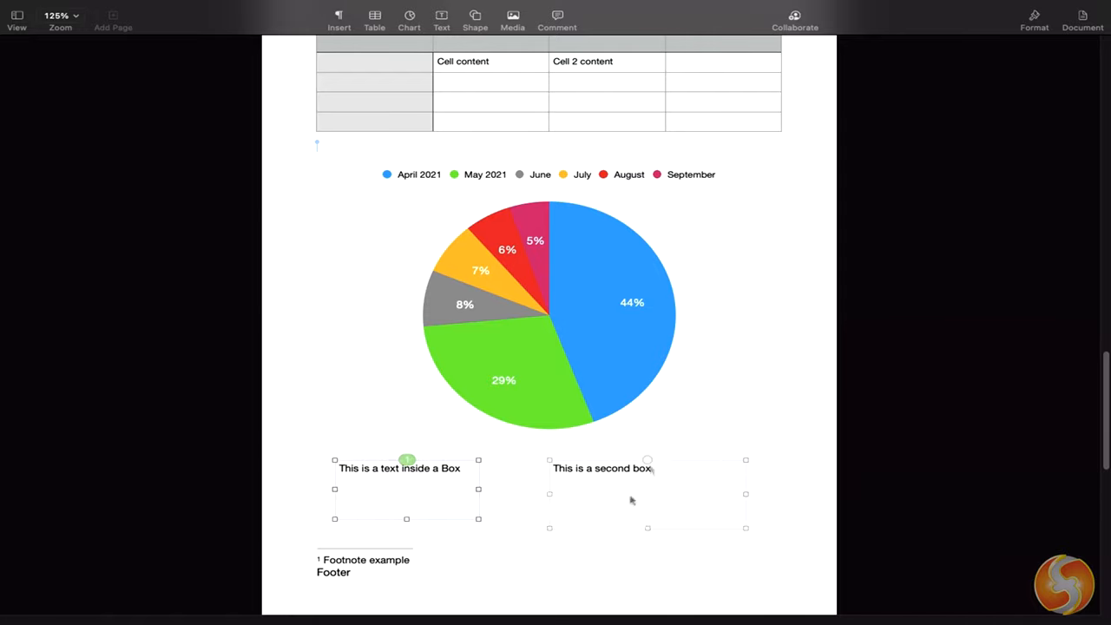
{"action": "left_click", "coordinate": [407, 469]}
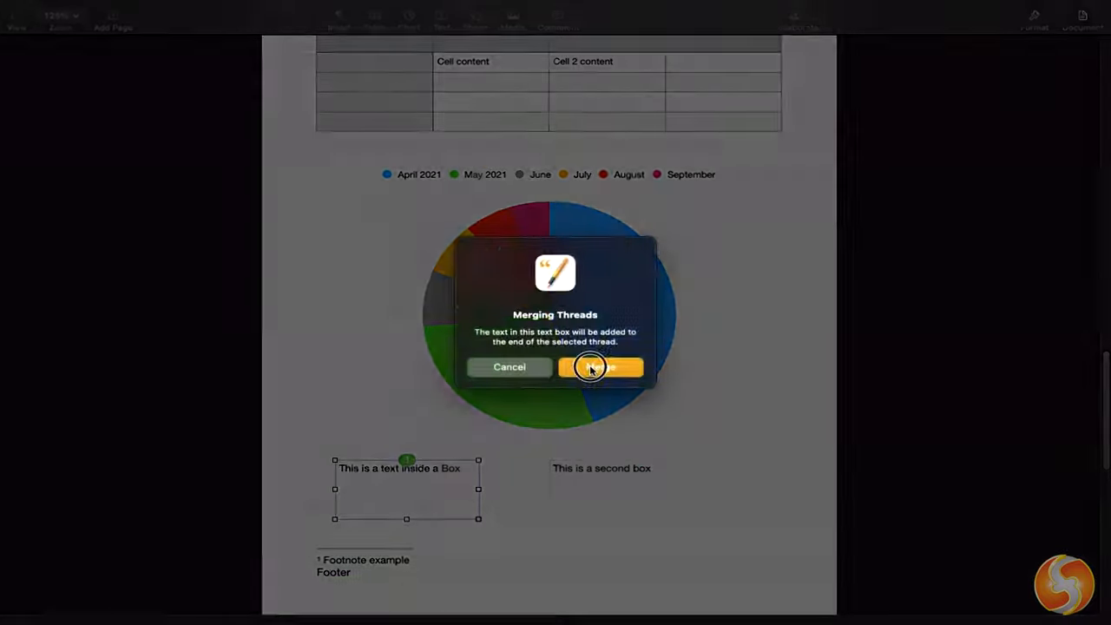
{"action": "left_click", "coordinate": [599, 366]}
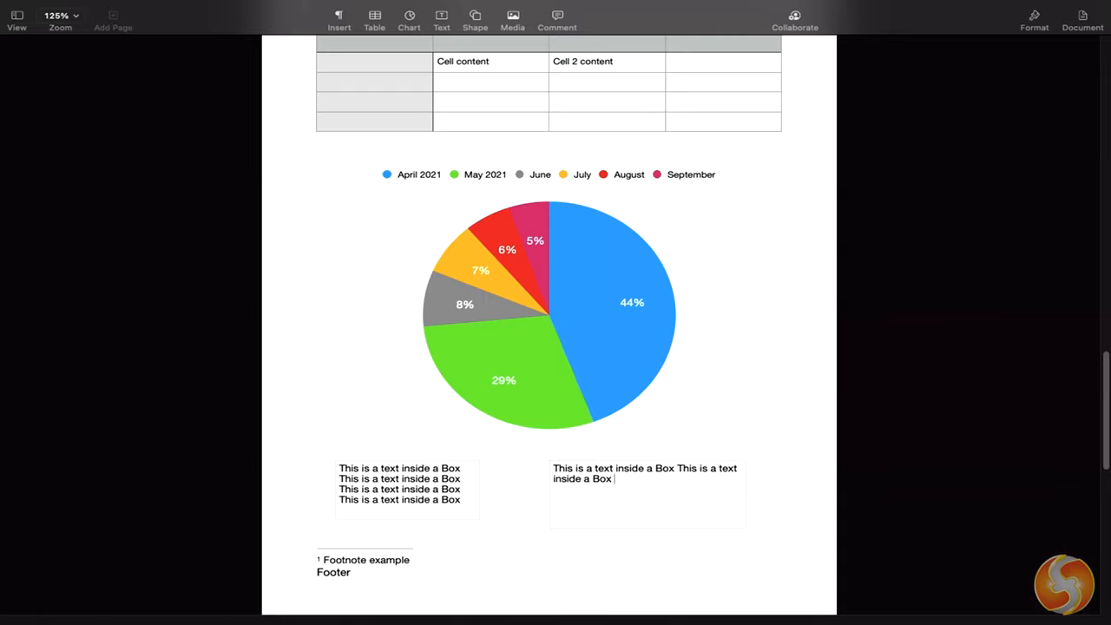
{"action": "type", "text": "This is a text inside a Box This is a text inside a Box"}
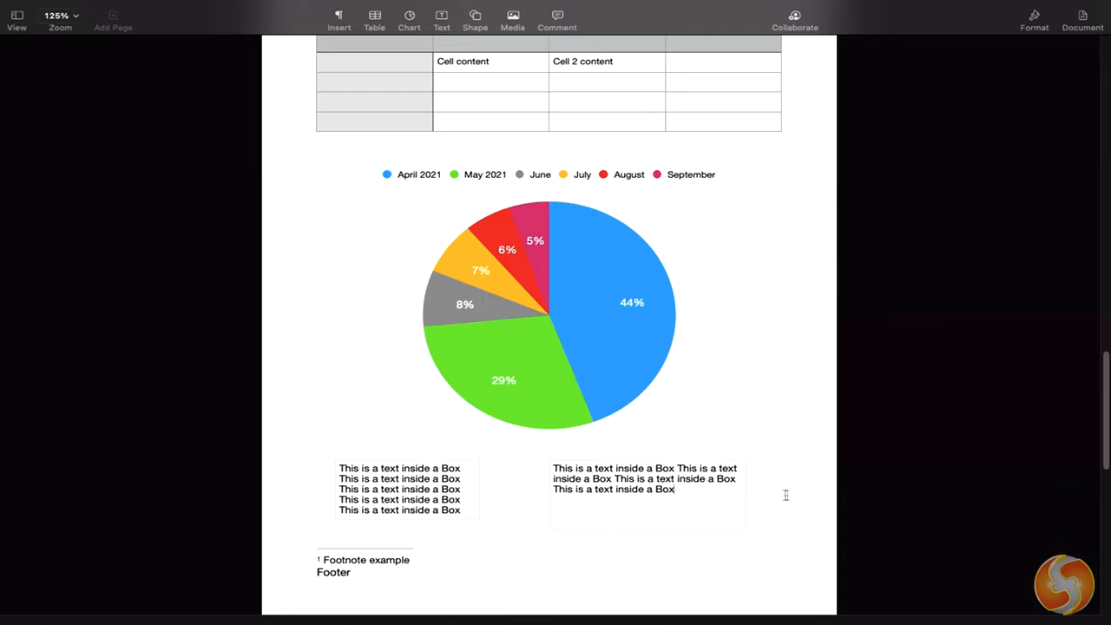
{"action": "left_click", "coordinate": [475, 16]}
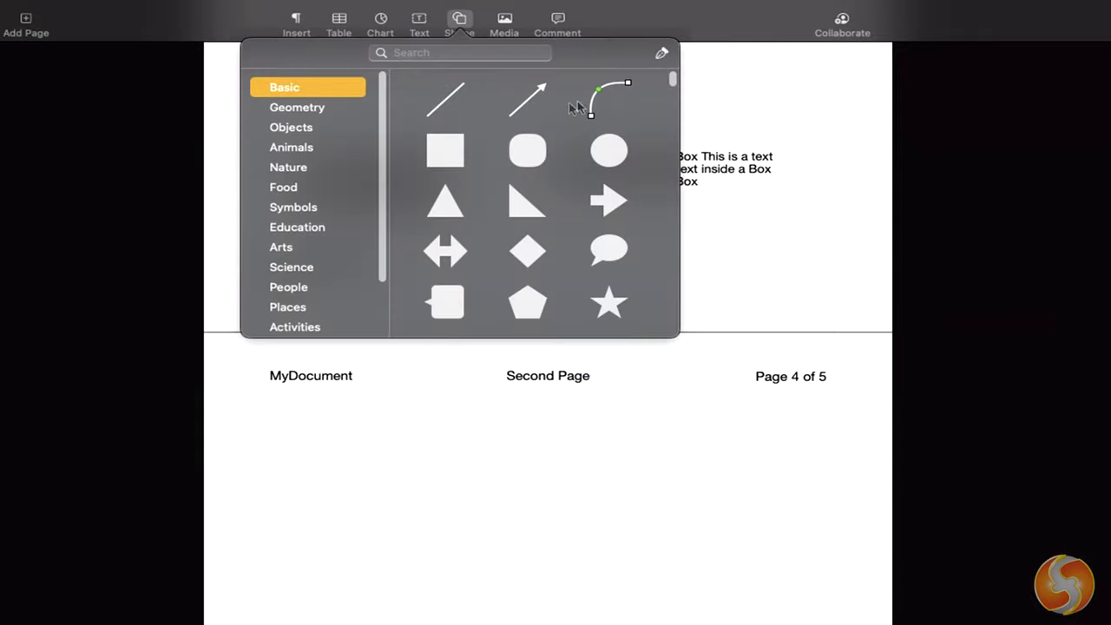
Add a black rounded square beside the curved line on page four and bring up the Media menu
{"action": "left_click", "coordinate": [611, 96]}
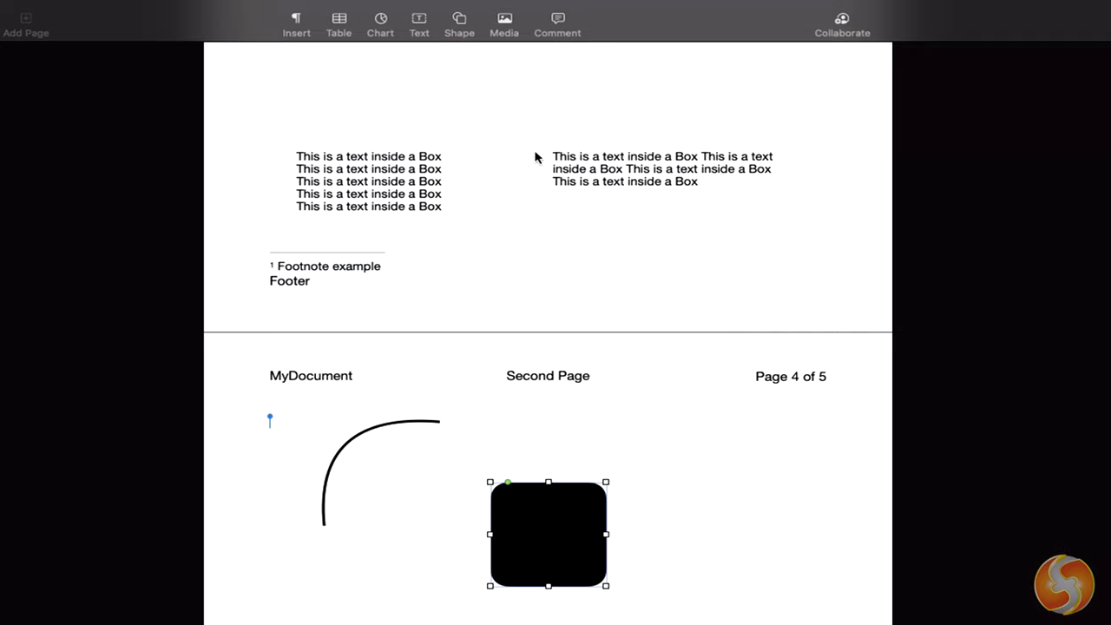
{"action": "left_click_drag", "start_coordinate": [549, 535], "coordinate": [606, 472]}
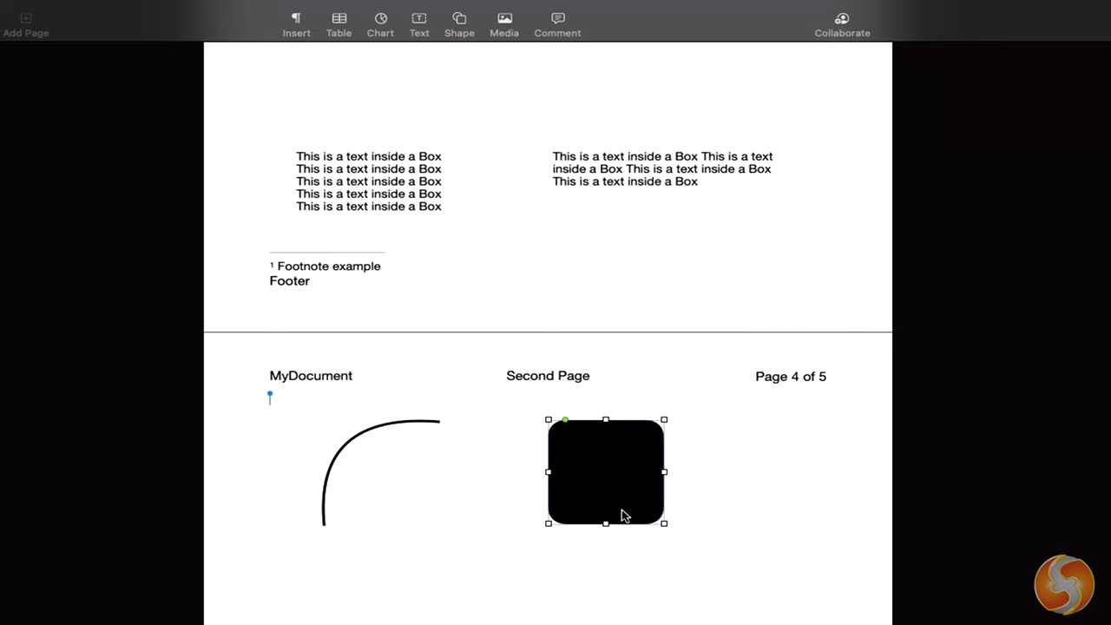
{"action": "left_click", "coordinate": [504, 19]}
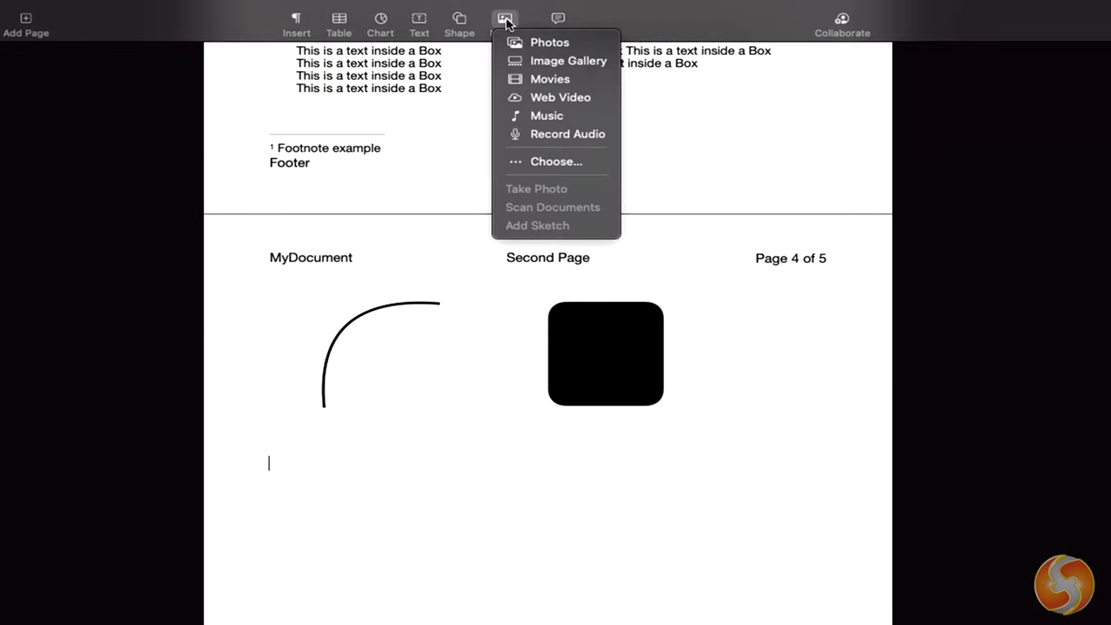
Insert the gondola photo from Photos and move it below the curved line
{"action": "left_click", "coordinate": [549, 41]}
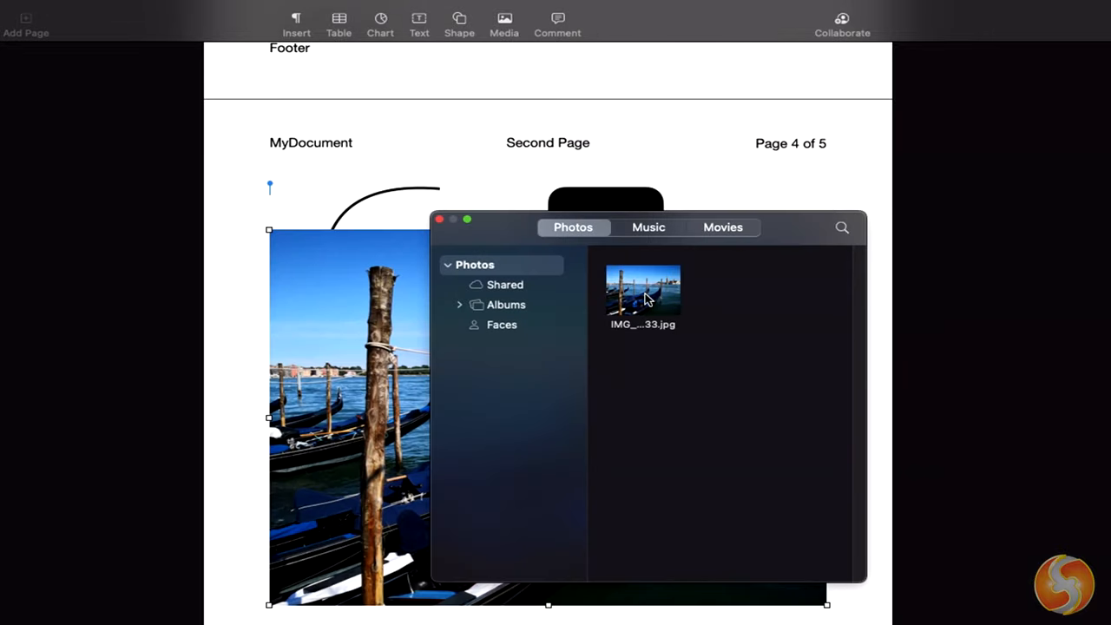
{"action": "left_click", "coordinate": [722, 226]}
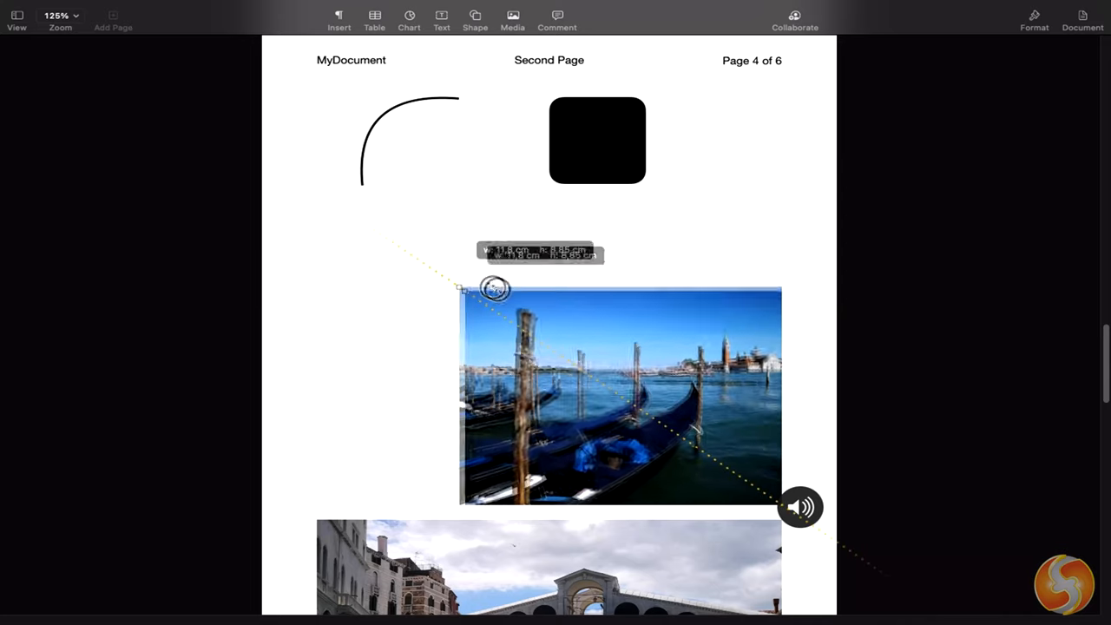
{"action": "left_click_drag", "start_coordinate": [621, 395], "coordinate": [448, 309]}
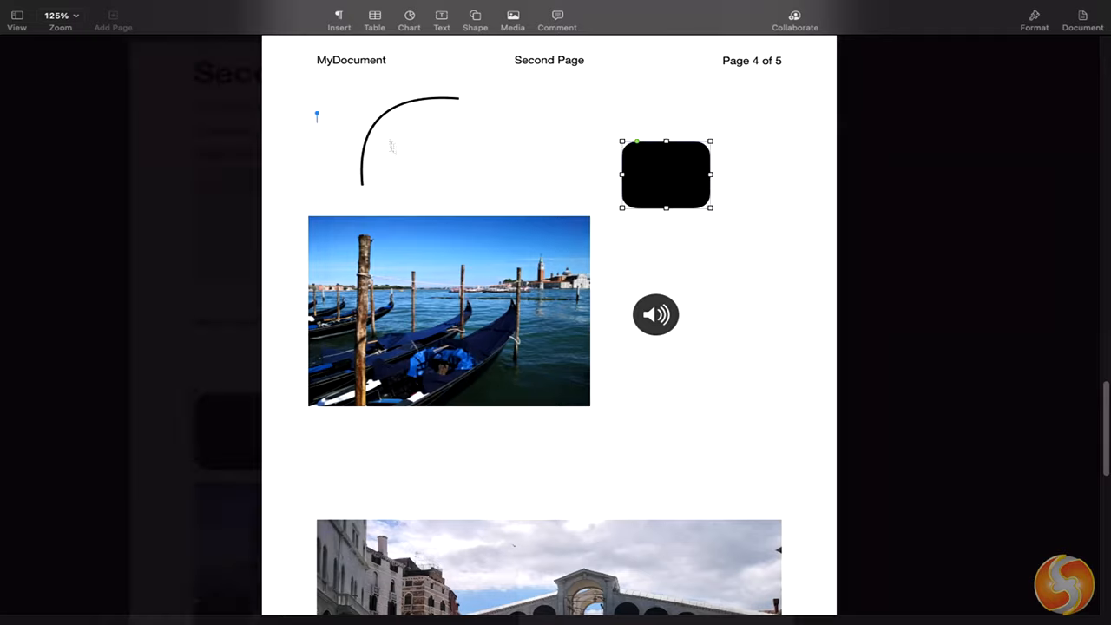
Select the black rounded square and show its Arrange settings in the Format sidebar
{"action": "scroll", "scroll_direction": "up", "scroll_amount": 3}
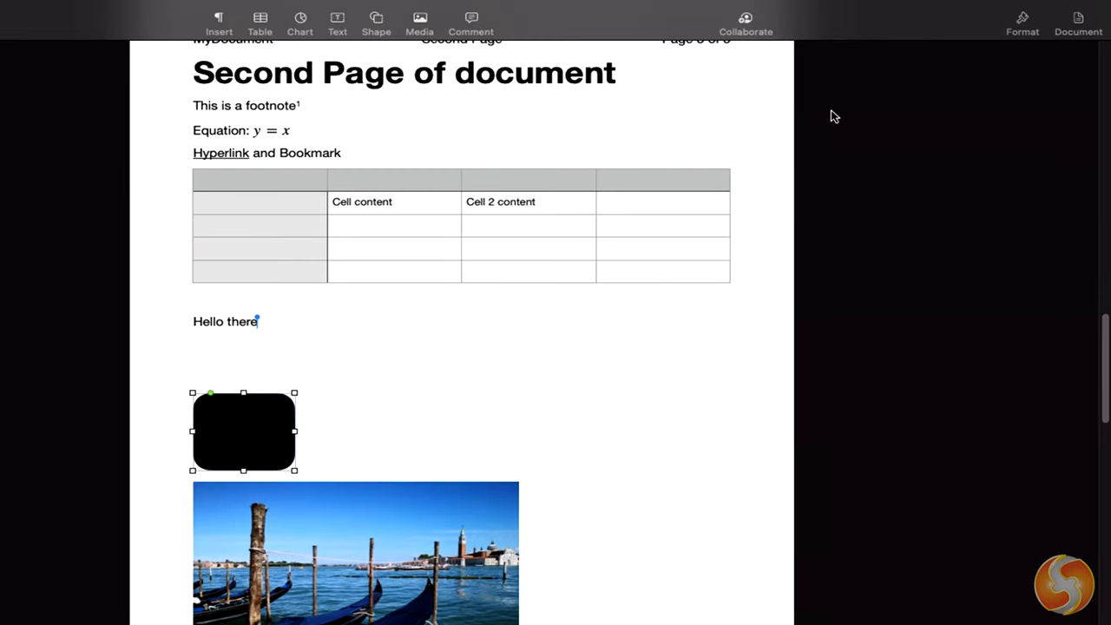
{"action": "left_click", "coordinate": [1020, 18]}
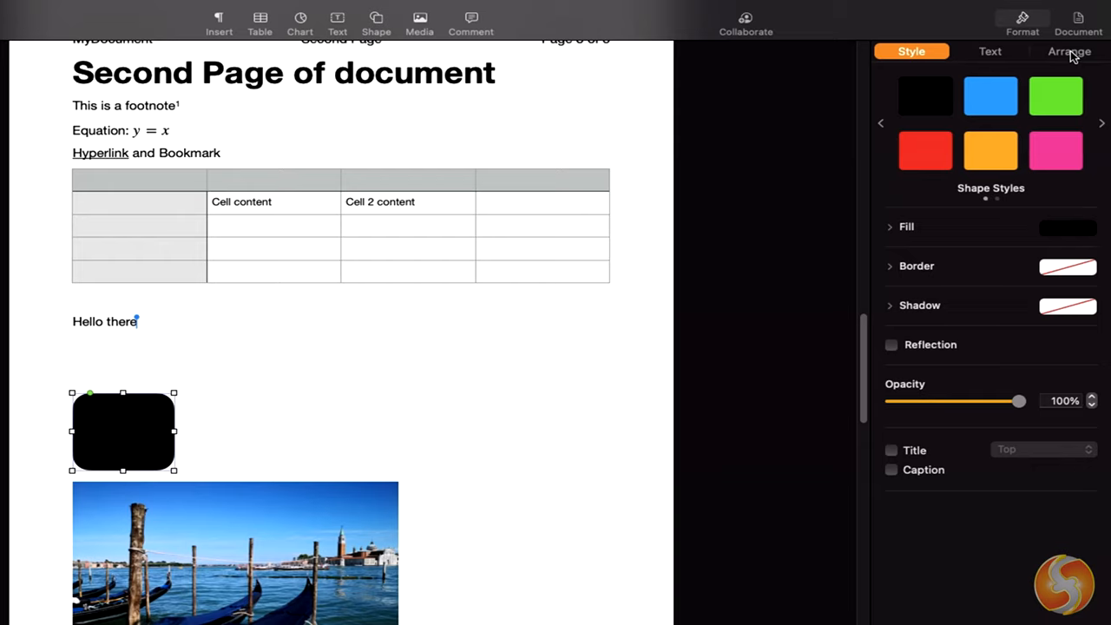
{"action": "left_click", "coordinate": [1069, 52]}
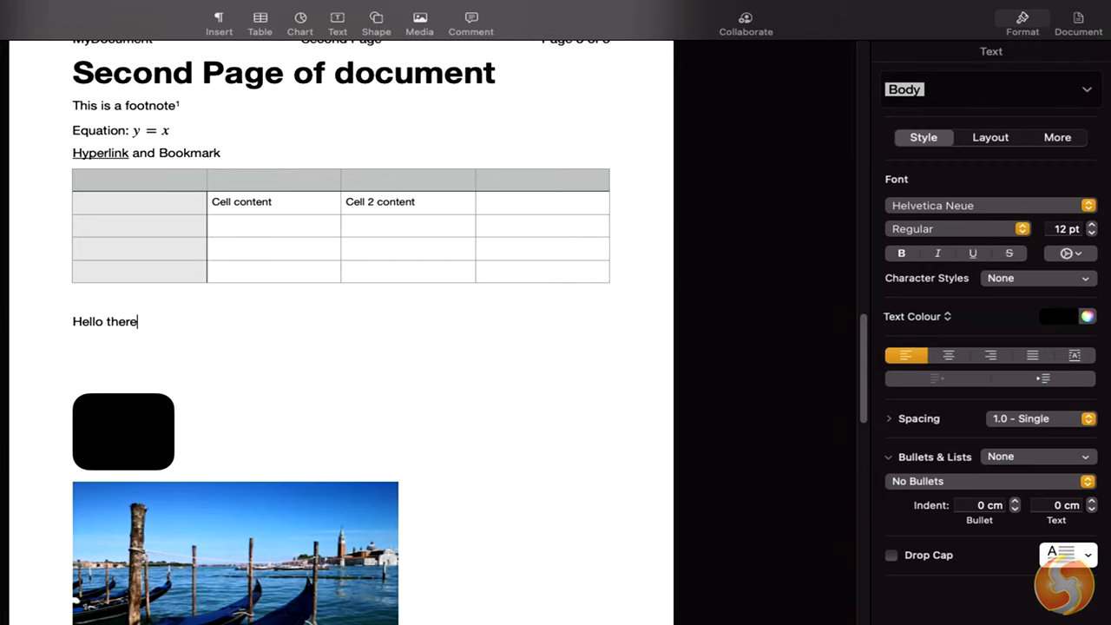
{"action": "left_click", "coordinate": [121, 430]}
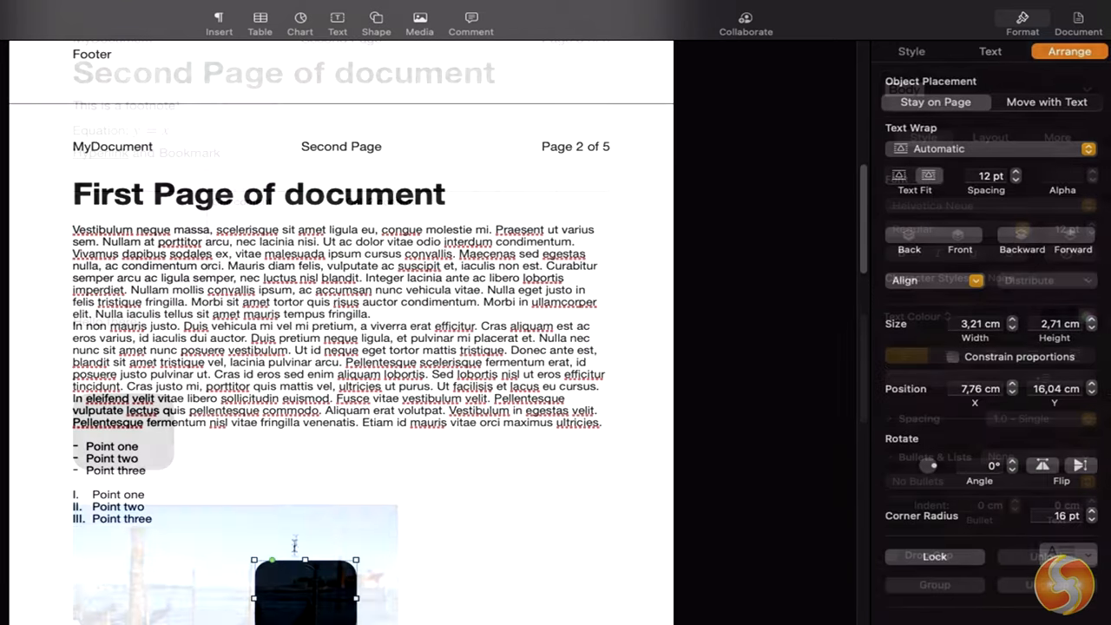
Wrap the body text Around the square and bring it to Front over the gondola photo
{"action": "left_click_drag", "start_coordinate": [303, 576], "coordinate": [246, 339]}
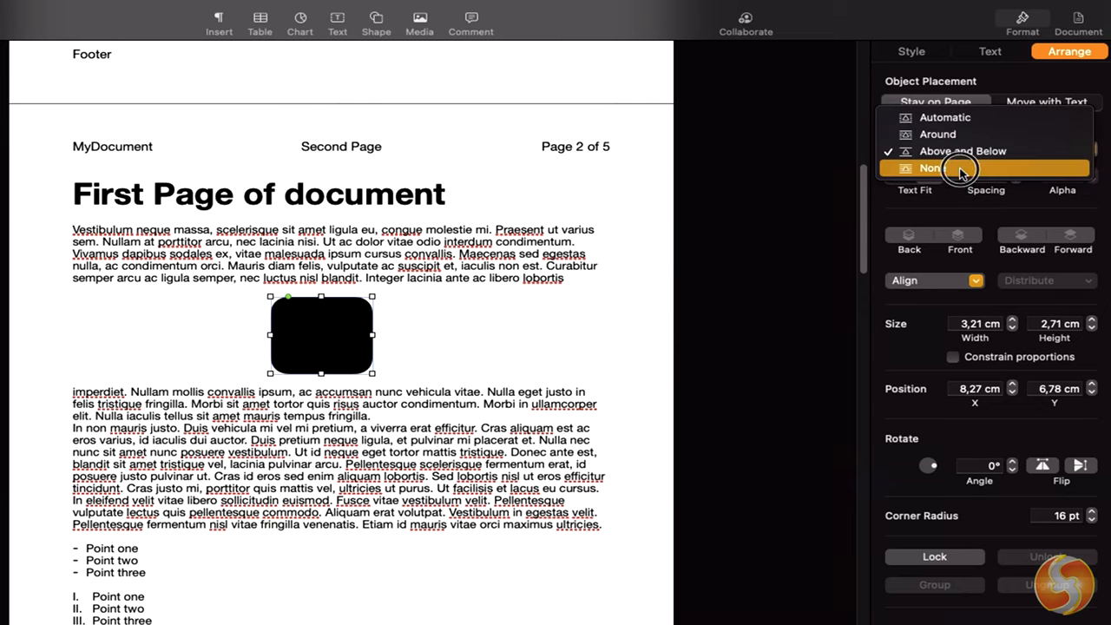
{"action": "left_click", "coordinate": [930, 166]}
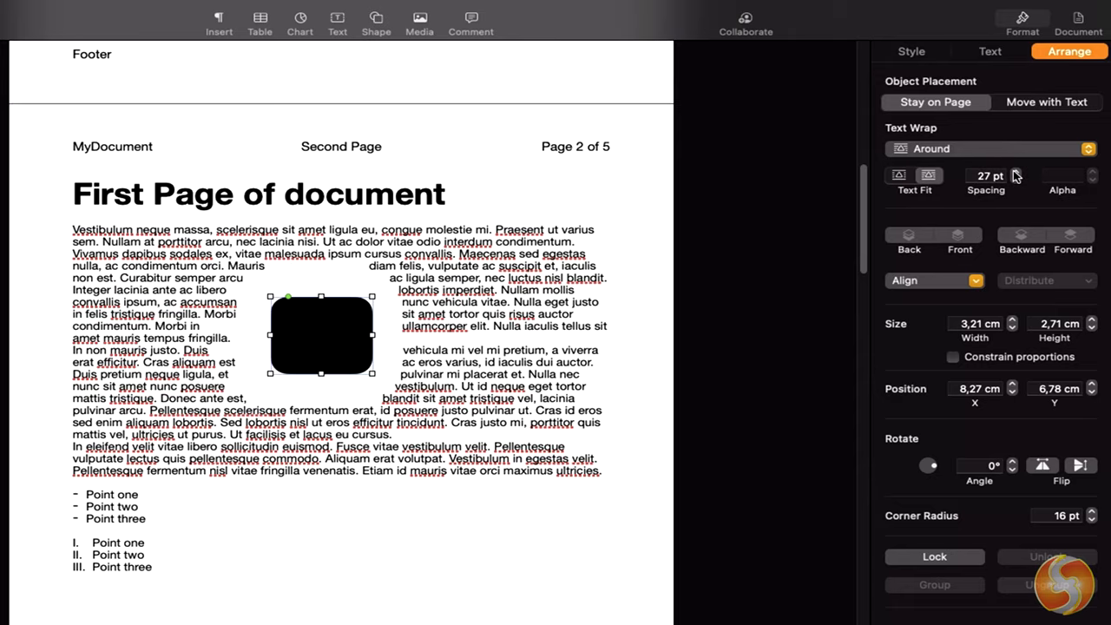
{"action": "left_click_drag", "start_coordinate": [321, 333], "coordinate": [393, 339]}
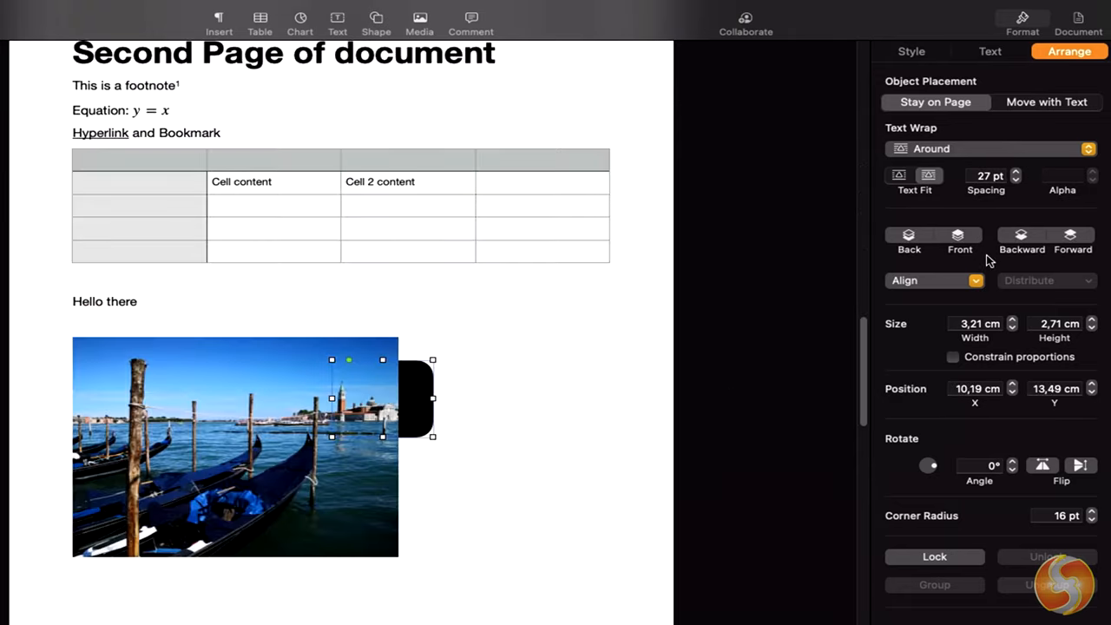
{"action": "mouse_move", "coordinate": [972, 243]}
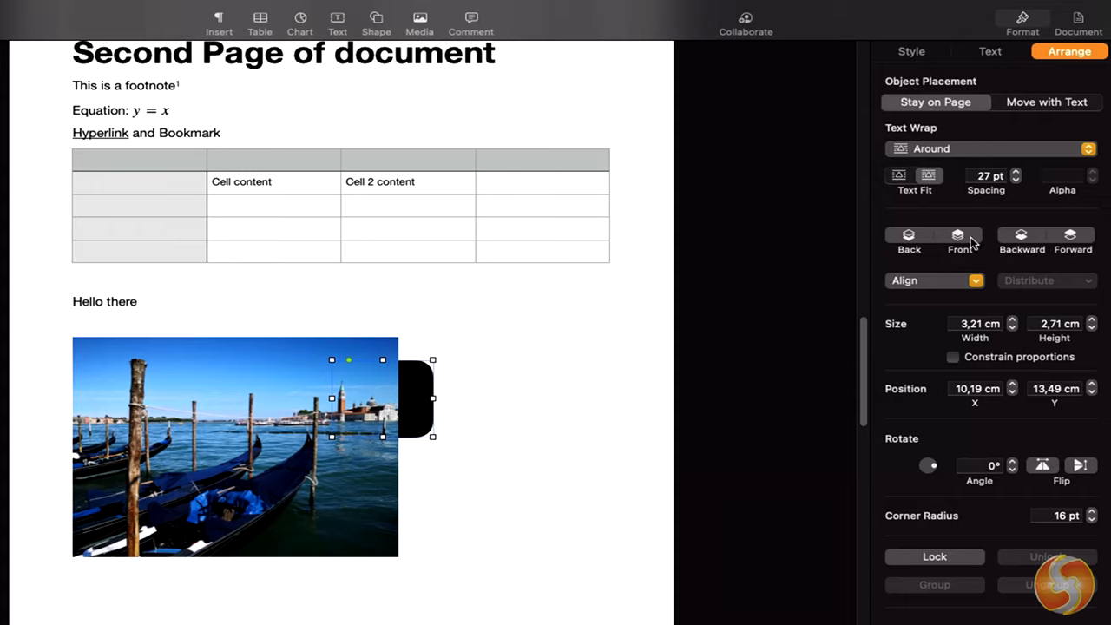
{"action": "left_click", "coordinate": [1072, 240]}
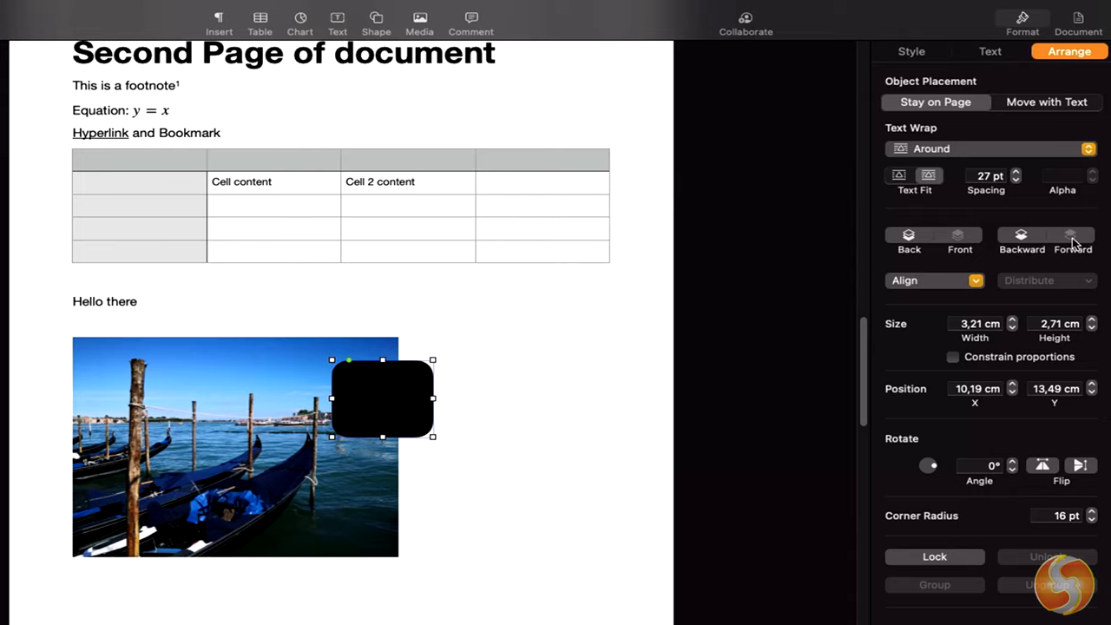
Align the square Left, reposition it over the photo's edge and restore its original width
{"action": "left_click", "coordinate": [934, 279]}
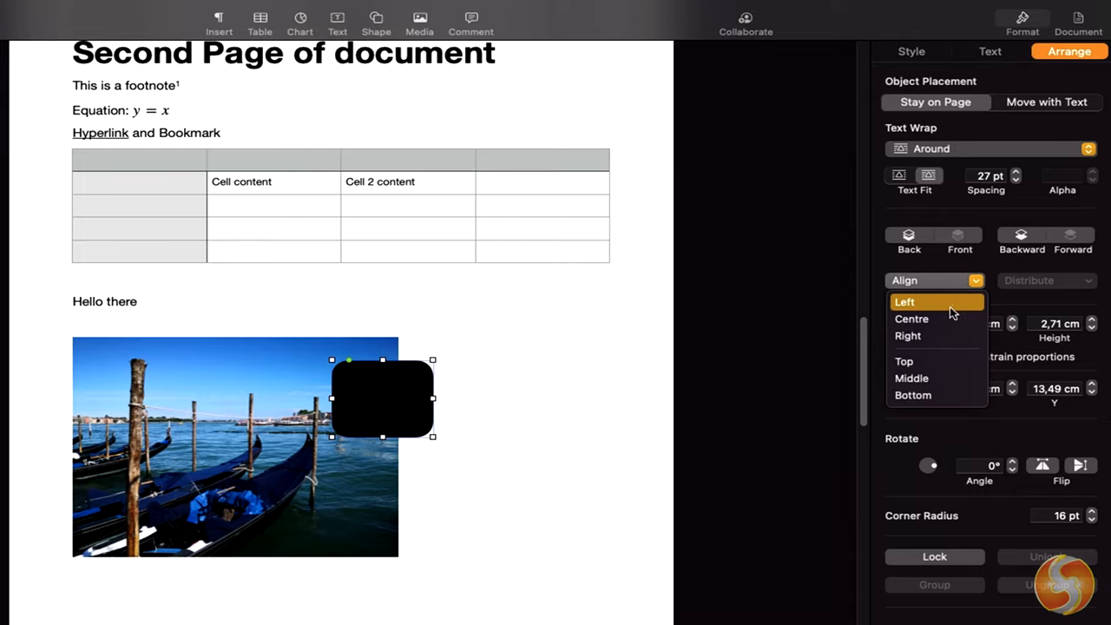
{"action": "left_click", "coordinate": [905, 302]}
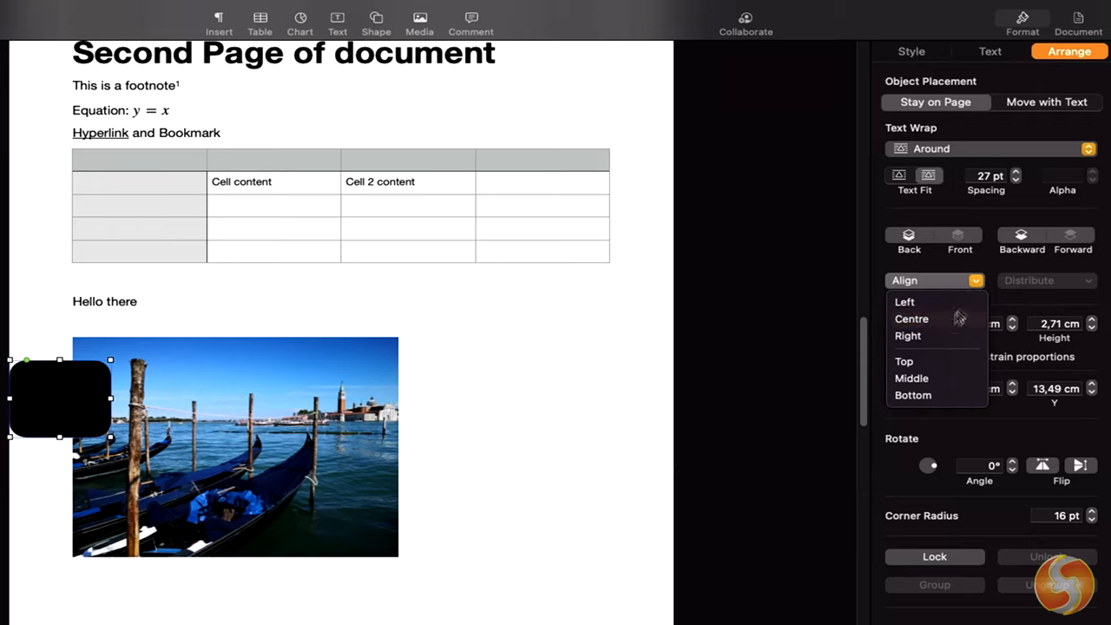
{"action": "left_click_drag", "start_coordinate": [60, 399], "coordinate": [415, 408]}
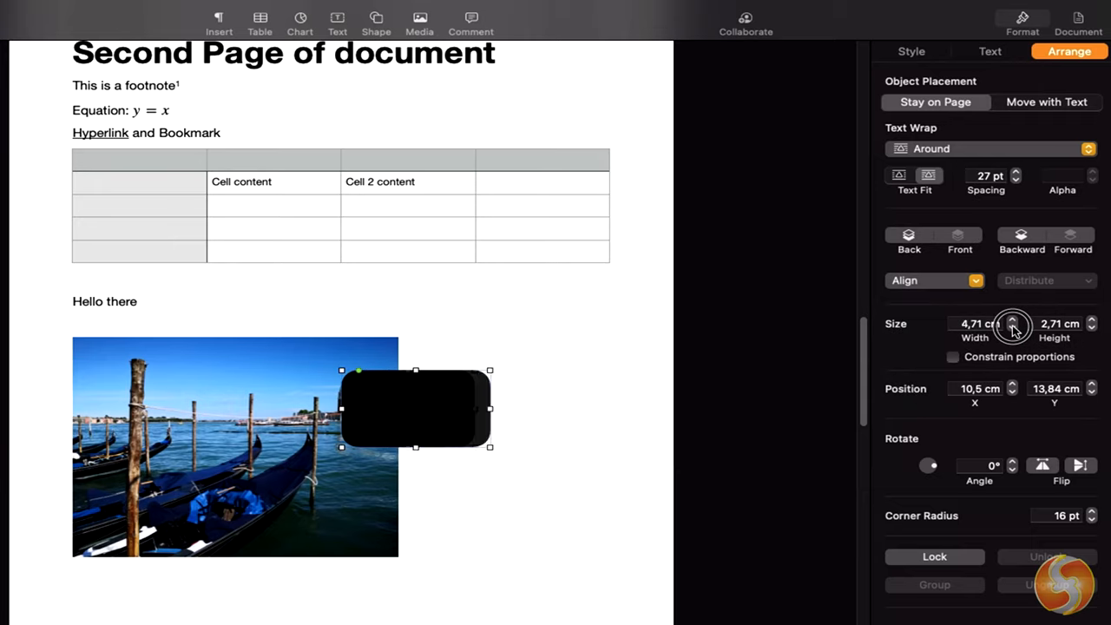
{"action": "left_click", "coordinate": [1012, 328]}
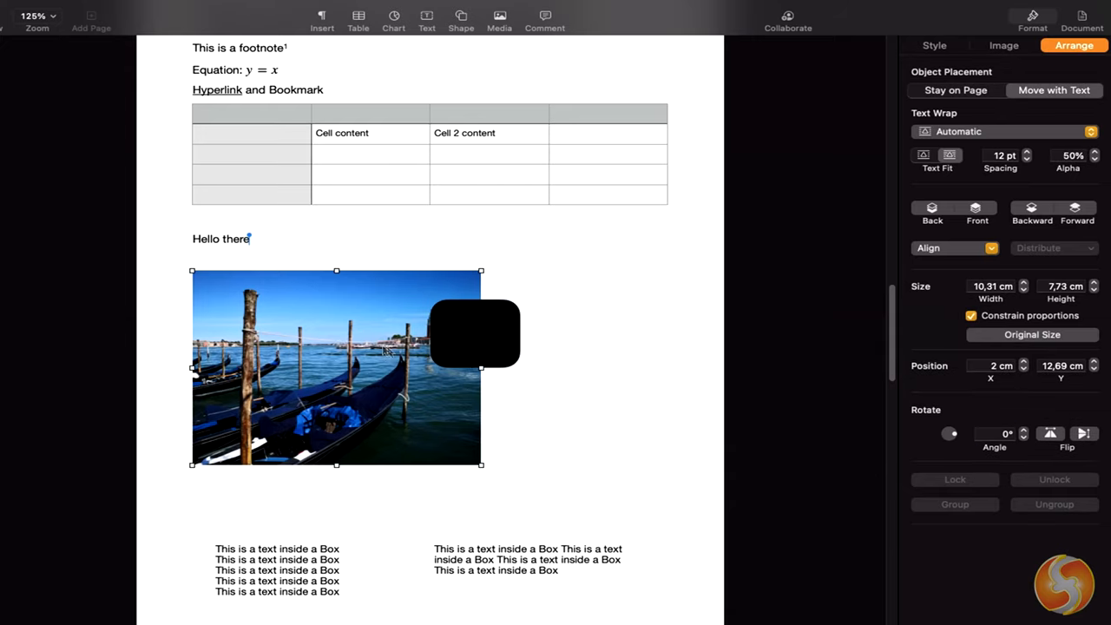
Apply the blue table style, reduce the table to 4 rows and thicken its black outline
{"action": "left_click", "coordinate": [528, 559]}
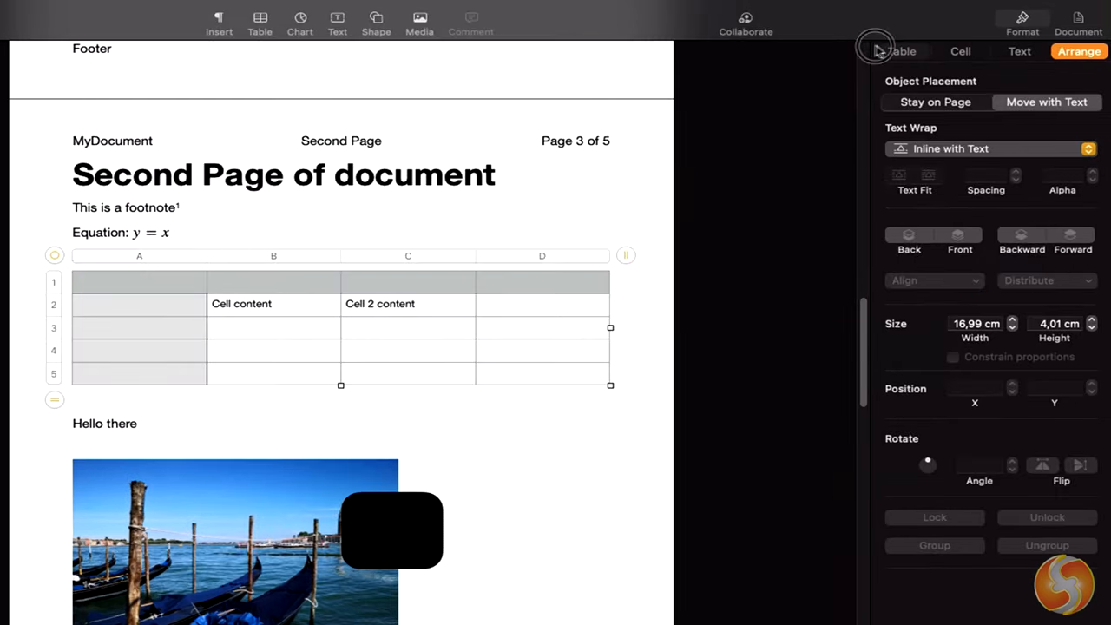
{"action": "left_click", "coordinate": [900, 52]}
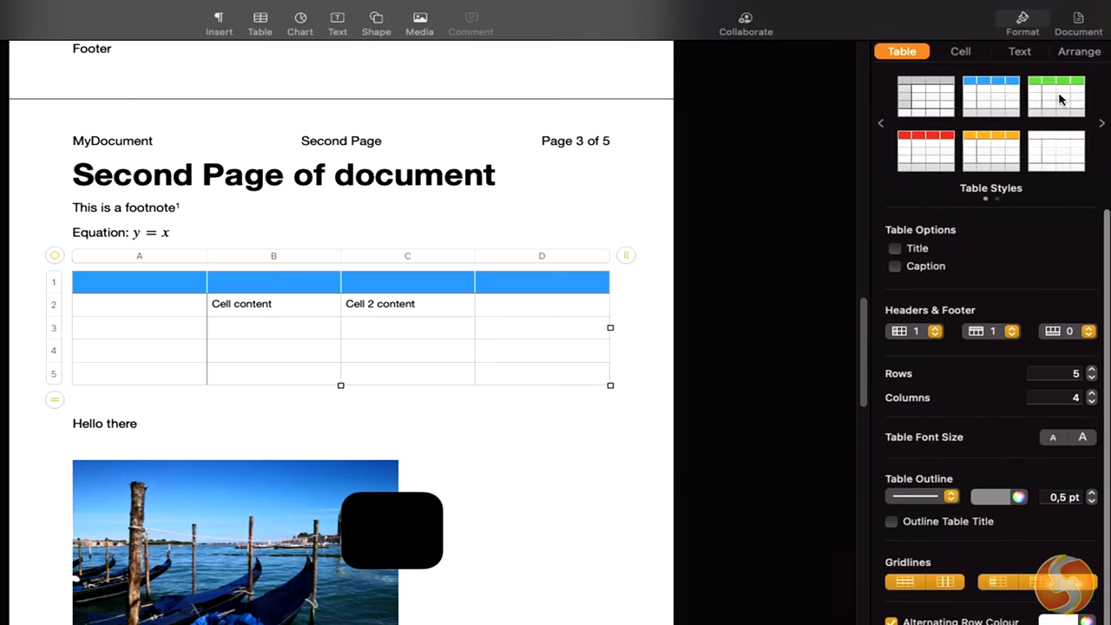
{"action": "mouse_move", "coordinate": [992, 106]}
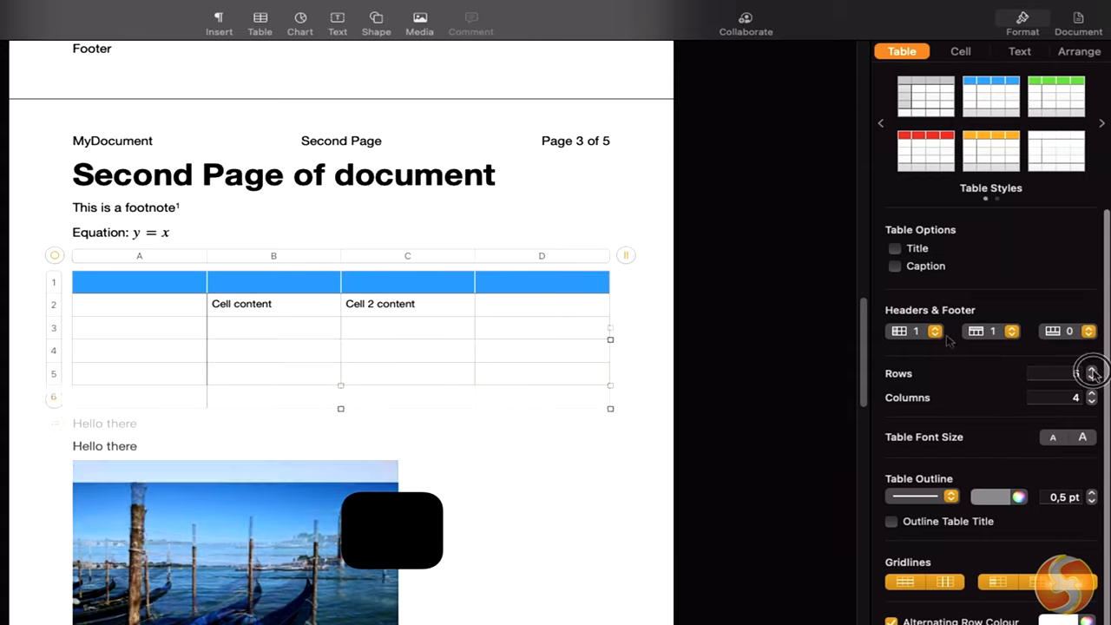
{"action": "left_click", "coordinate": [1090, 377]}
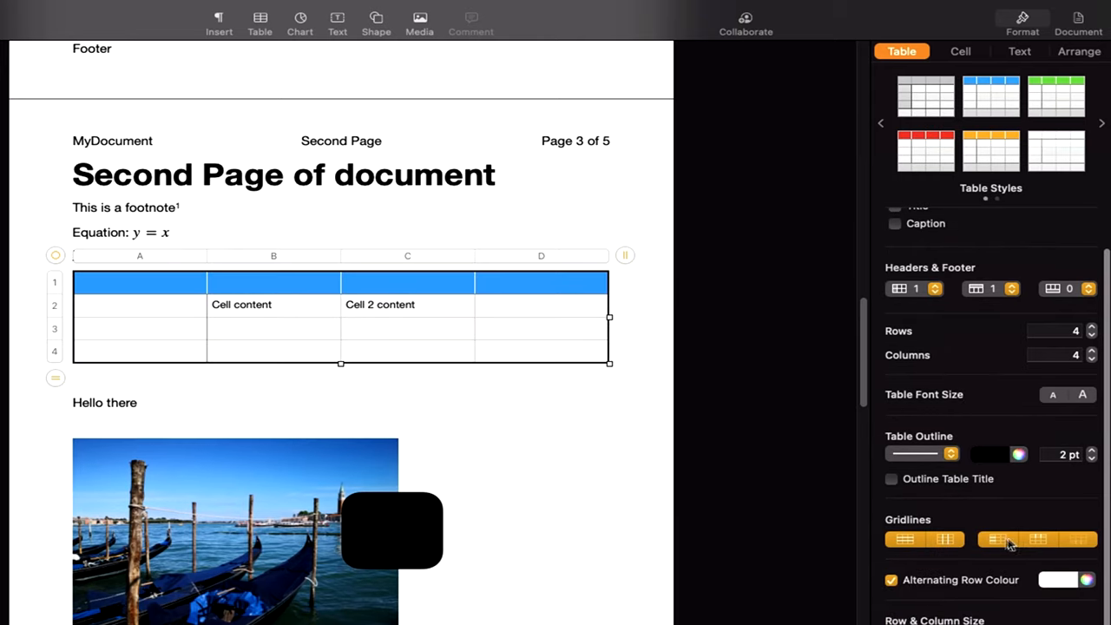
{"action": "left_click", "coordinate": [998, 538]}
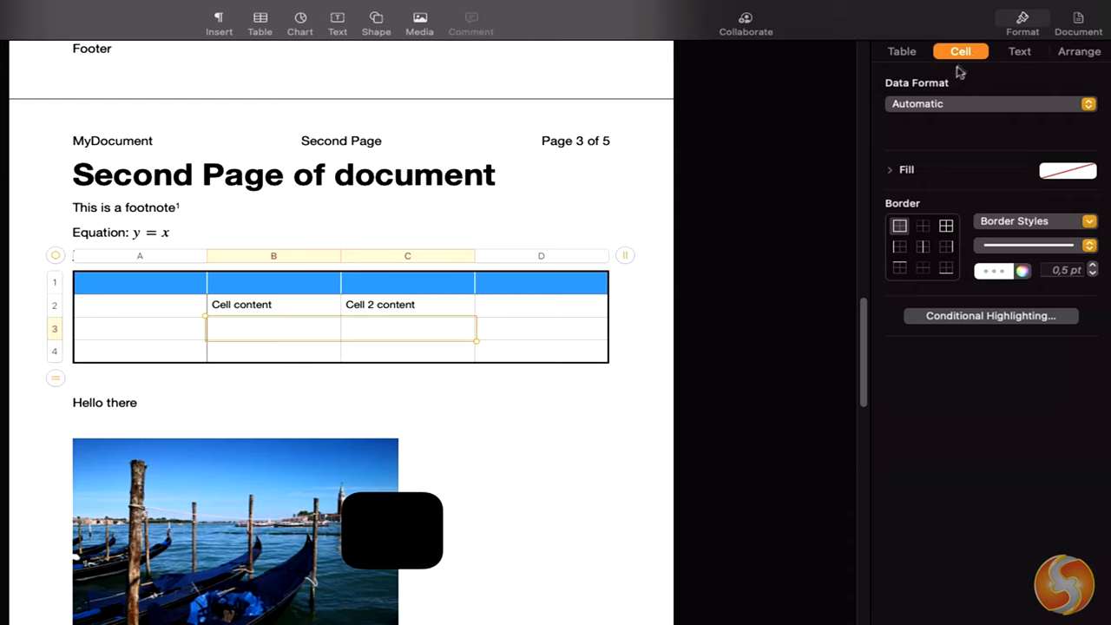
Give cell D3 a red left border, then move down to page three
{"action": "left_click", "coordinate": [989, 104]}
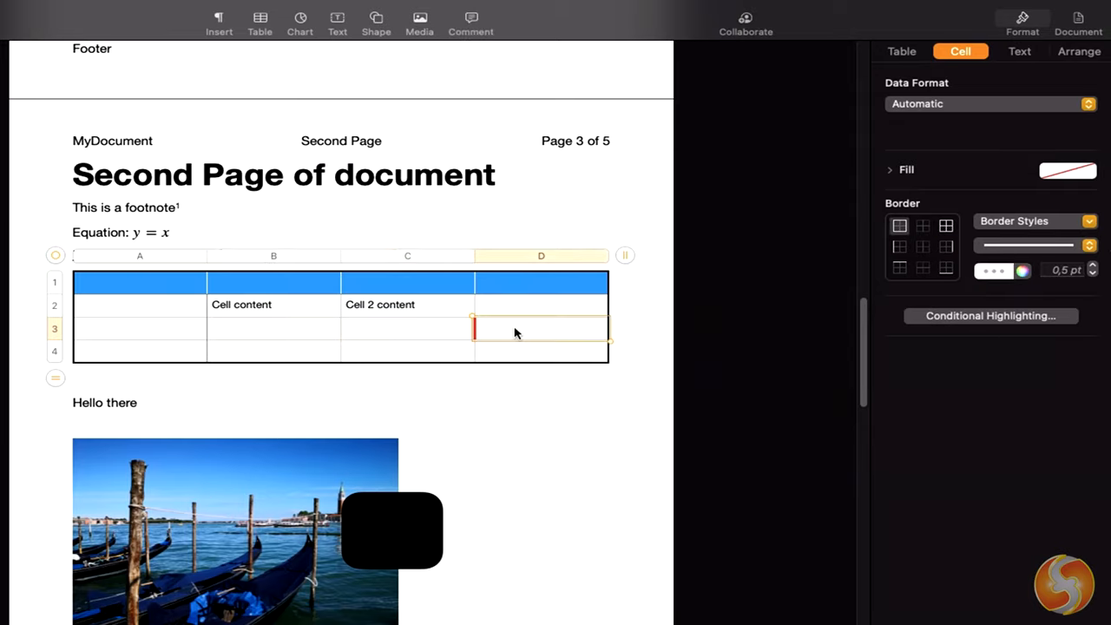
{"action": "scroll", "scroll_direction": "down", "scroll_amount": 3}
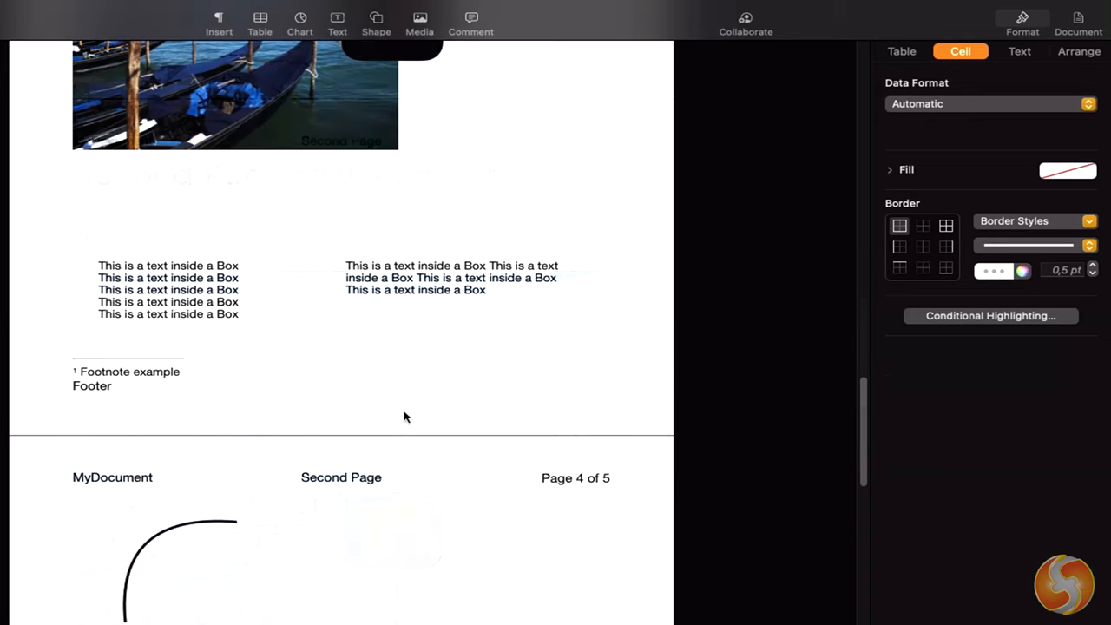
Add a shadow and a 50% reflection to the left text box
{"action": "left_click", "coordinate": [170, 288]}
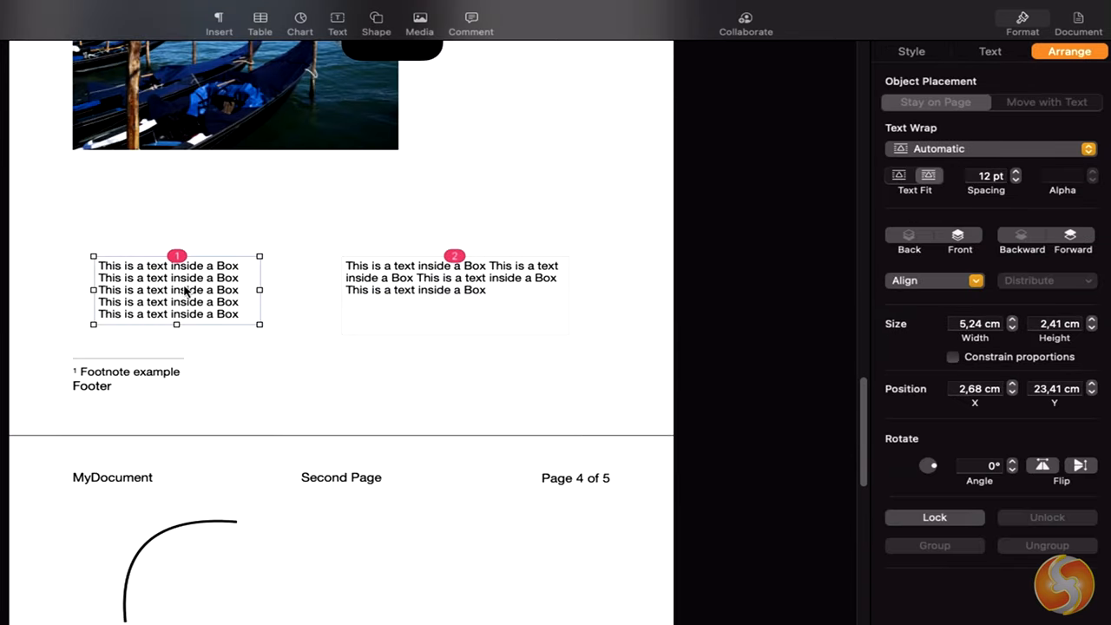
{"action": "left_click", "coordinate": [909, 52]}
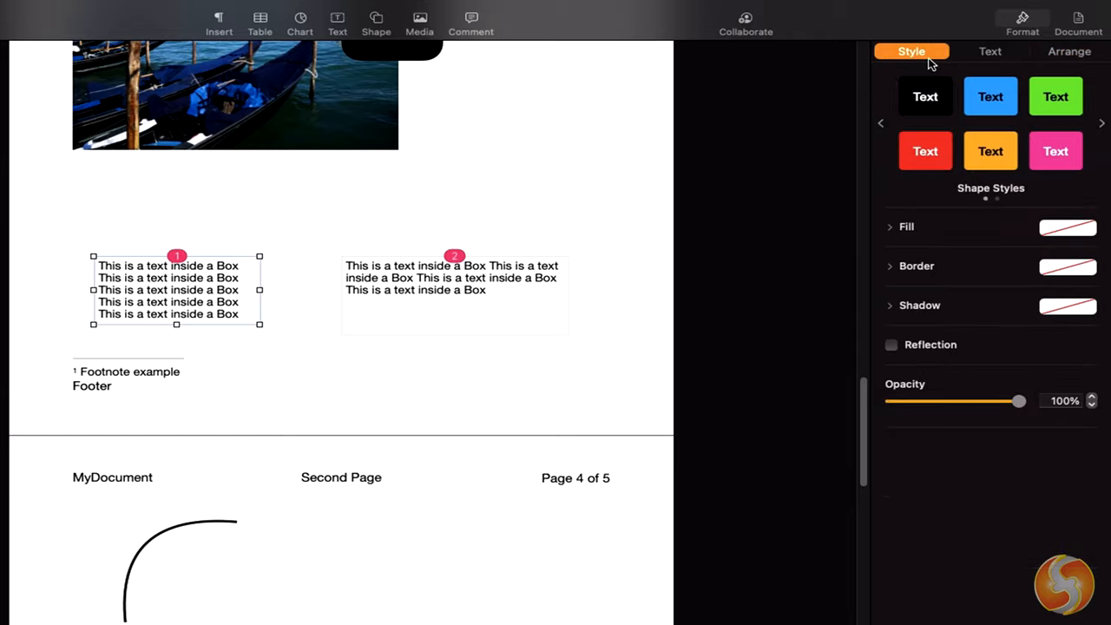
{"action": "left_click", "coordinate": [1067, 225]}
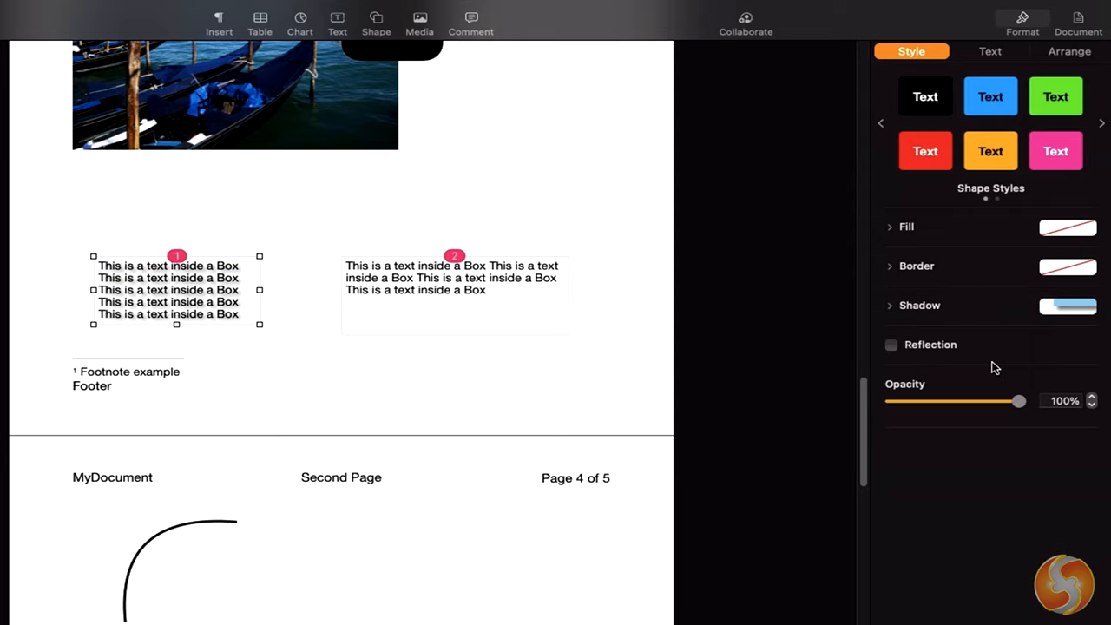
{"action": "left_click", "coordinate": [891, 344]}
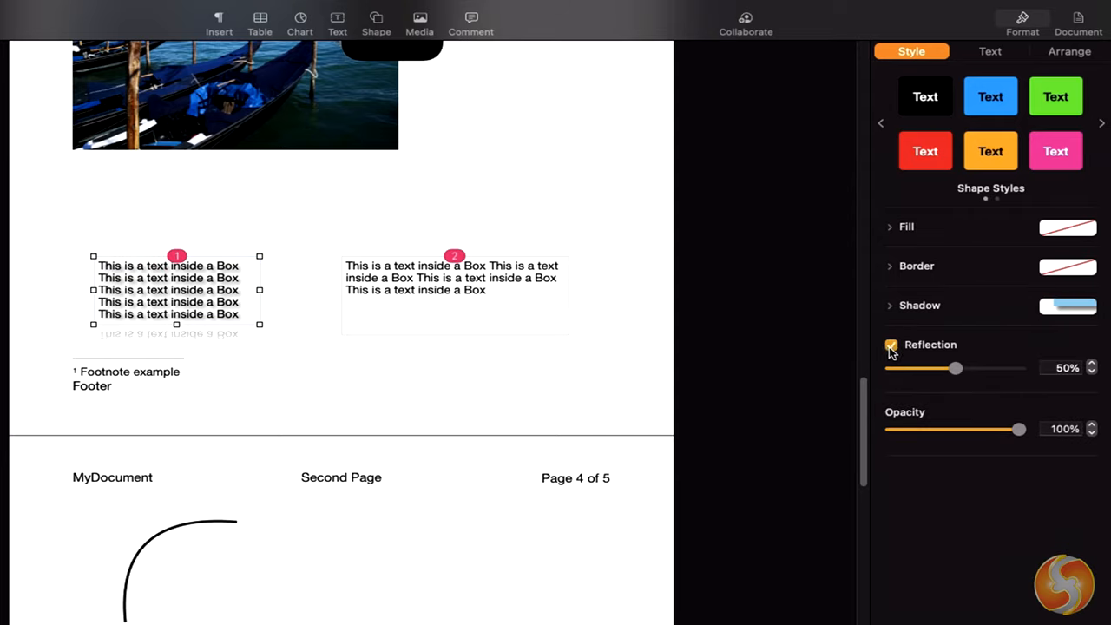
{"action": "left_click", "coordinate": [890, 343]}
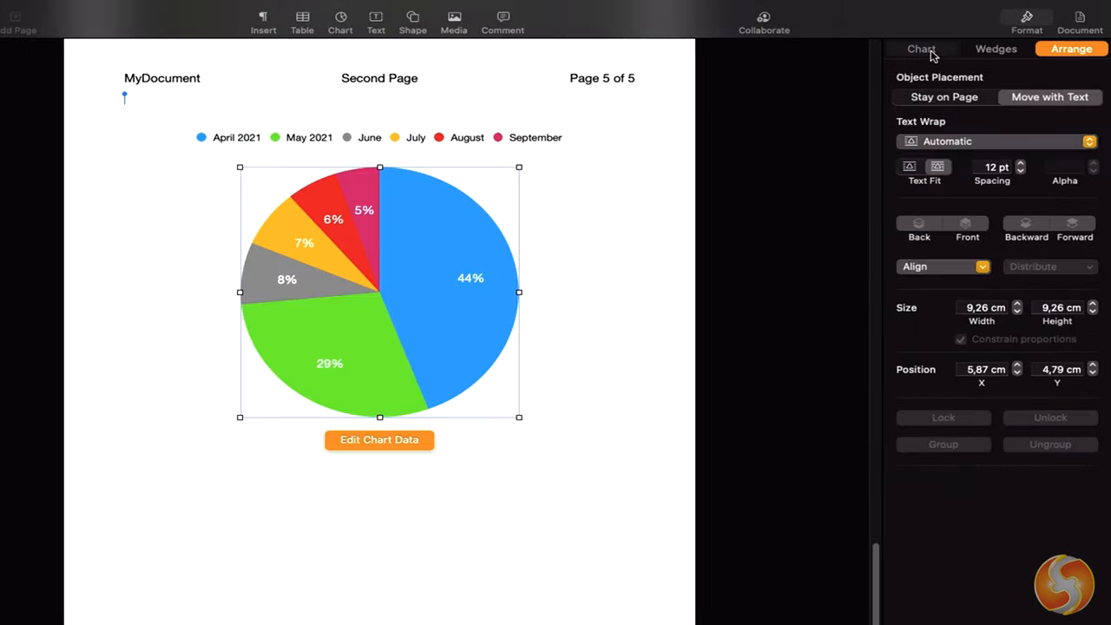
Review the pie chart's Chart Font and wedge label settings, then select the gondola photo on page 3
{"action": "left_click", "coordinate": [919, 49]}
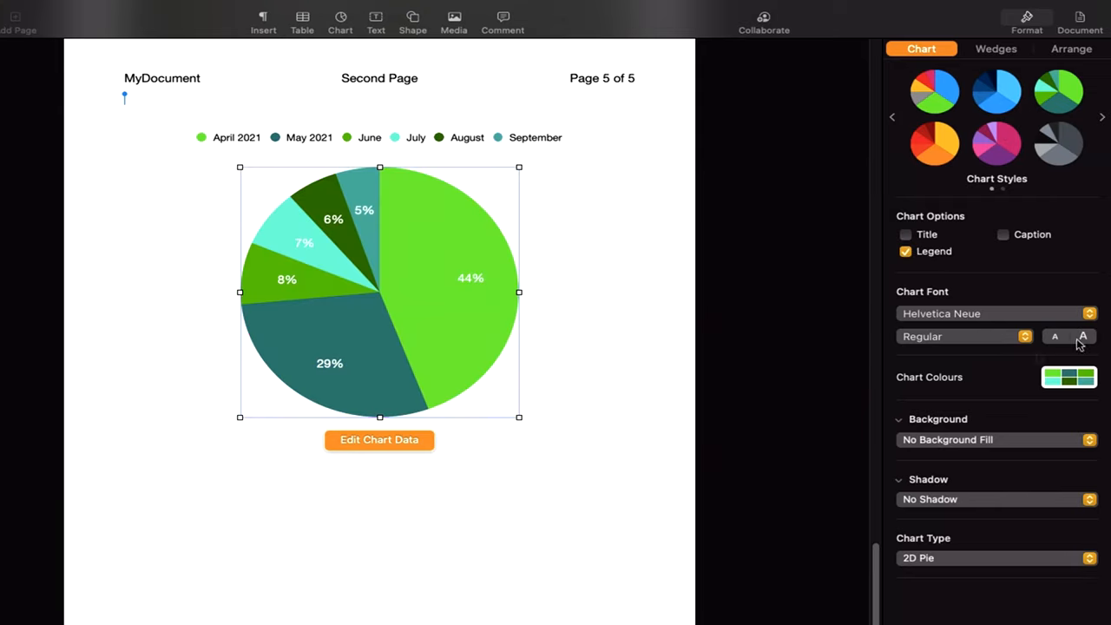
{"action": "left_click", "coordinate": [1083, 337]}
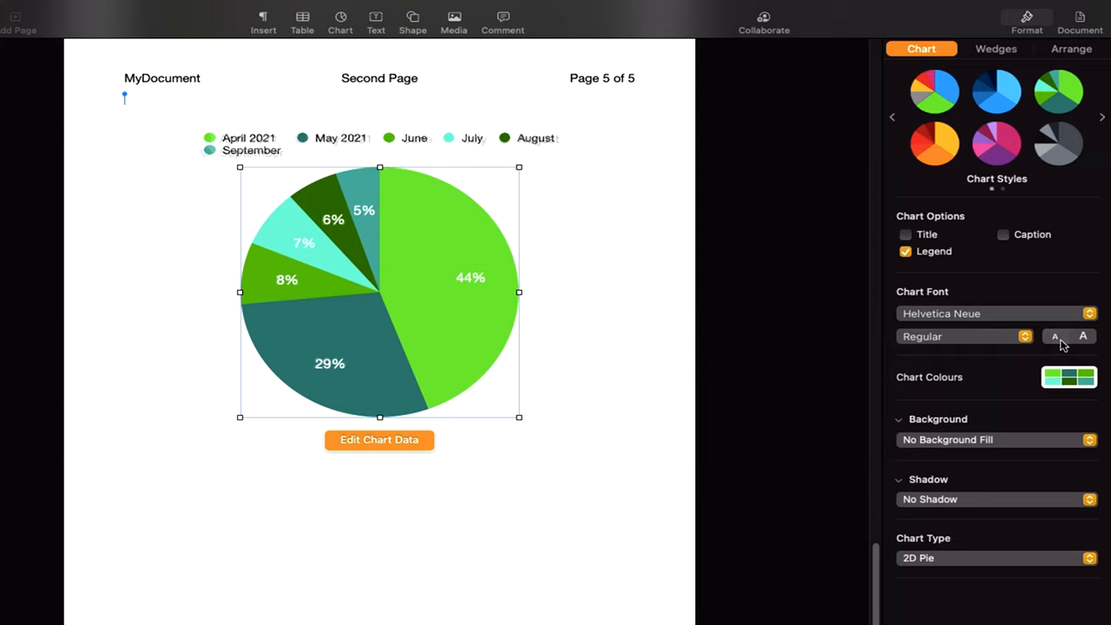
{"action": "left_click", "coordinate": [1069, 375]}
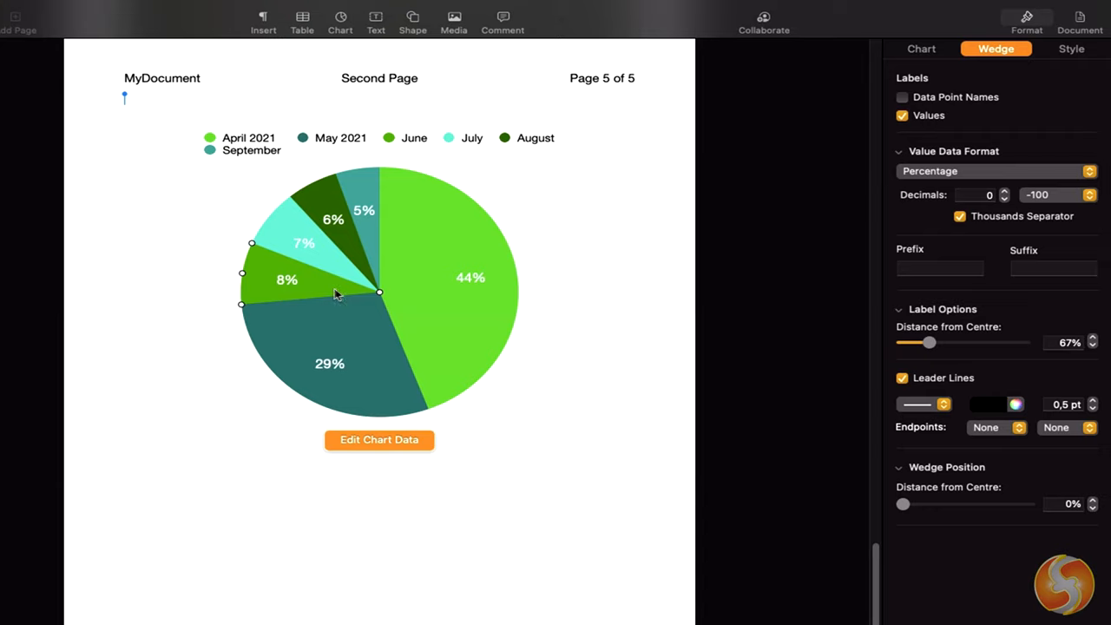
{"action": "left_click", "coordinate": [1005, 191]}
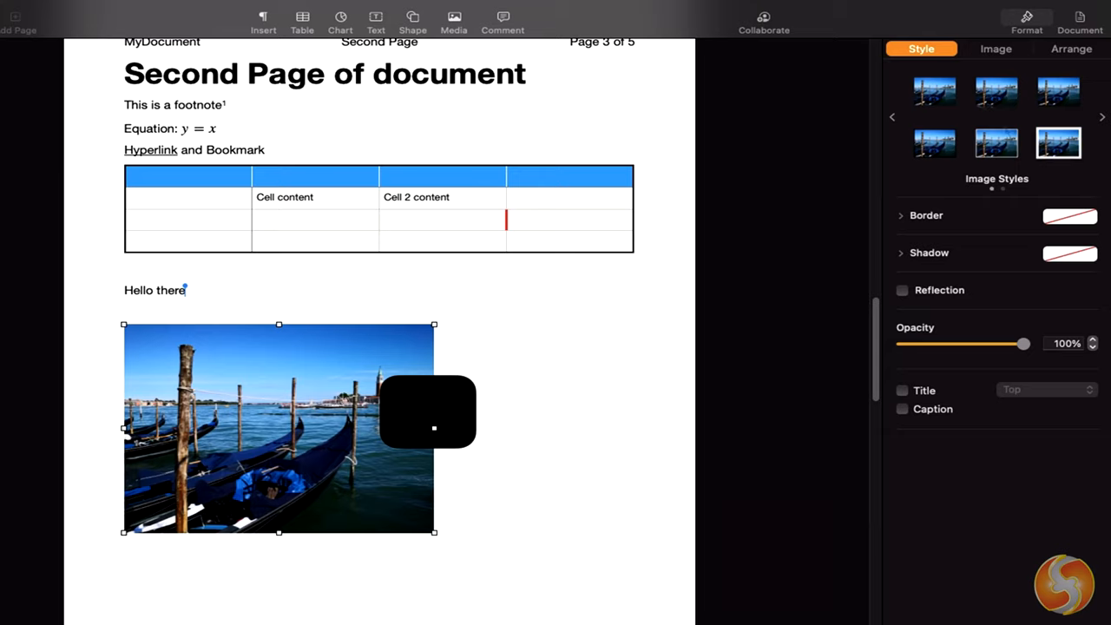
Mask the gondola photo to a narrower crop and select the Rialto Bridge video
{"action": "left_click", "coordinate": [996, 49]}
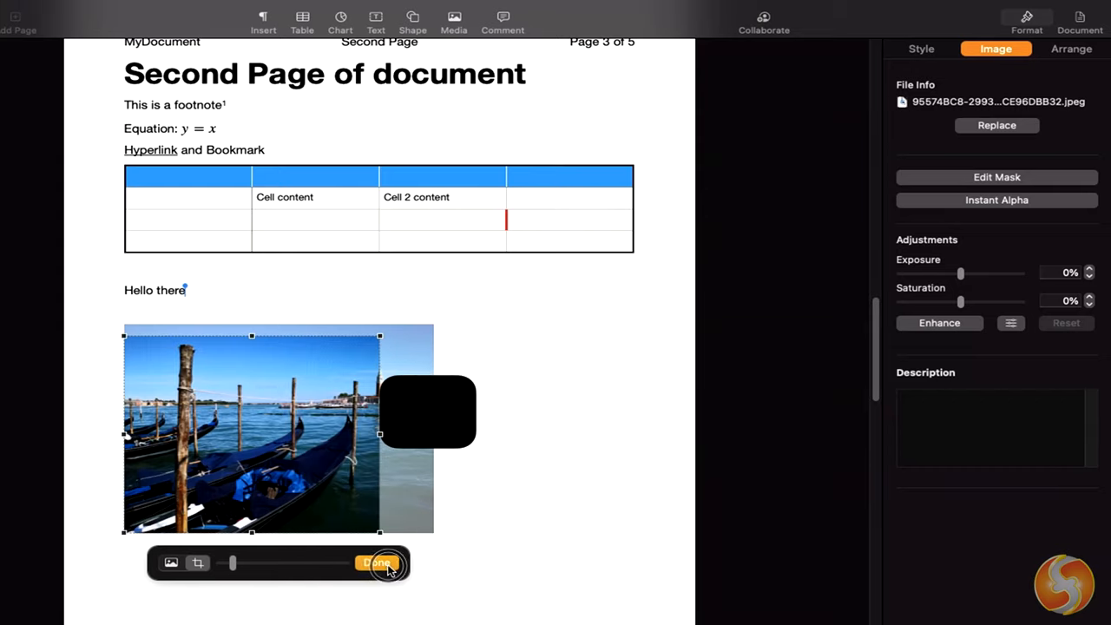
{"action": "left_click", "coordinate": [376, 563]}
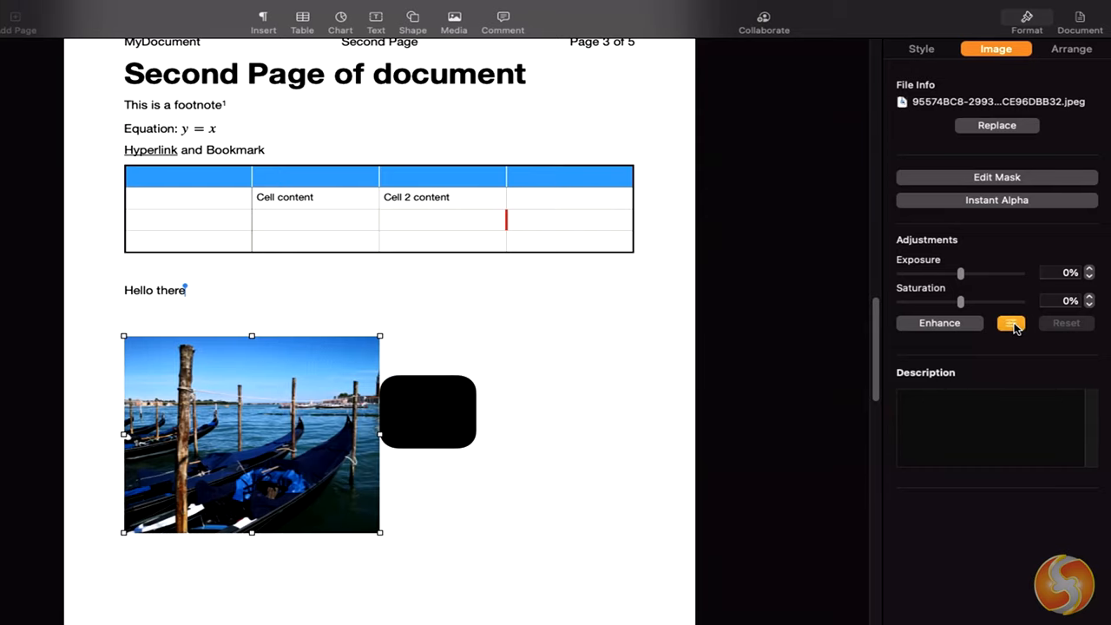
{"action": "left_click", "coordinate": [1010, 322]}
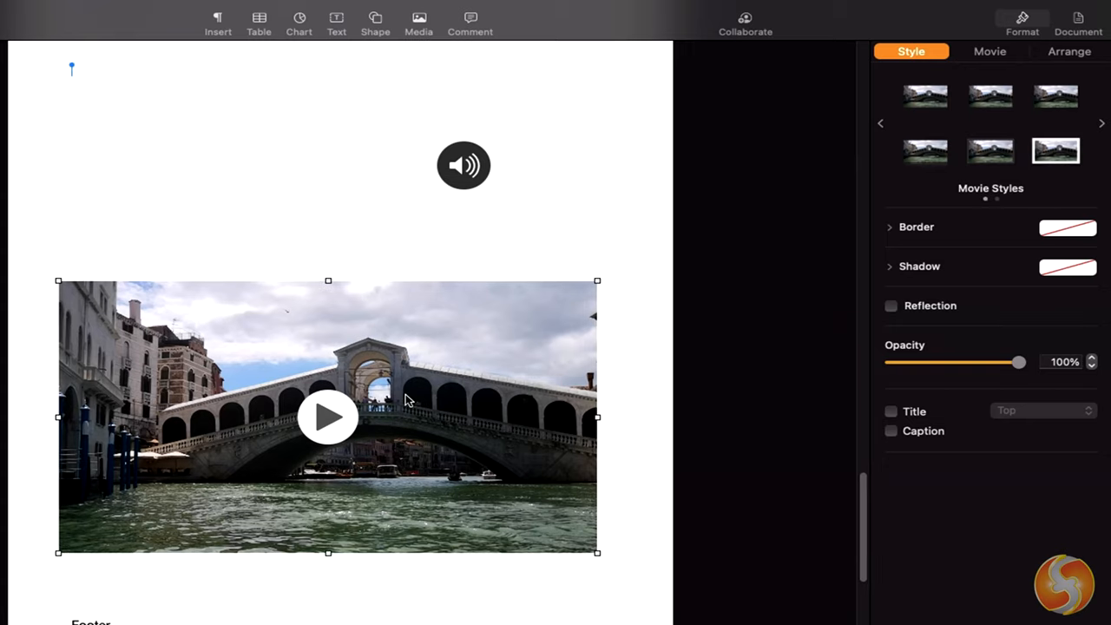
Scrub the bridge video's Trim slider and set Repeat to Loop Back and Forth
{"action": "left_click", "coordinate": [989, 52]}
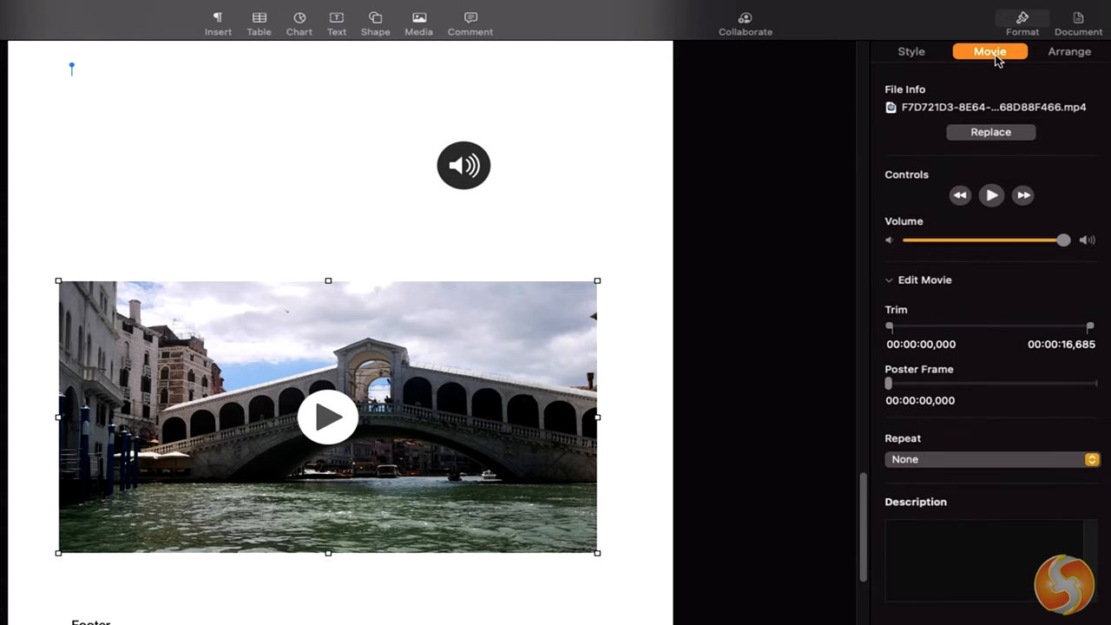
{"action": "left_click_drag", "start_coordinate": [888, 326], "coordinate": [934, 326]}
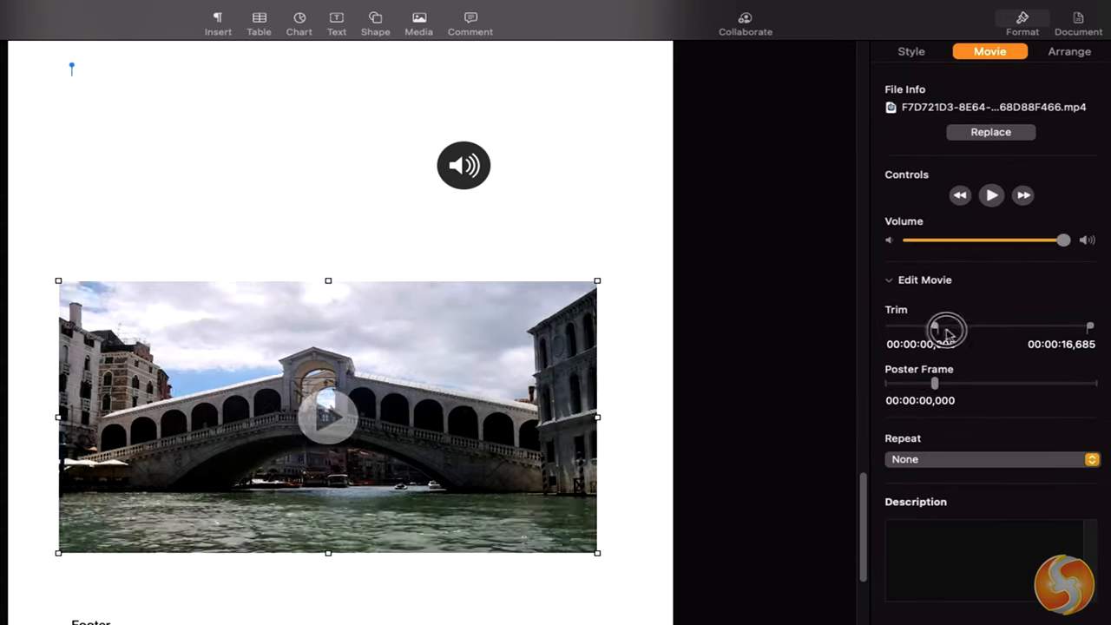
{"action": "left_click", "coordinate": [990, 458]}
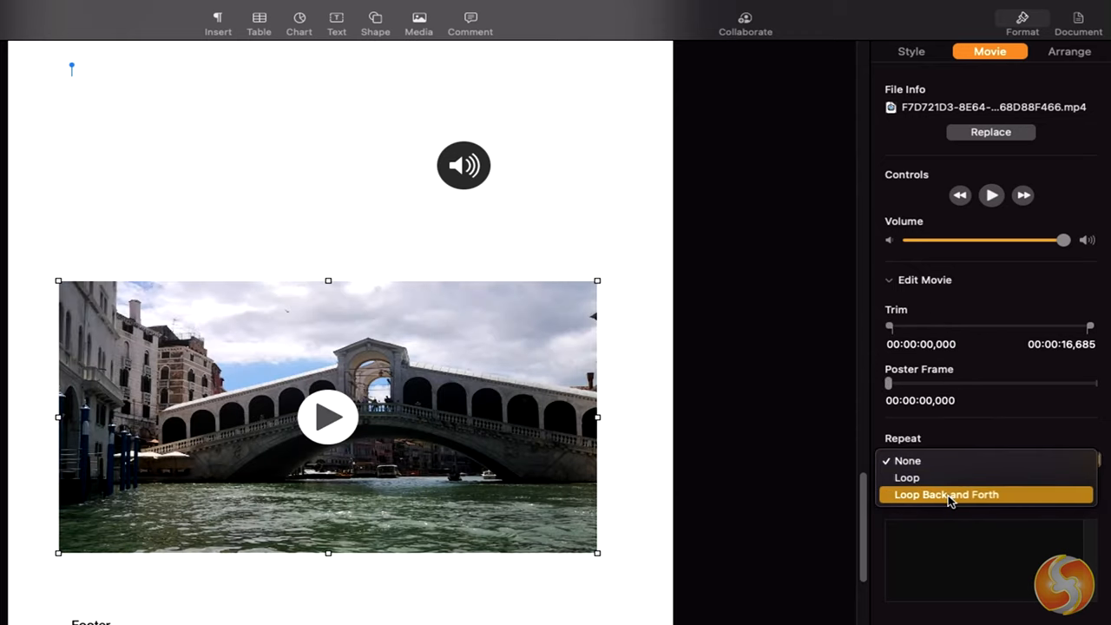
{"action": "mouse_move", "coordinate": [998, 417]}
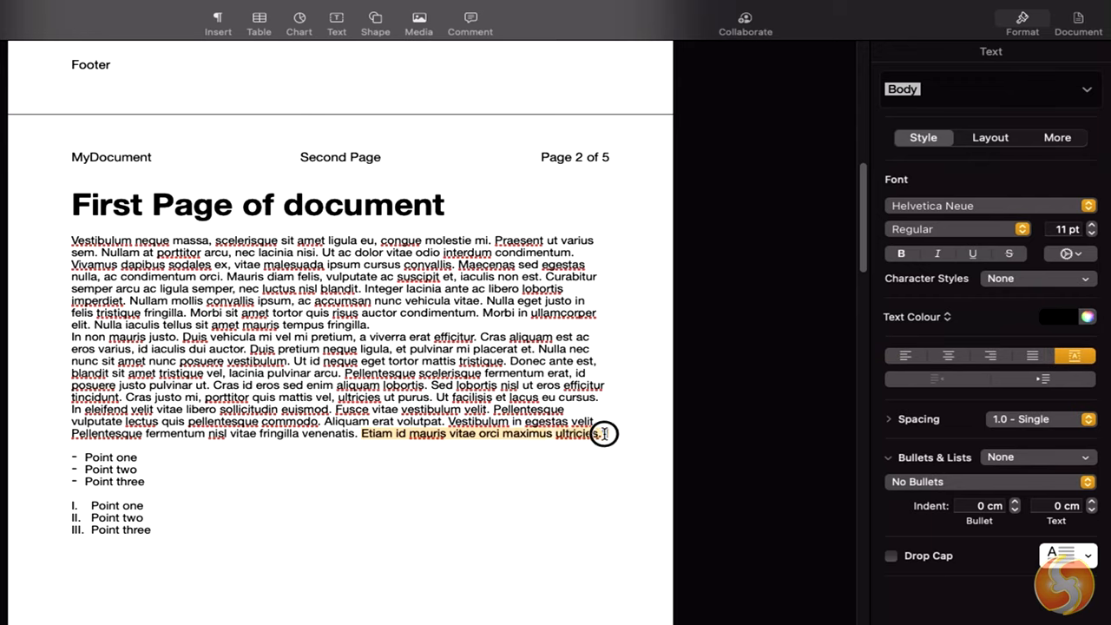
Comment "This is a Comment" on the Etiam sentence
{"action": "left_click", "coordinate": [906, 354]}
{"action": "type", "text": "This is a C"}
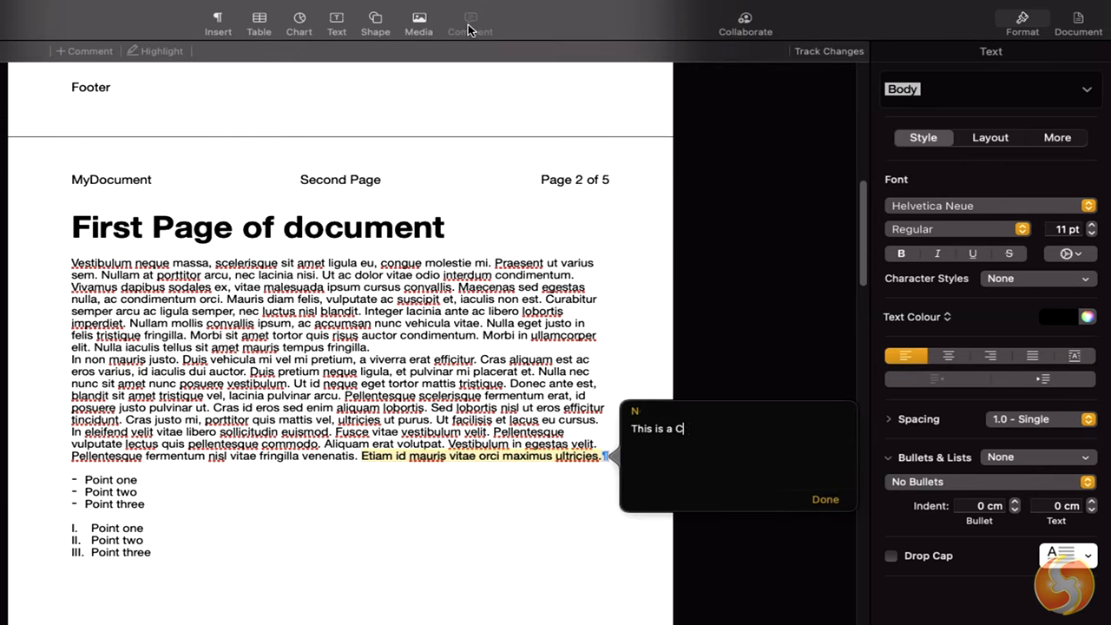
{"action": "left_click", "coordinate": [823, 500]}
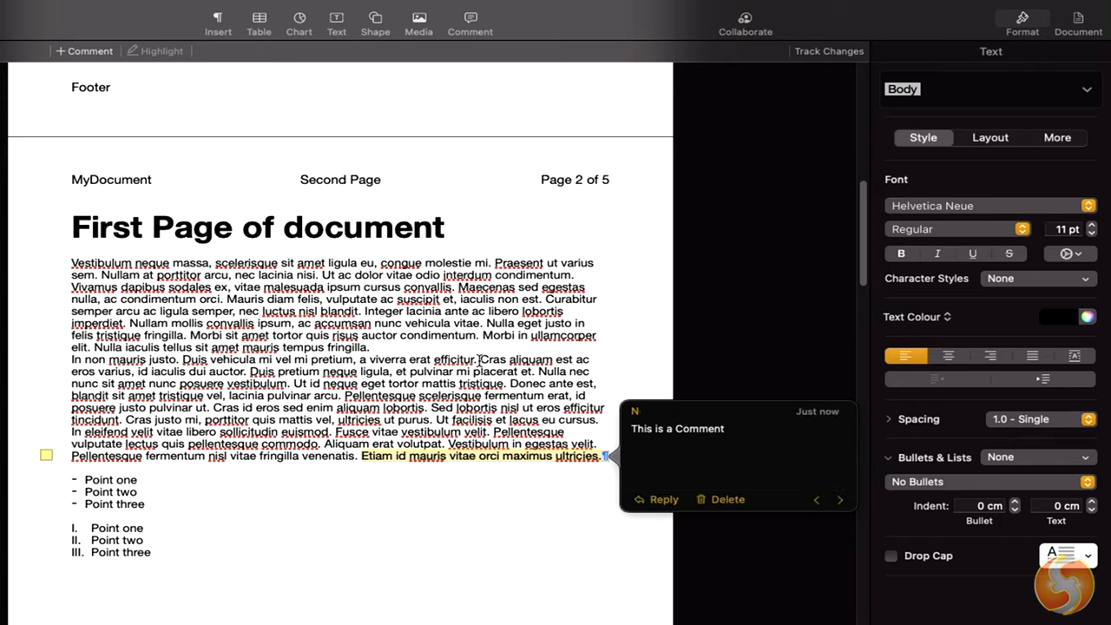
{"action": "left_click", "coordinate": [469, 21]}
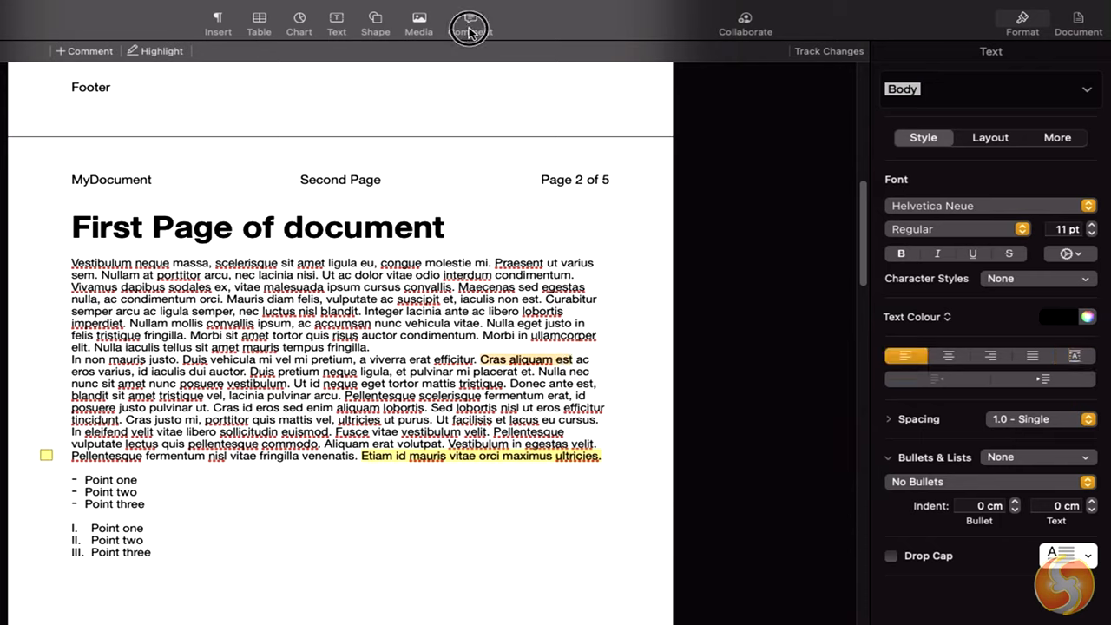
Comment "Review this point" on Cras aliquam est and save it
{"action": "left_click", "coordinate": [469, 21]}
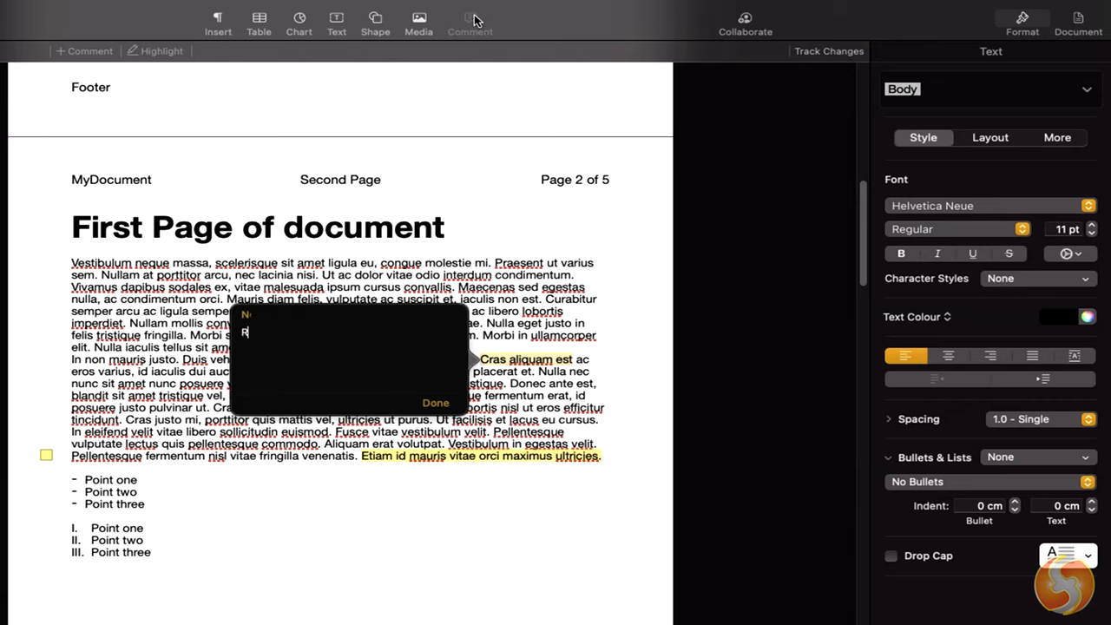
{"action": "type", "text": "Review this point"}
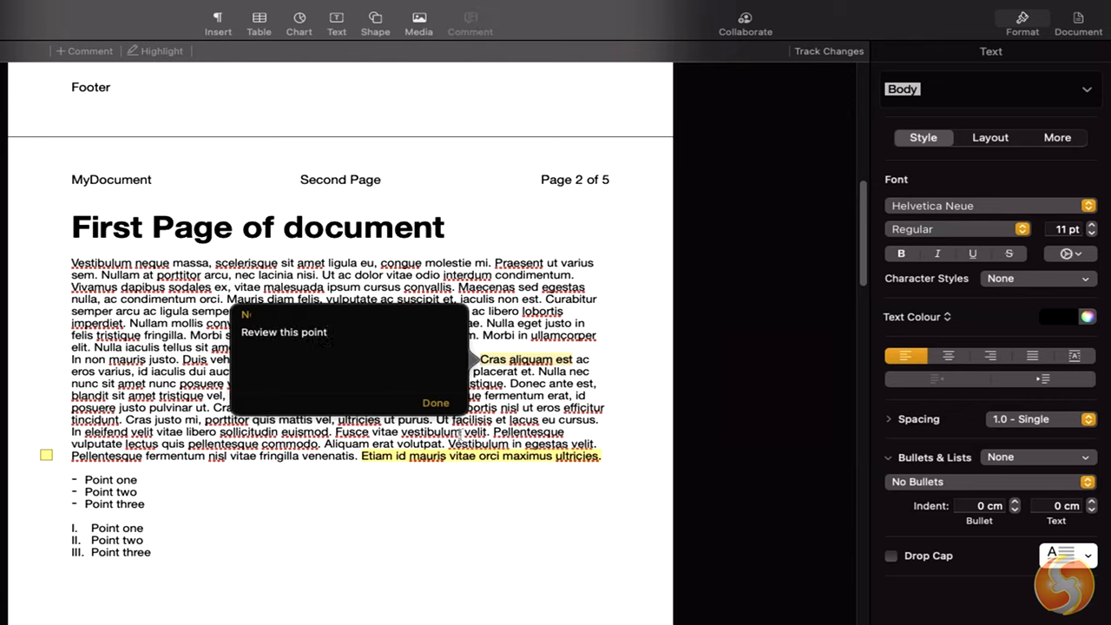
{"action": "left_click", "coordinate": [434, 402]}
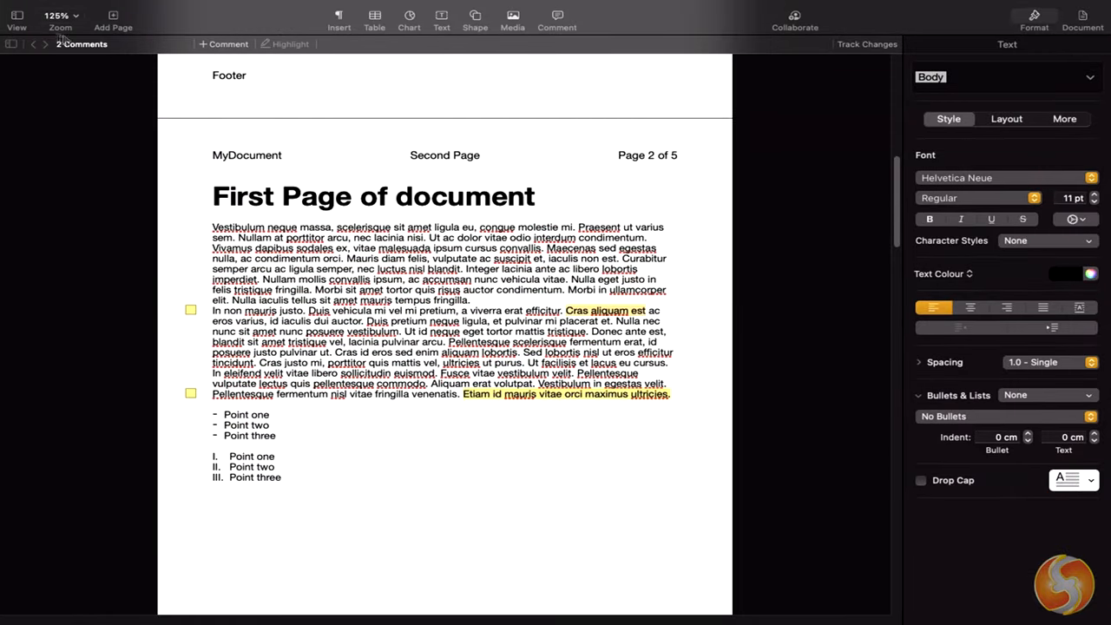
Show the Comments Pane from View and jump to the "Review this point" comment
{"action": "left_click", "coordinate": [17, 16]}
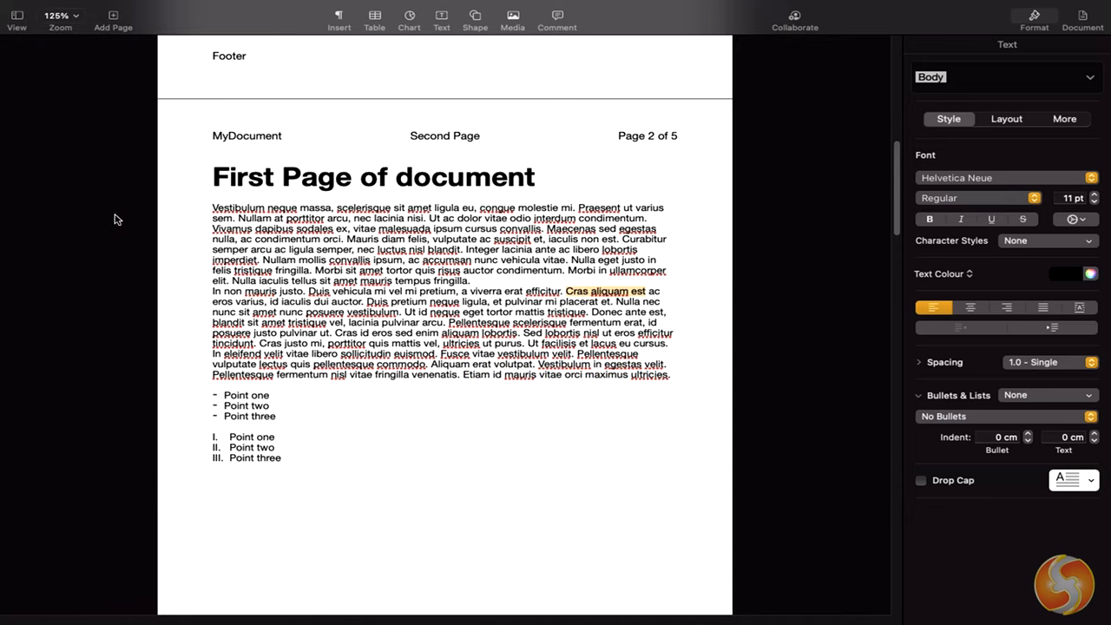
{"action": "left_click", "coordinate": [15, 15]}
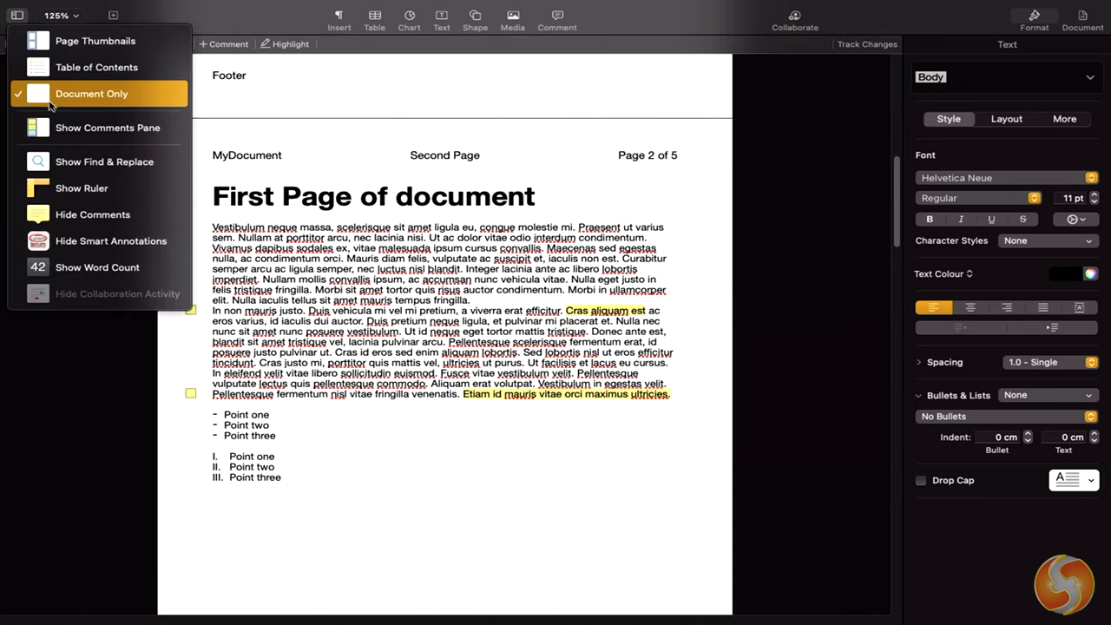
{"action": "left_click", "coordinate": [108, 129]}
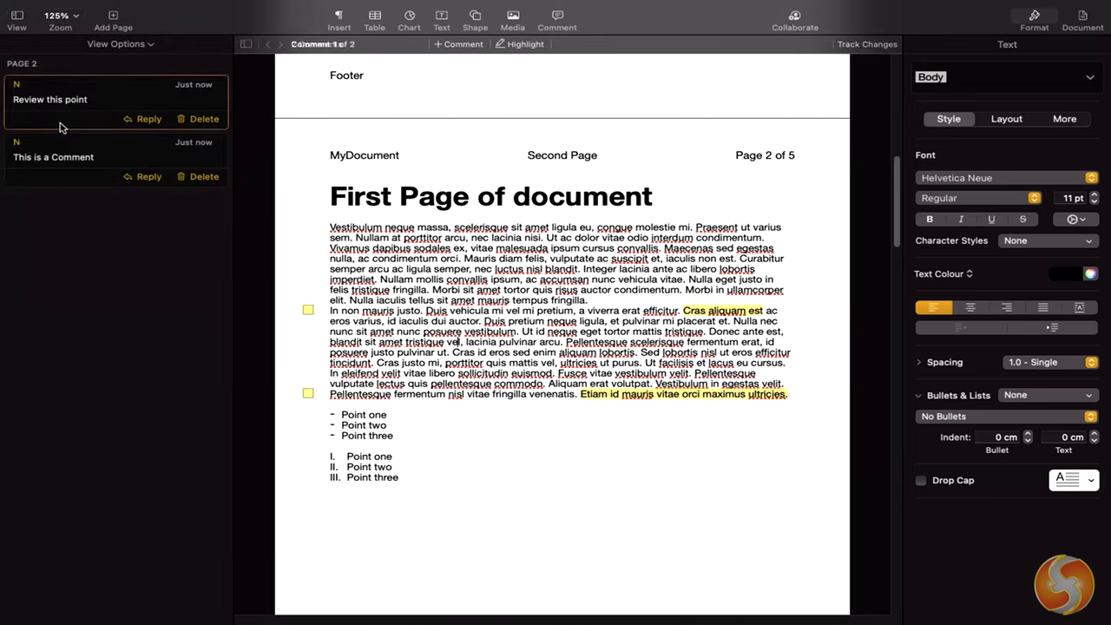
{"action": "left_click", "coordinate": [70, 156]}
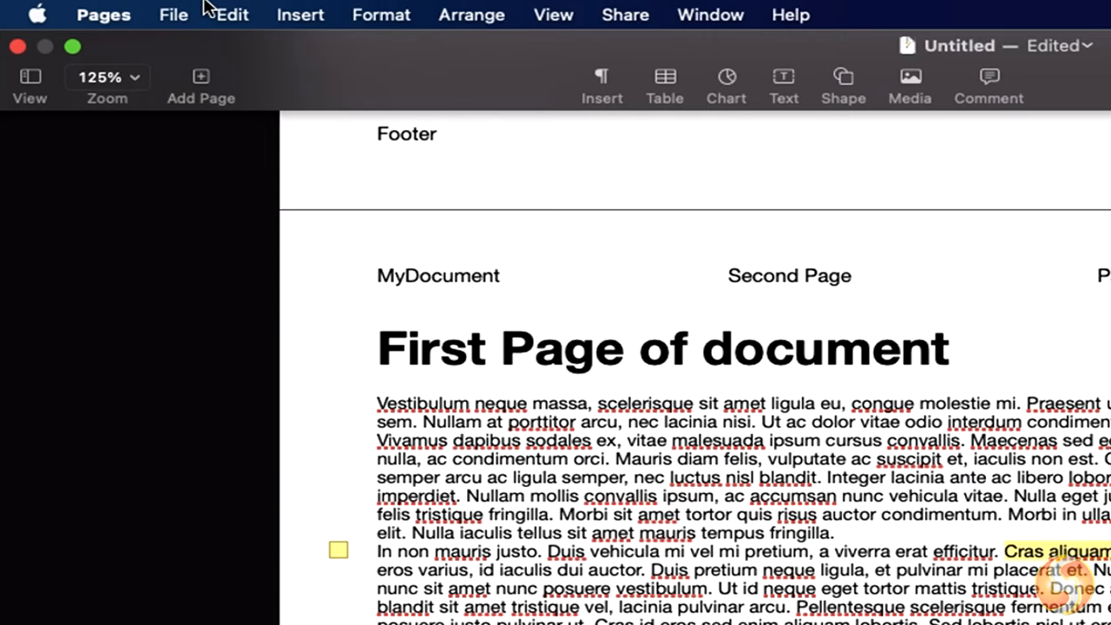
Bring up the Word .docx export options via File > Export To, then scroll back to the Index on page 1
{"action": "left_click", "coordinate": [174, 14]}
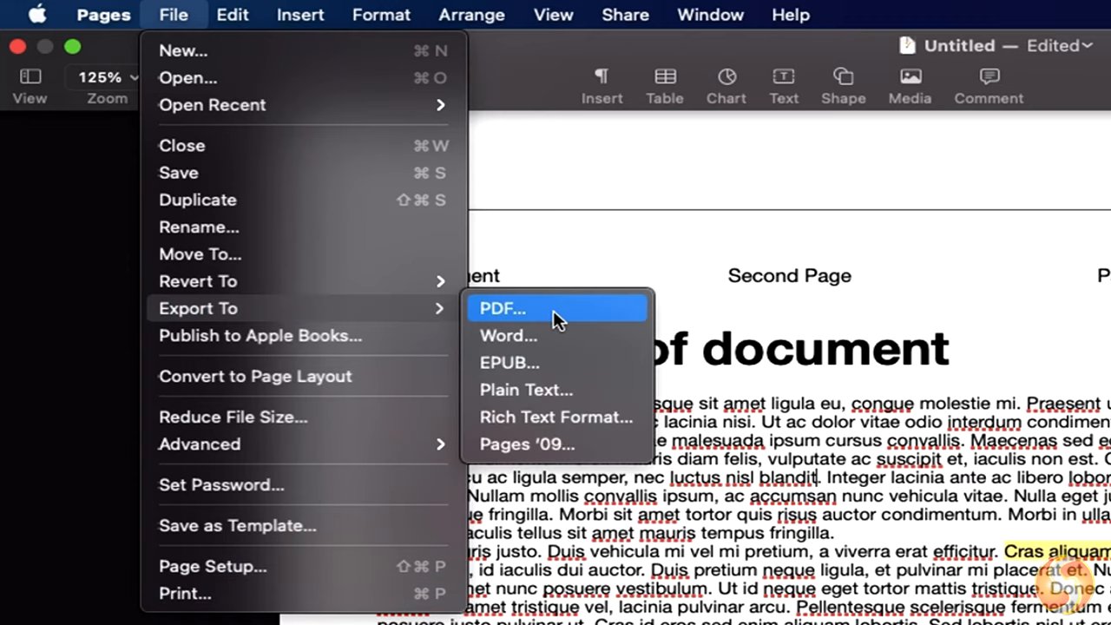
{"action": "left_click", "coordinate": [501, 309]}
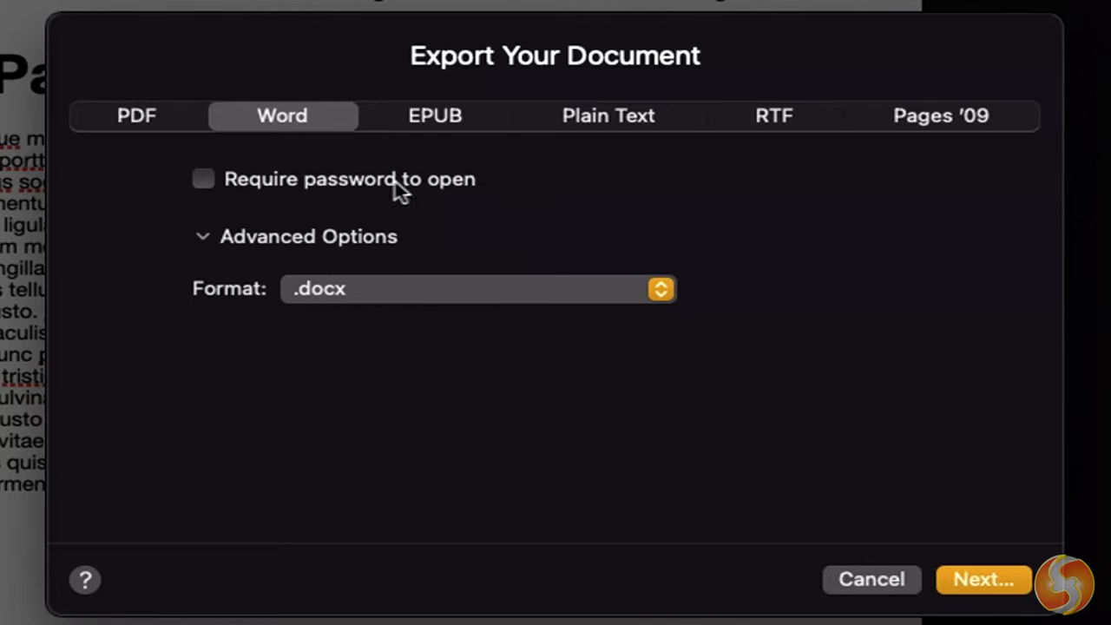
{"action": "mouse_move", "coordinate": [328, 191]}
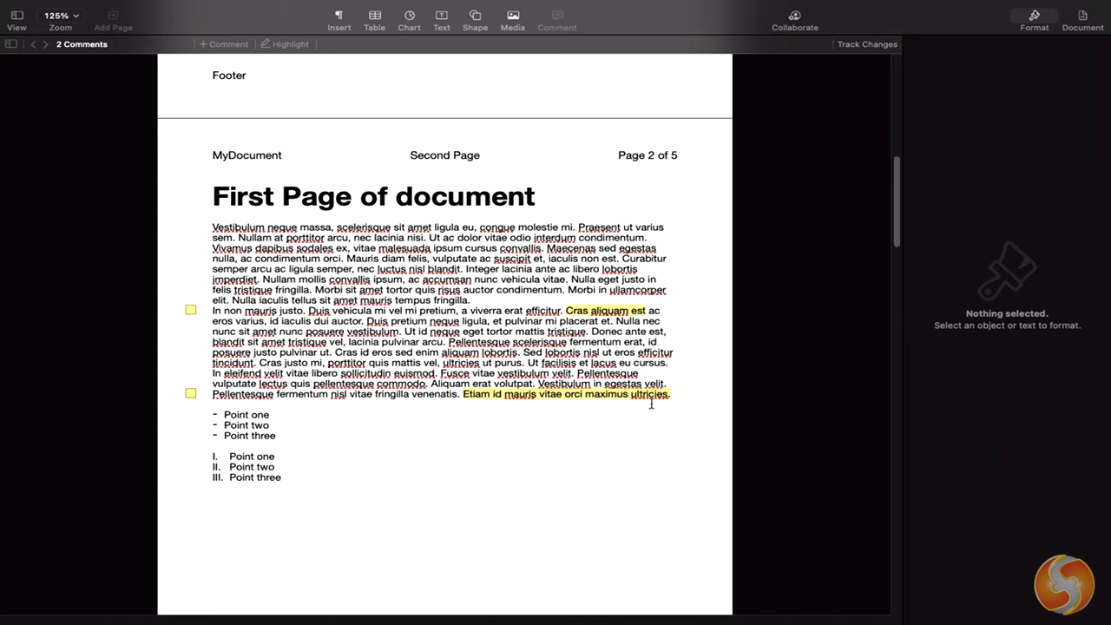
{"action": "scroll", "scroll_direction": "up", "scroll_amount": 3}
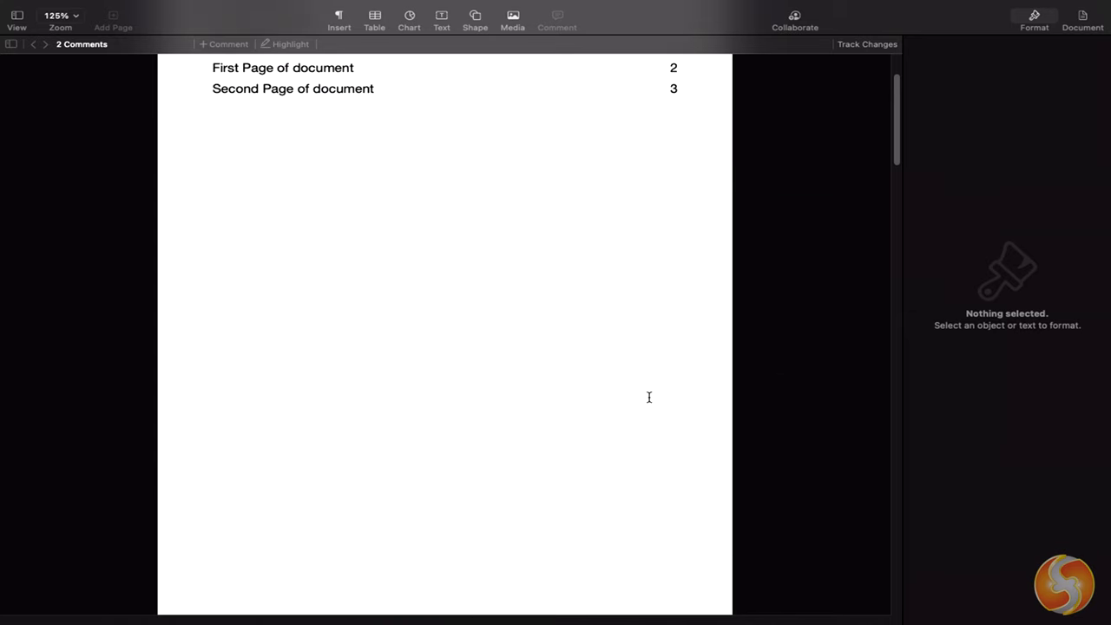
{"action": "scroll", "scroll_direction": "up", "scroll_amount": 3}
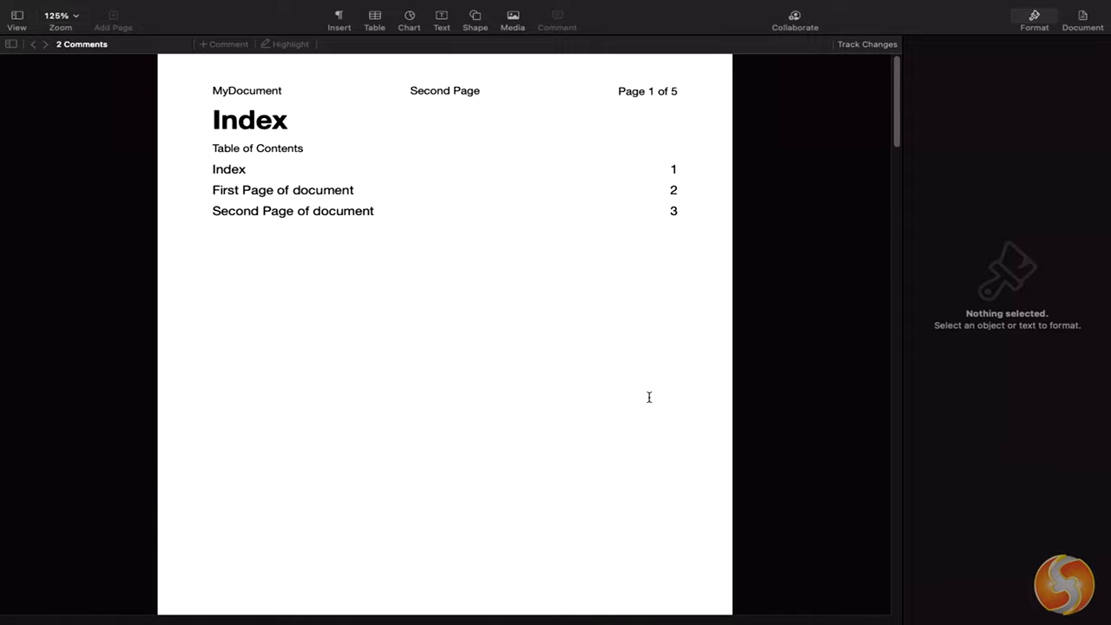